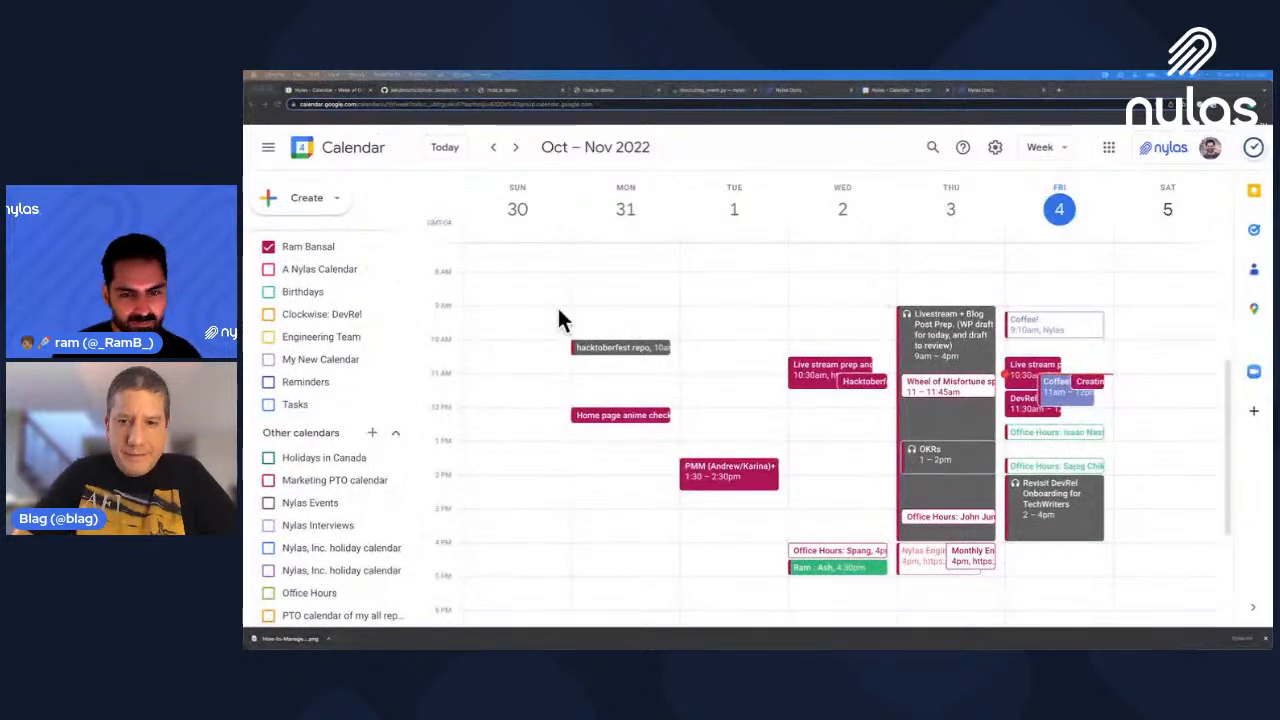
mouse_move(790, 160)
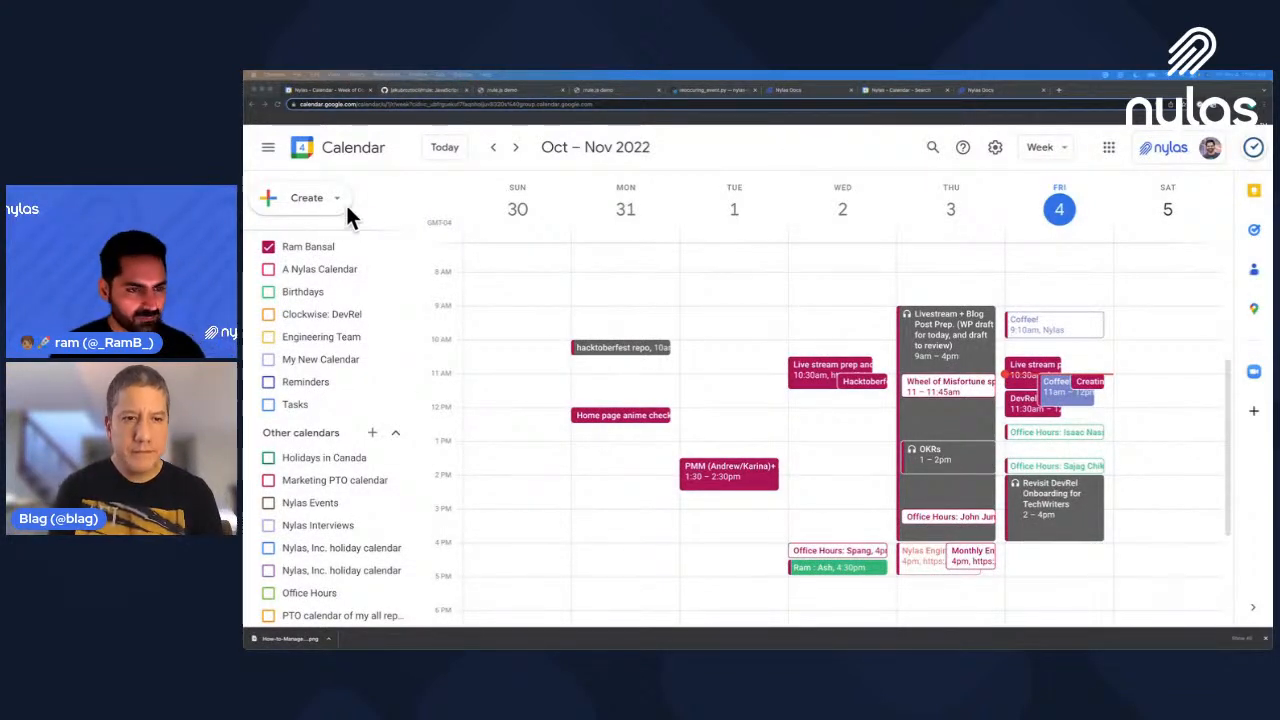
Step: Start a new event draft for Friday, November 4, 11:30am–12:30pm from the Create menu
click(306, 197)
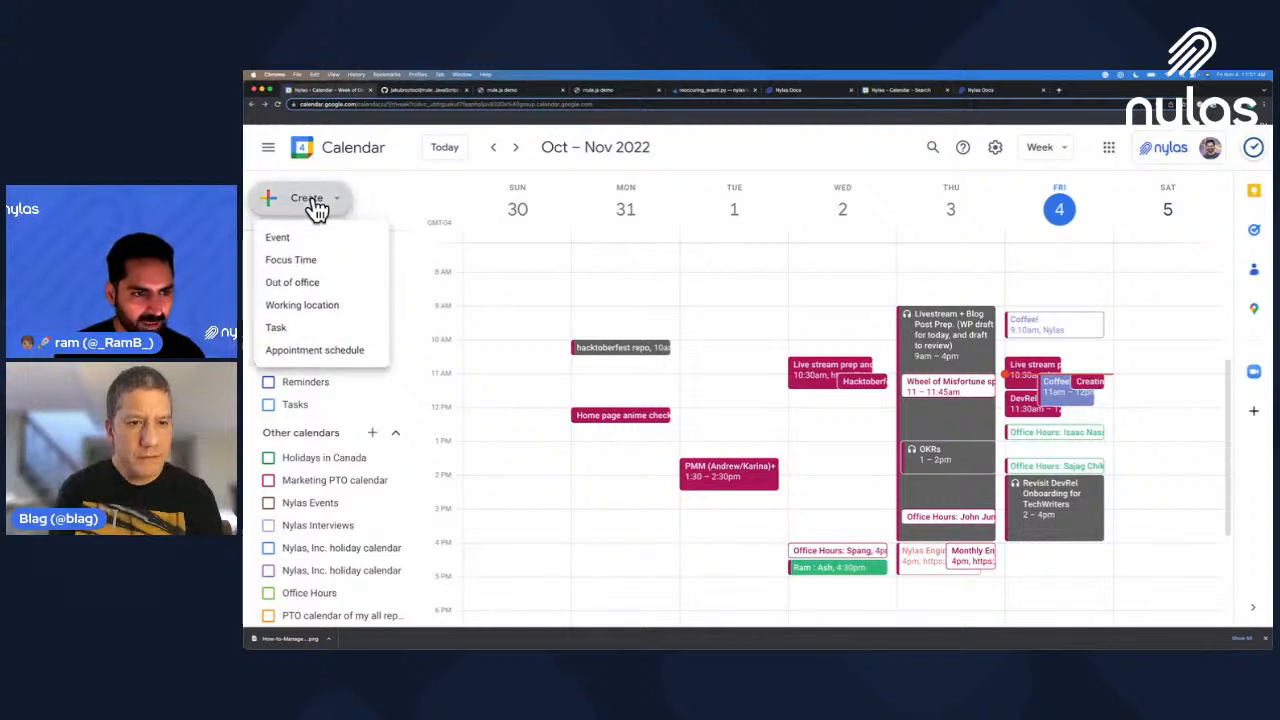
click(277, 237)
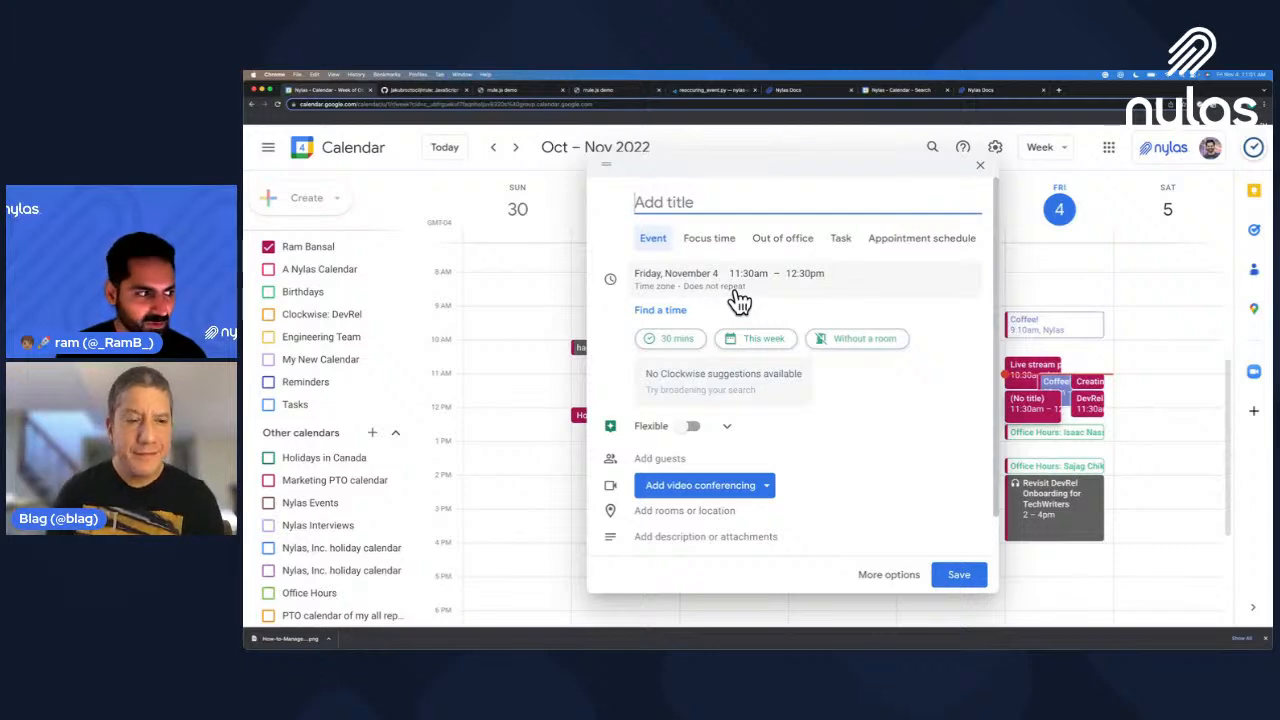
Step: Expand the draft event's date details and list its repeat options
click(675, 273)
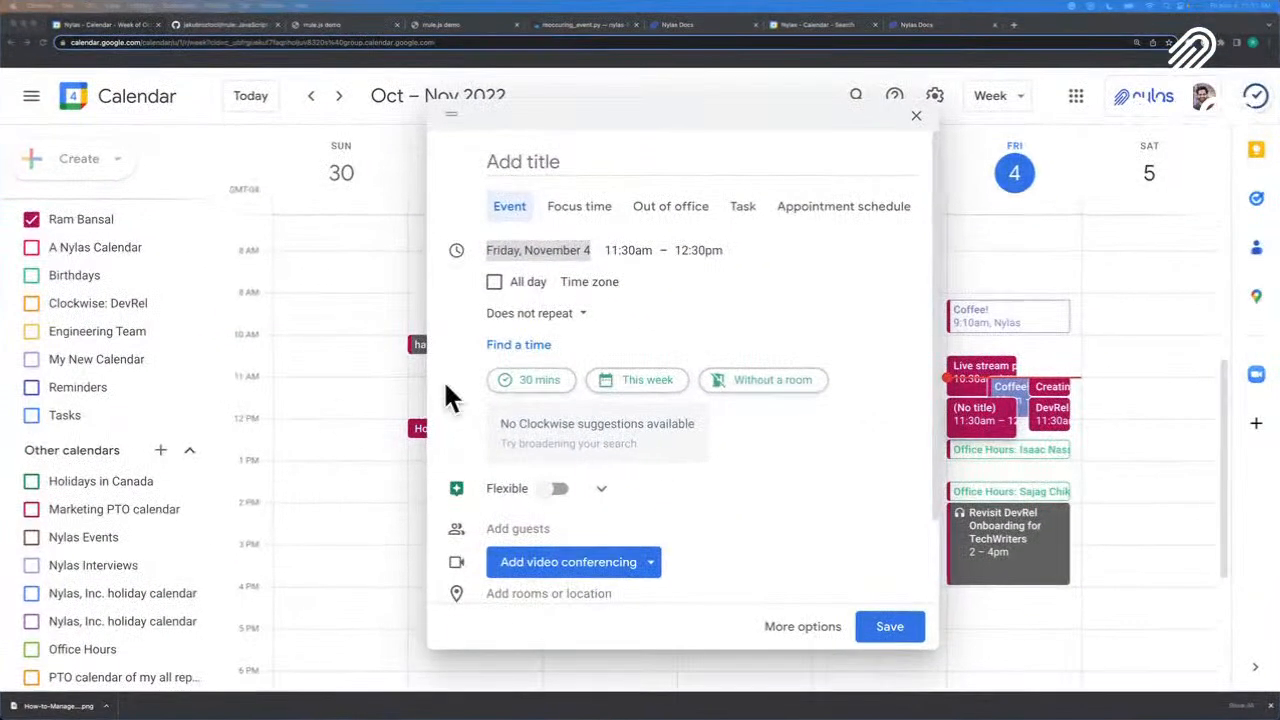
click(535, 313)
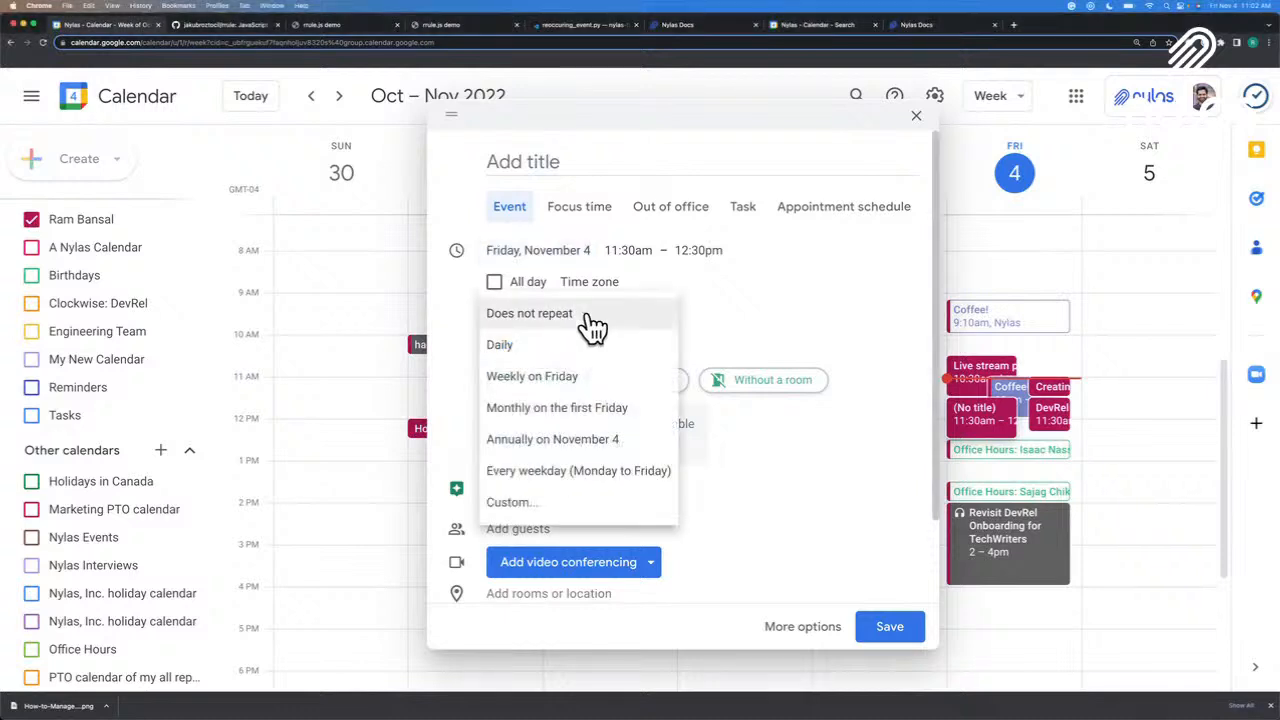
mouse_move(538, 505)
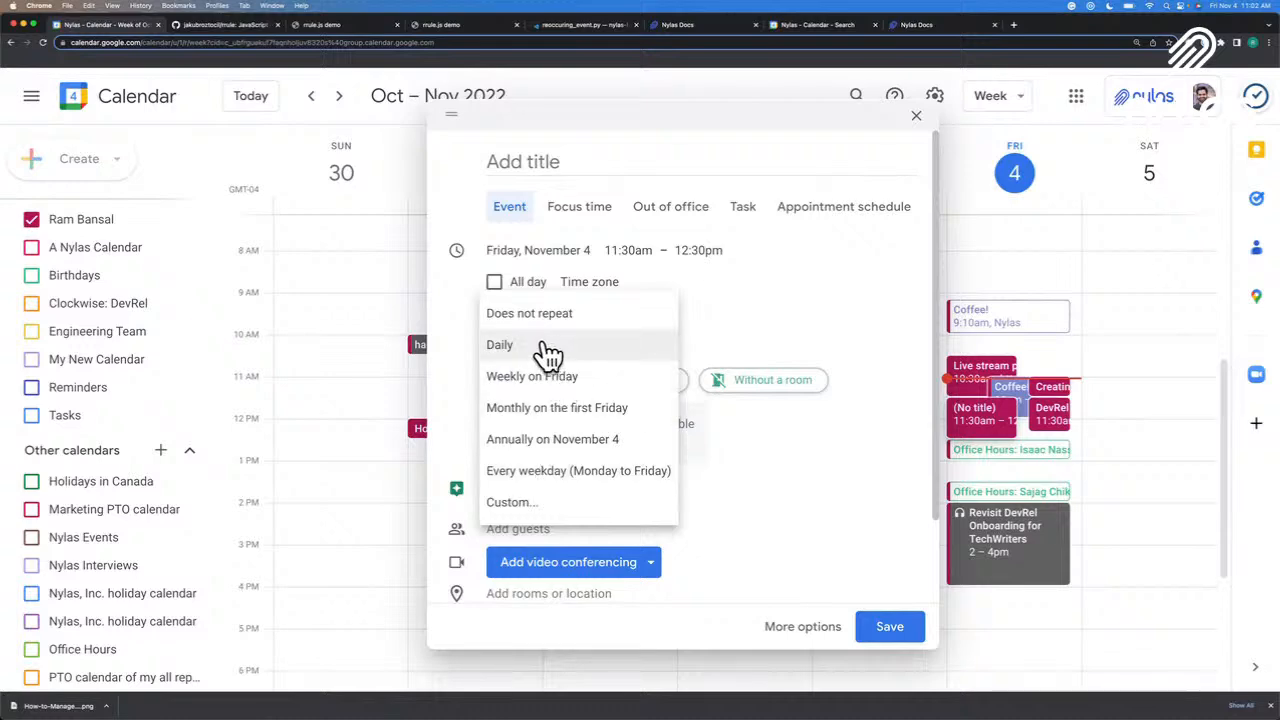
mouse_move(548, 471)
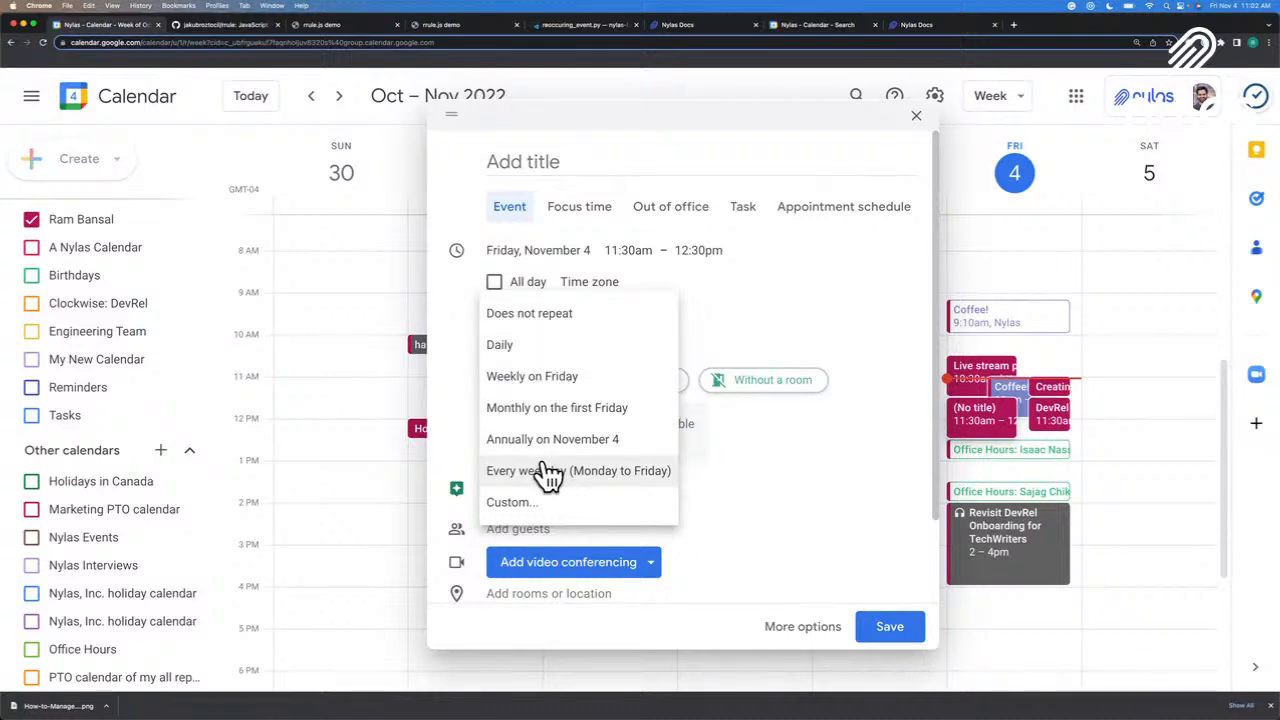
Step: Make a custom weekly Friday recurrence ending after 13 occurrences, then view the rrule repository
click(511, 502)
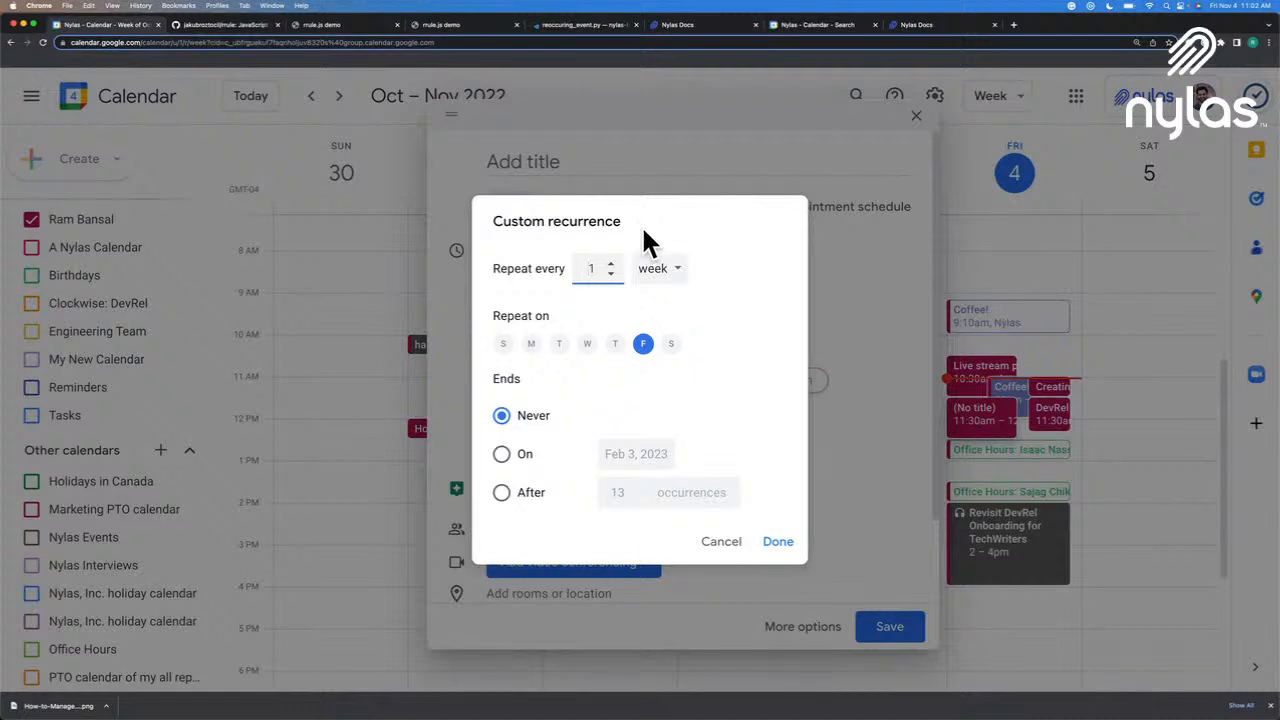
mouse_move(667, 398)
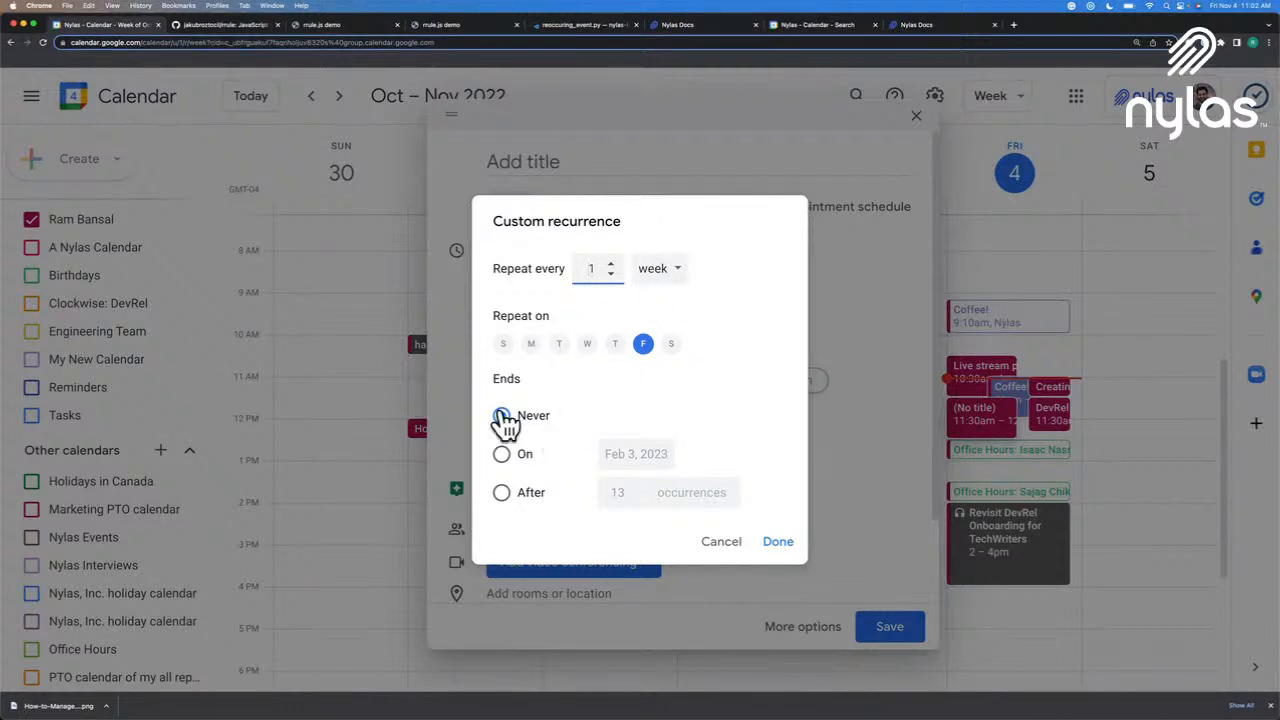
click(501, 453)
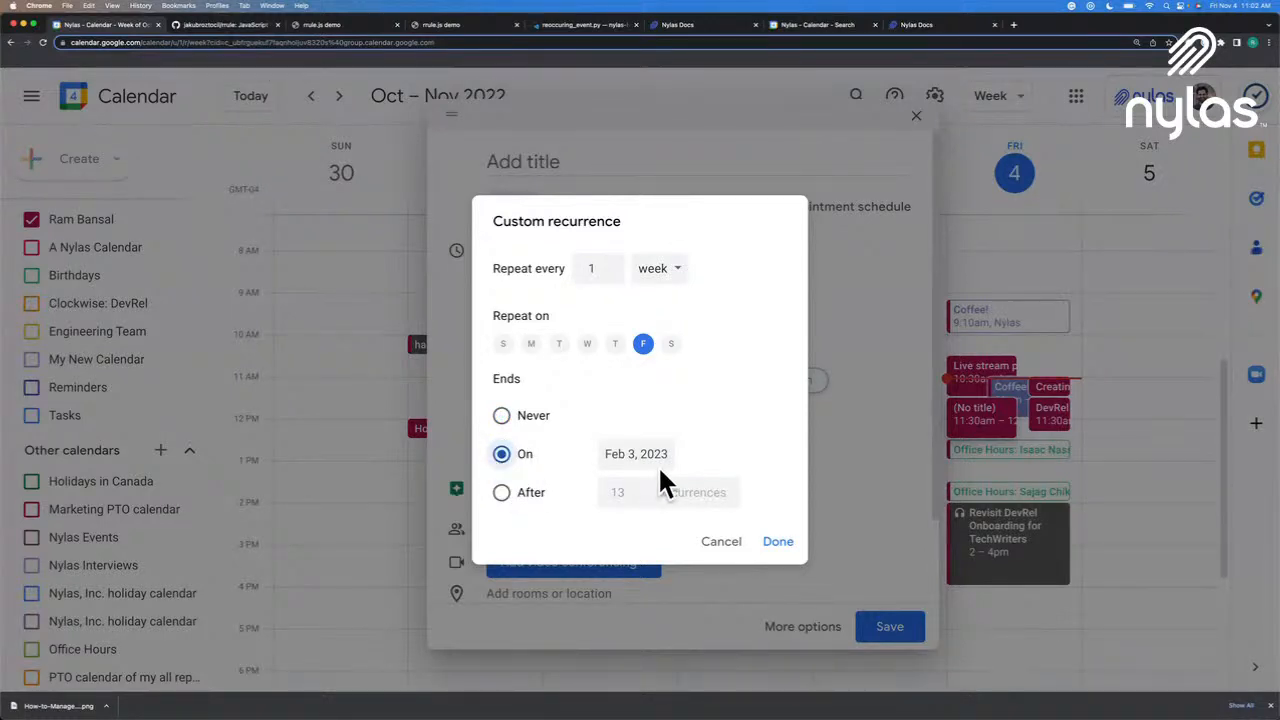
click(501, 491)
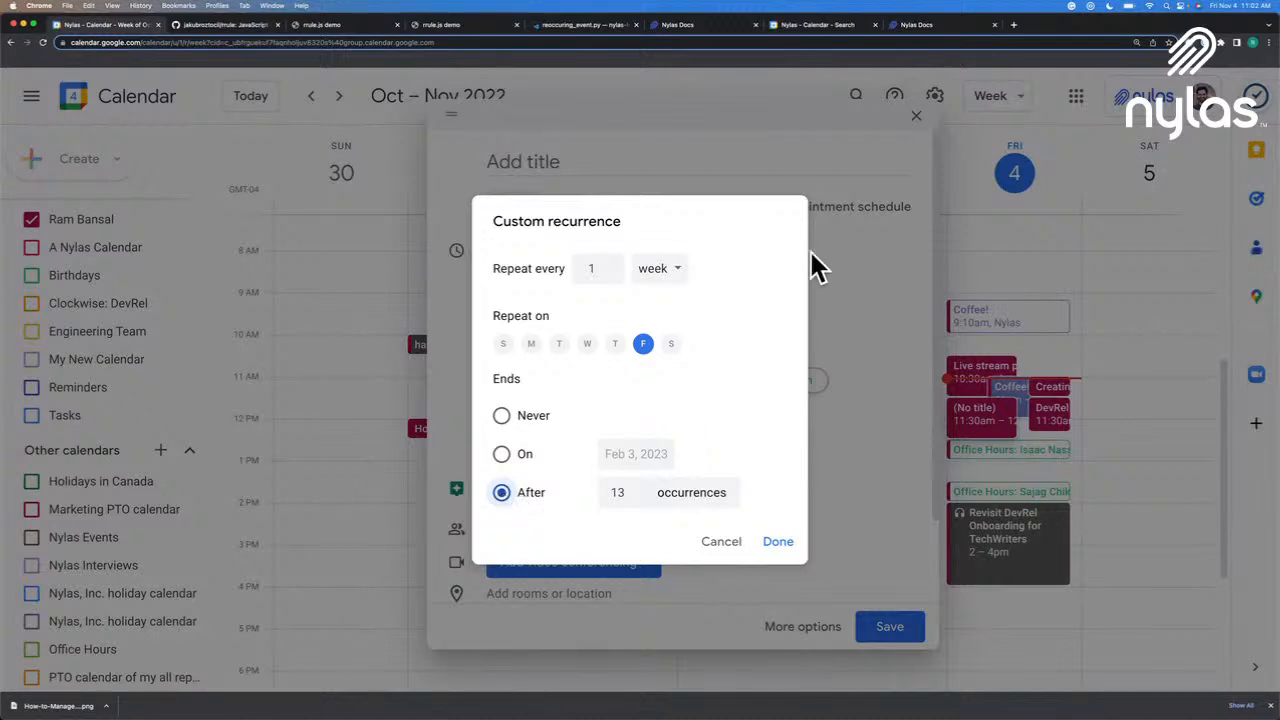
mouse_move(765, 375)
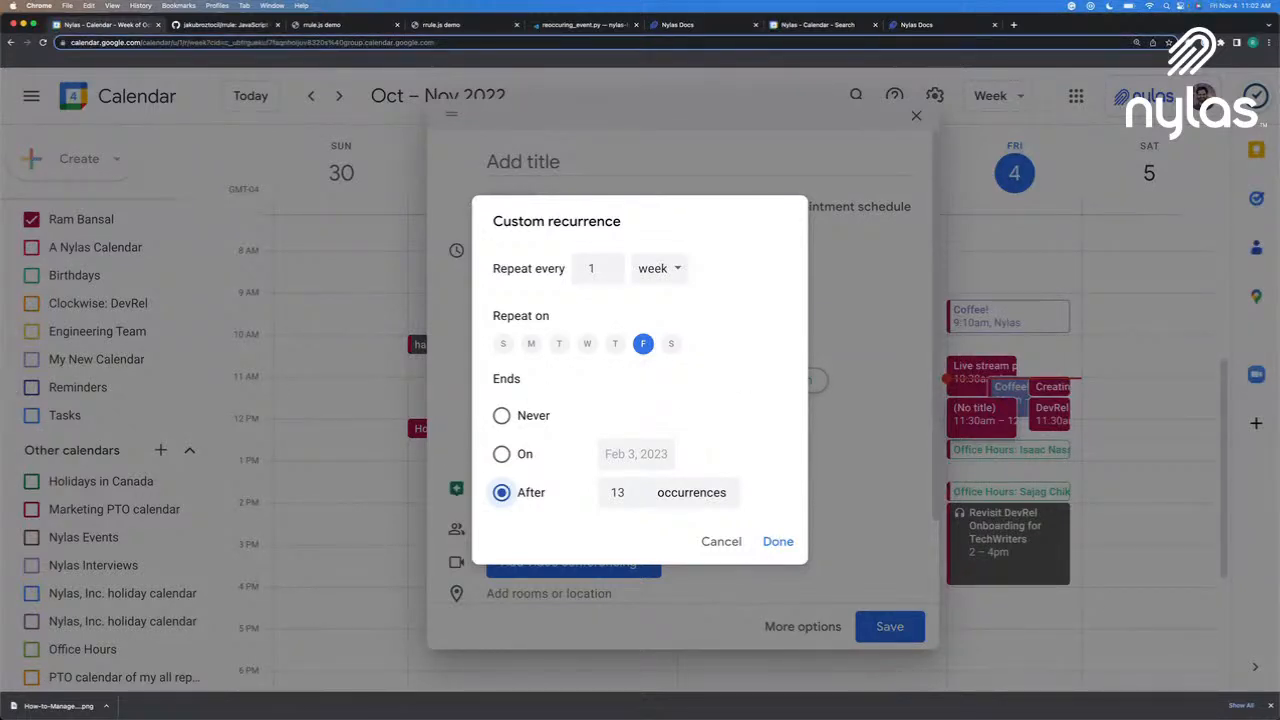
click(501, 492)
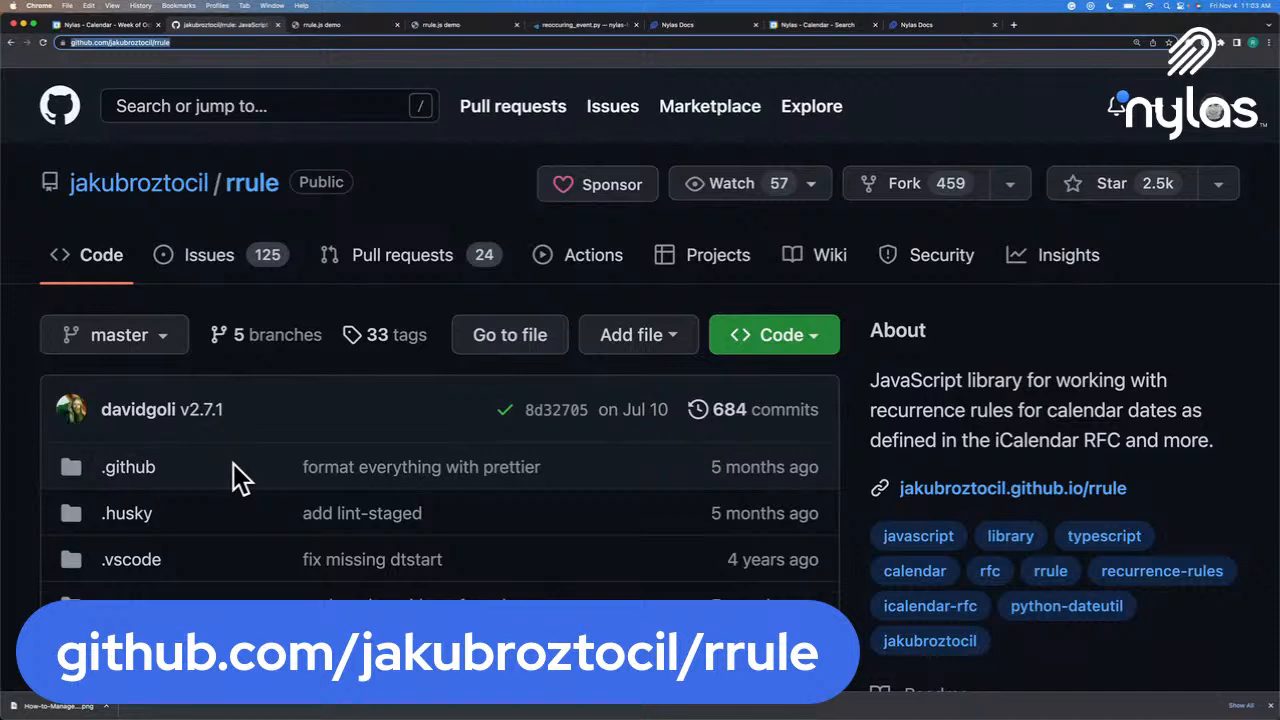
Step: Scroll the rrule README down to the Usage section's RRule code examples
scroll(down, 3)
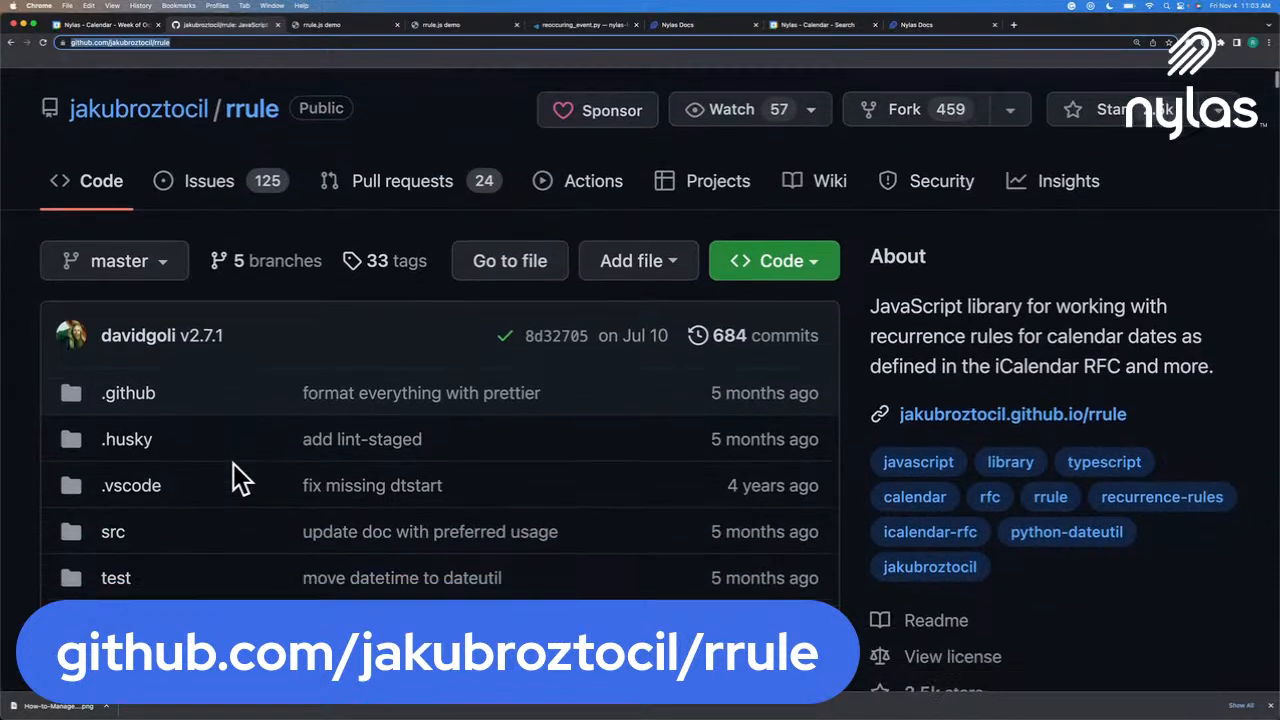
scroll(down, 3)
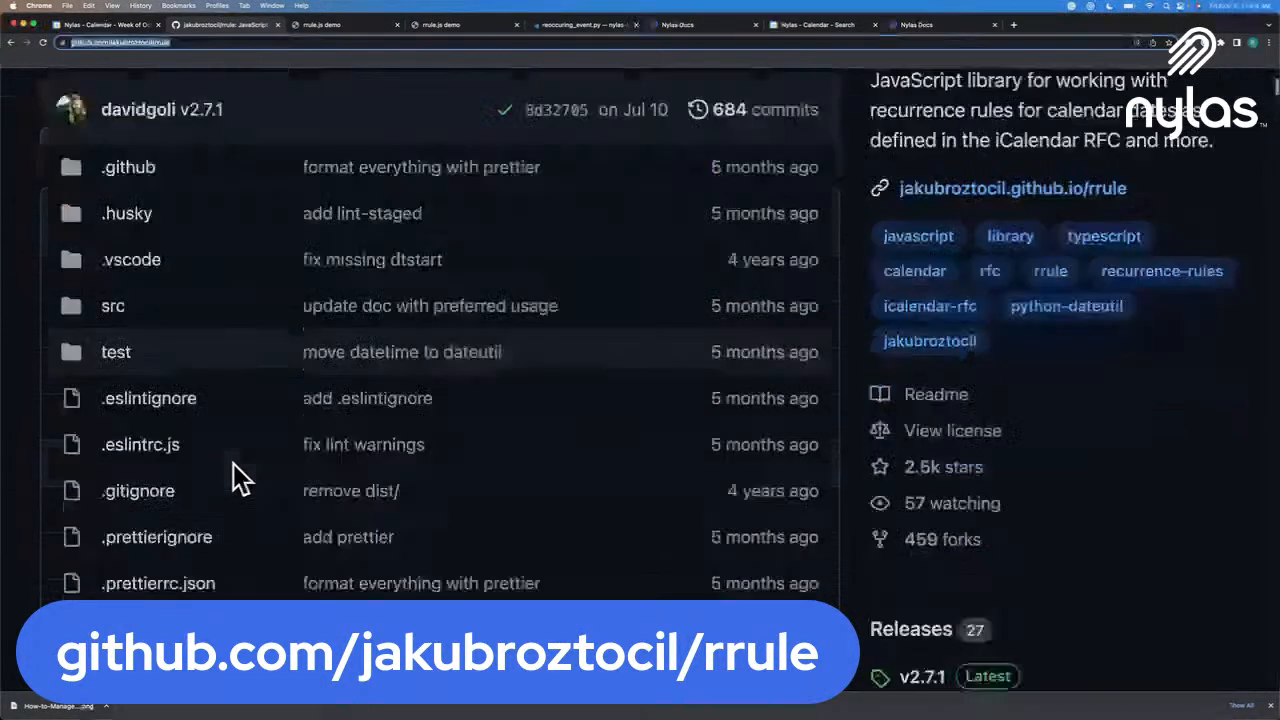
scroll(down, 3)
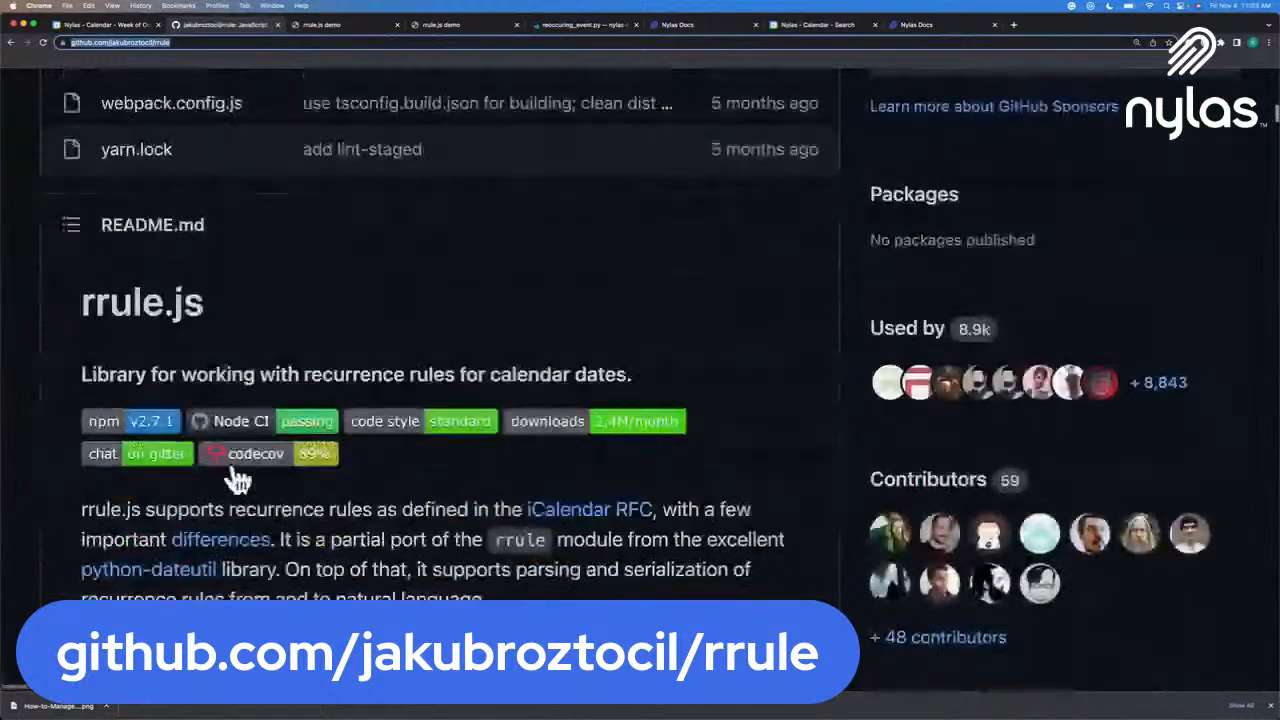
scroll(down, 3)
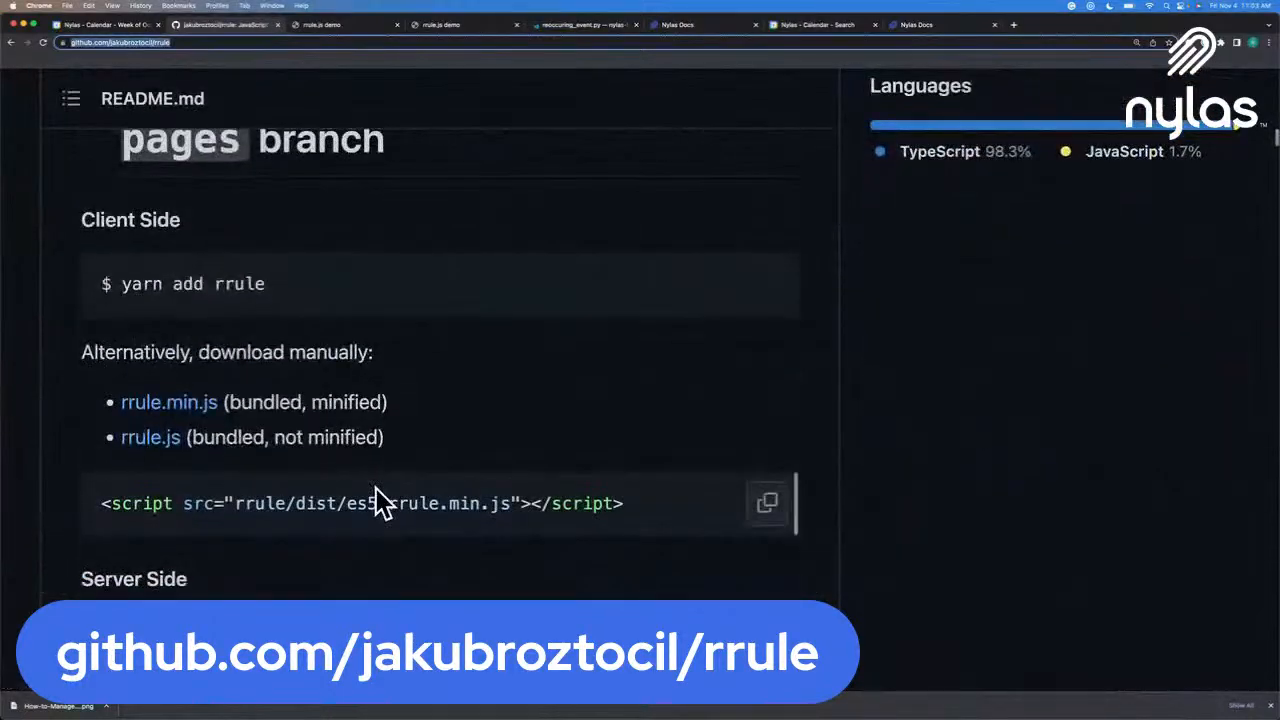
scroll(down, 3)
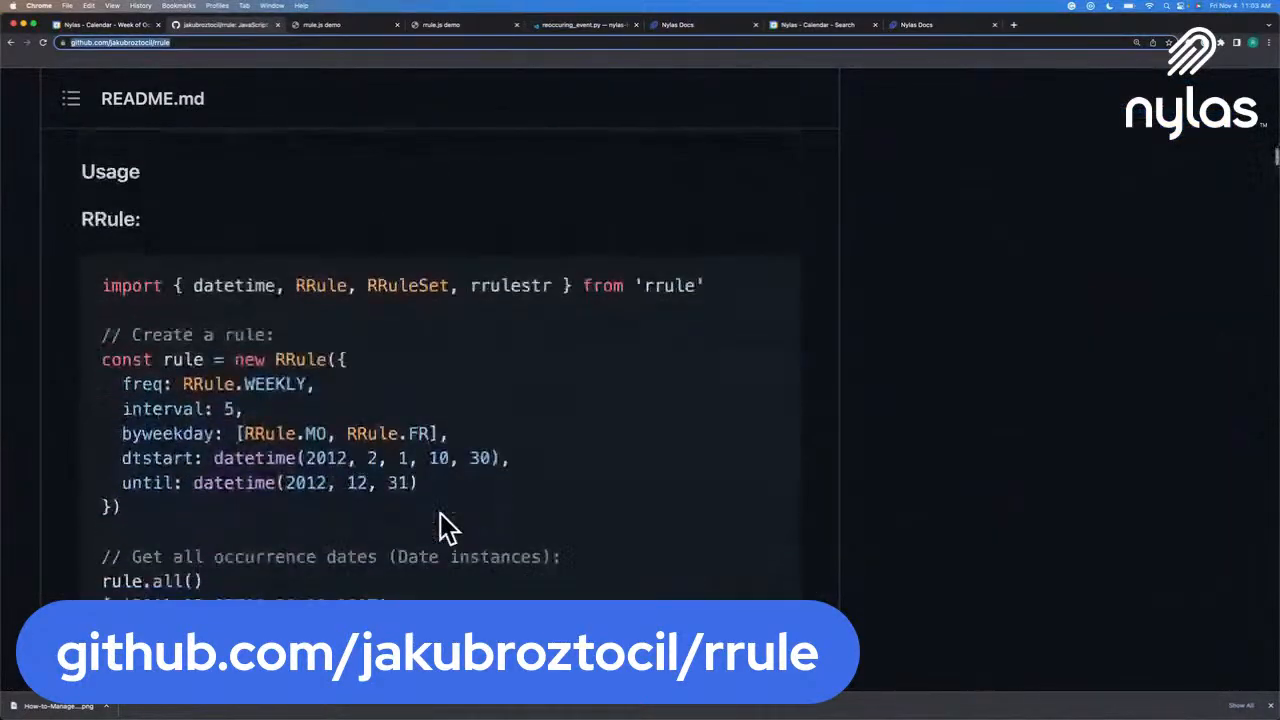
scroll(down, 3)
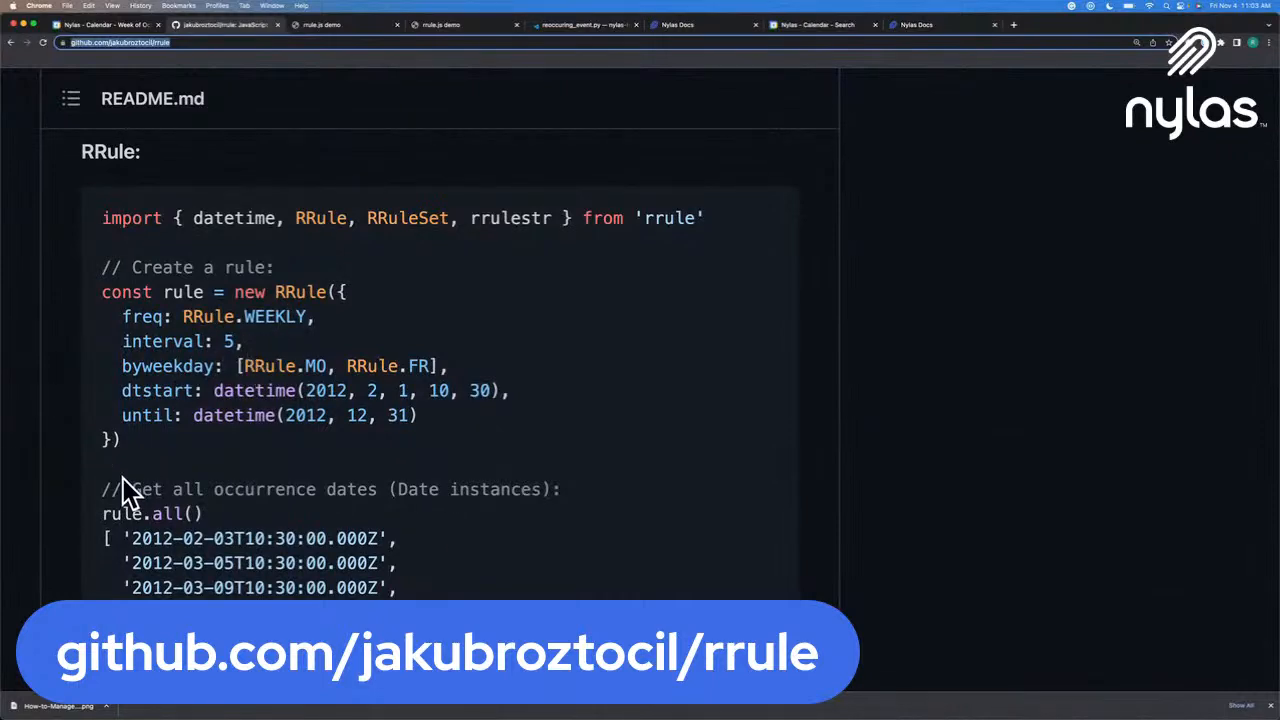
mouse_move(165, 330)
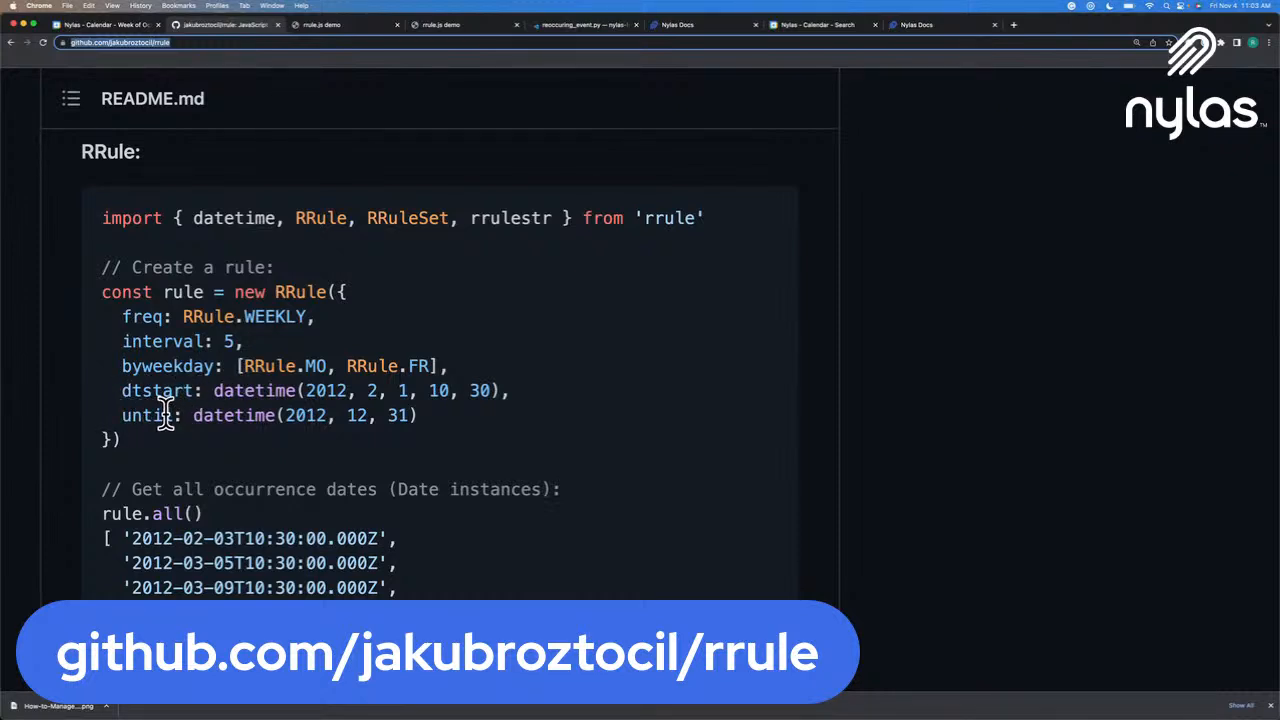
scroll(down, 3)
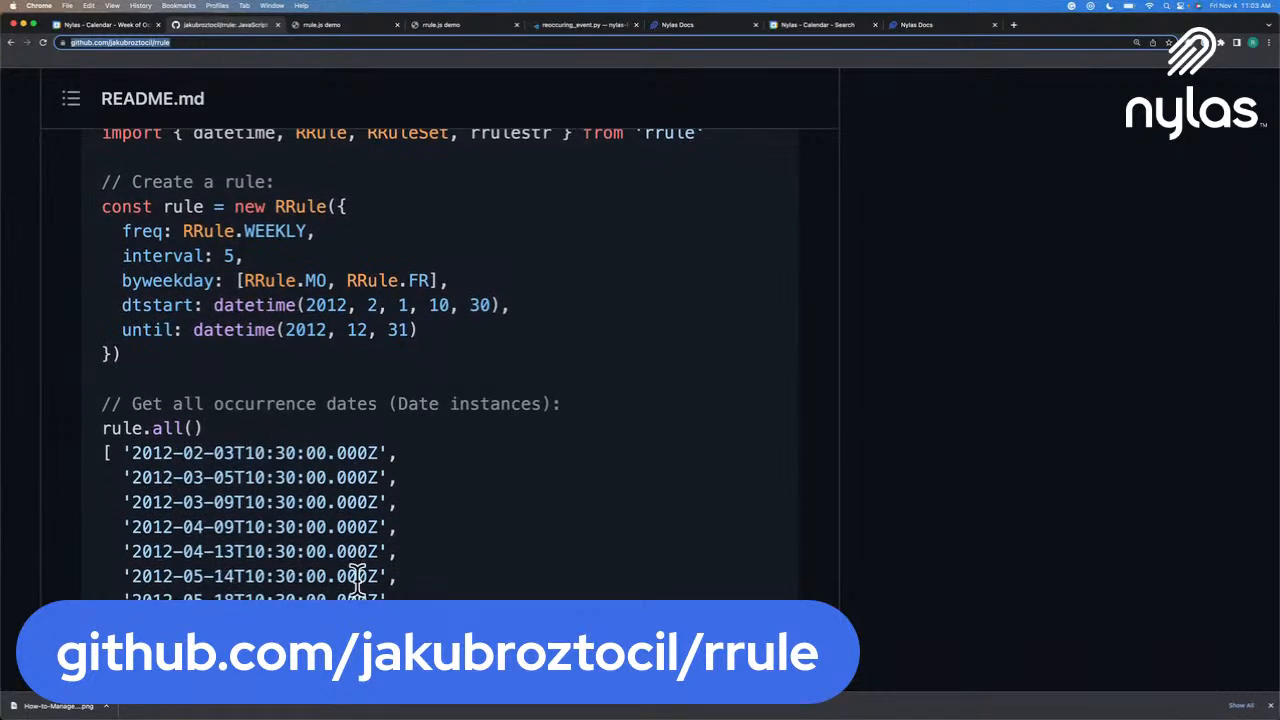
mouse_move(435, 595)
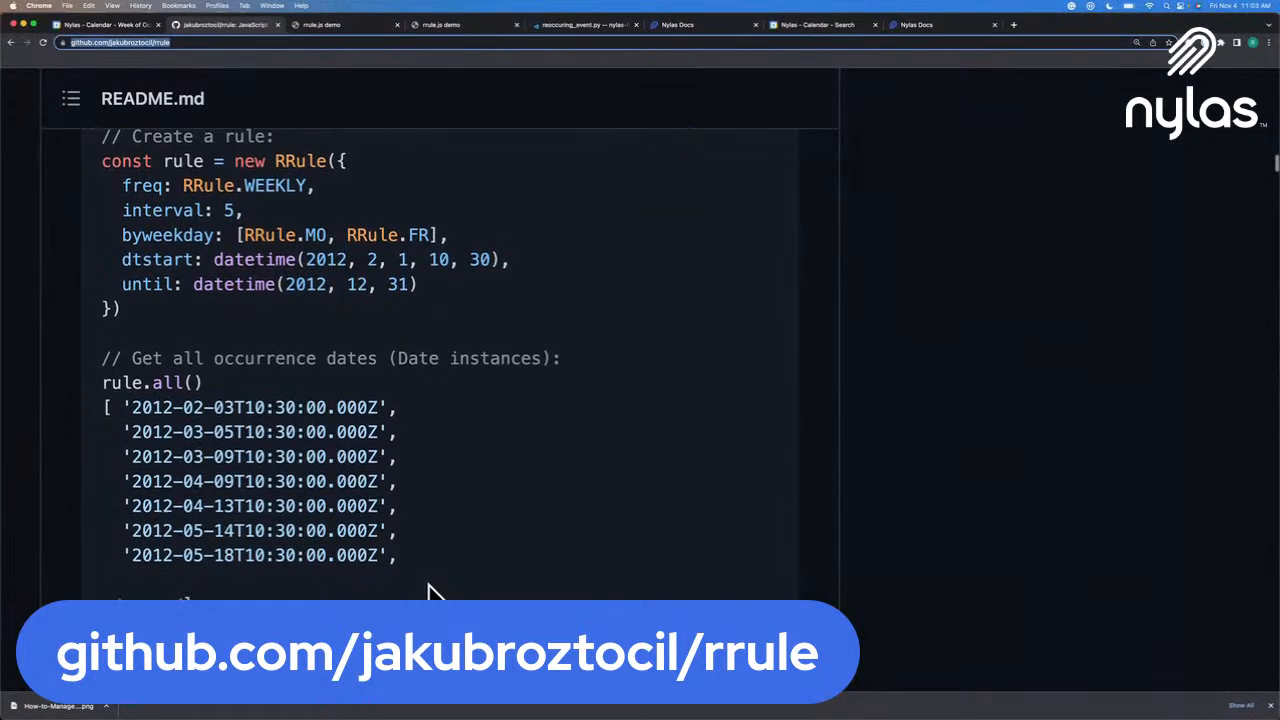
scroll(down, 3)
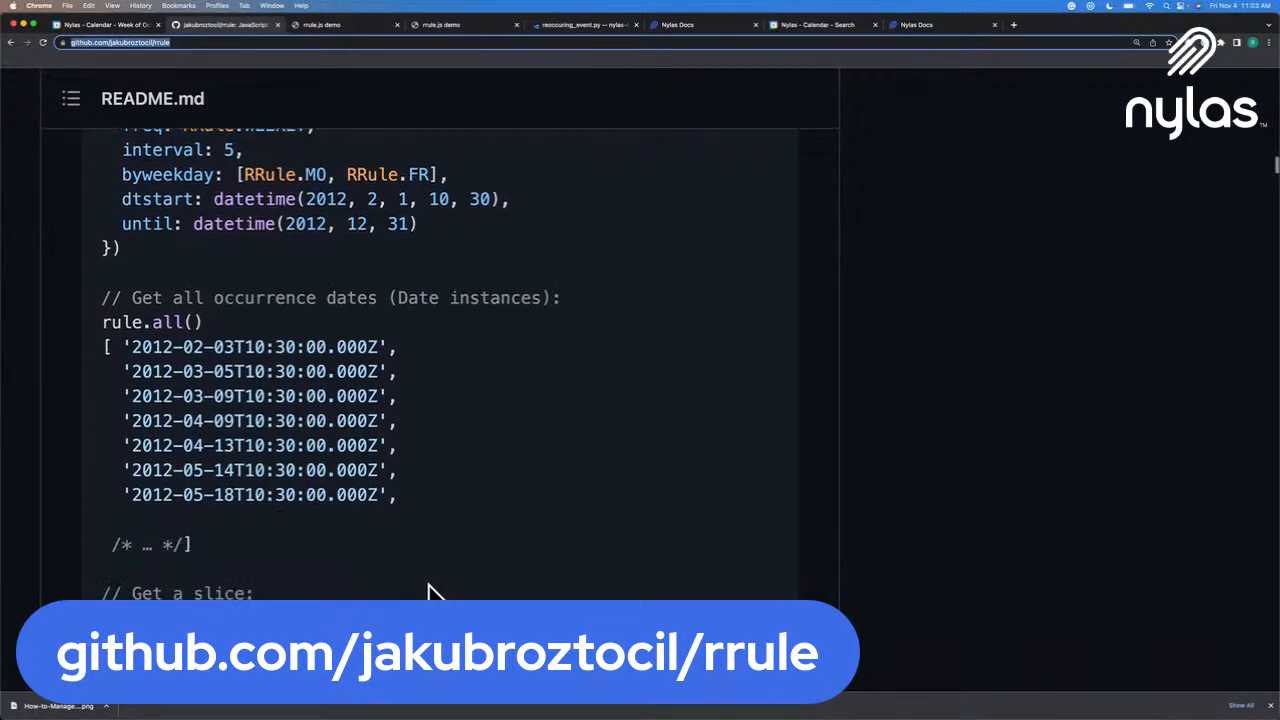
scroll(down, 3)
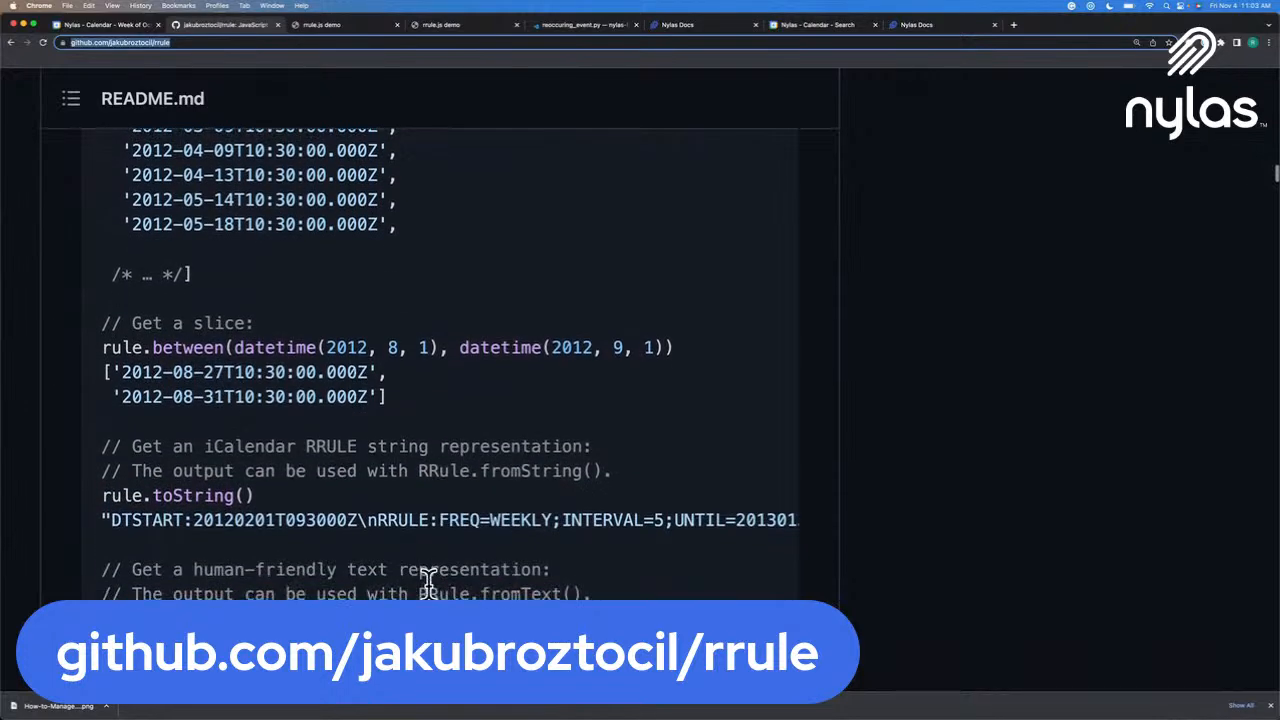
Step: Scroll the toString() example sideways to read the full RRULE string ending BYDAY=MO,FR
scroll(down, 3)
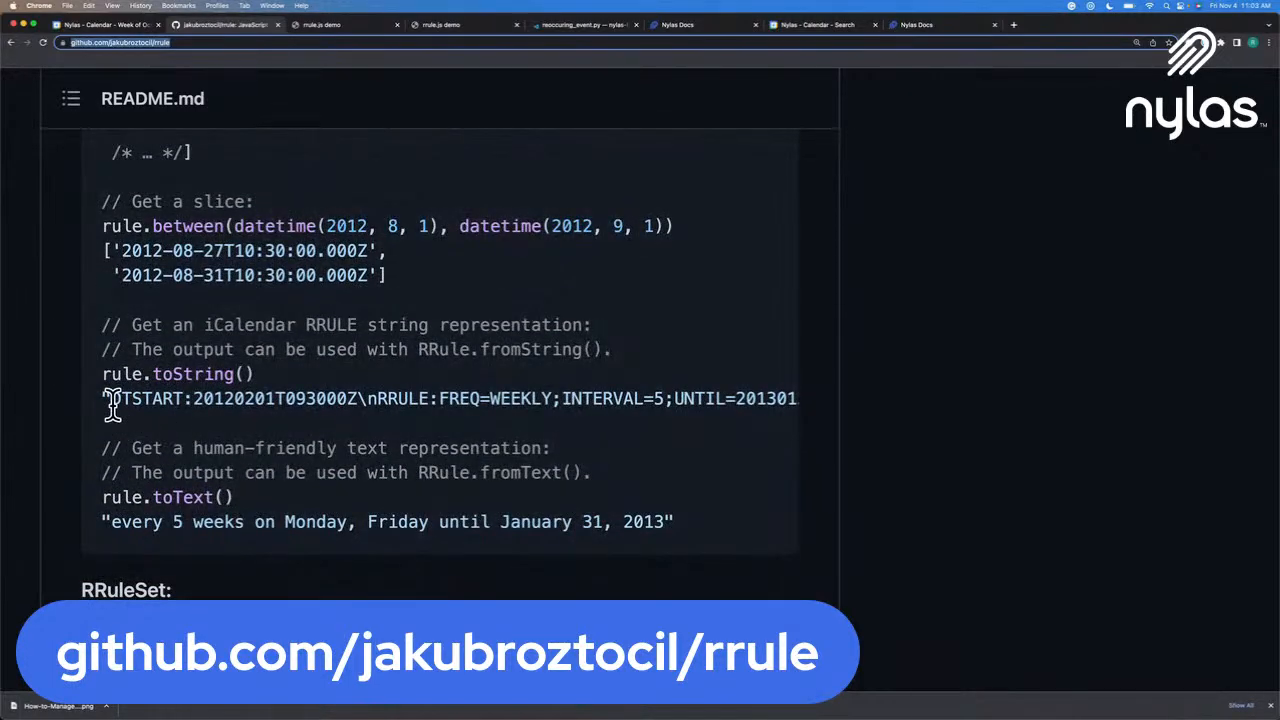
mouse_move(495, 390)
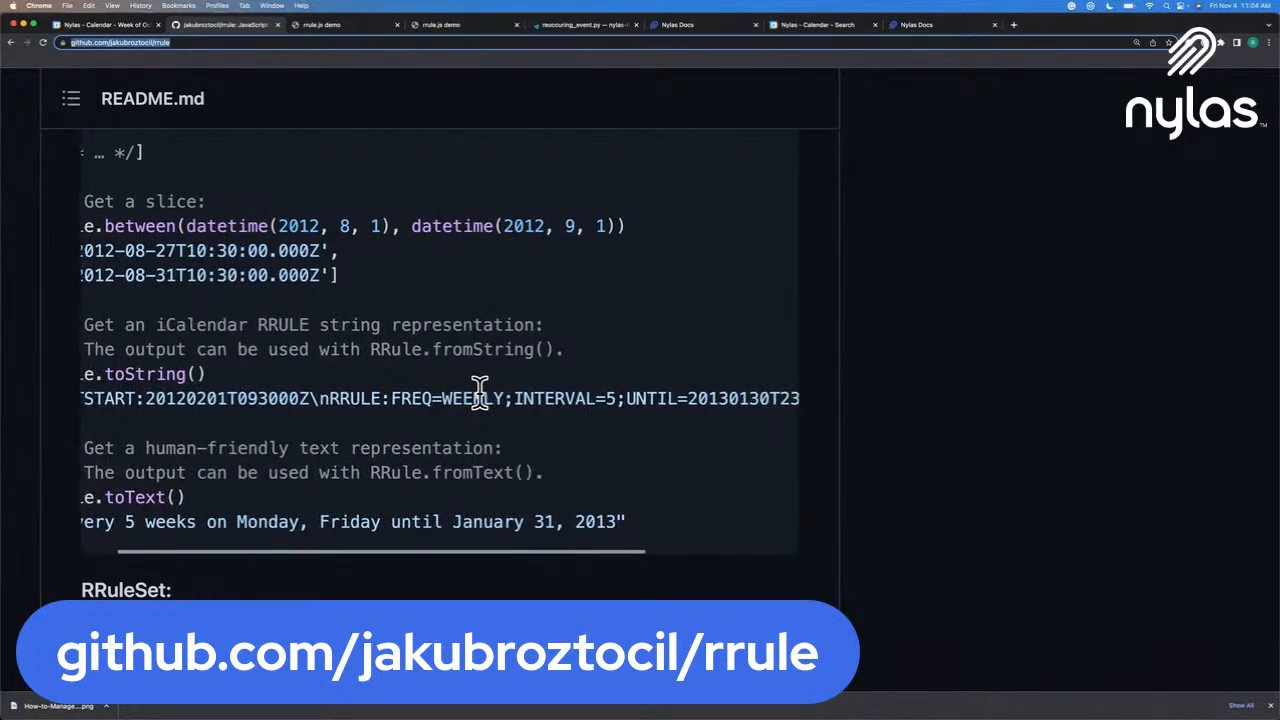
scroll(right, 3)
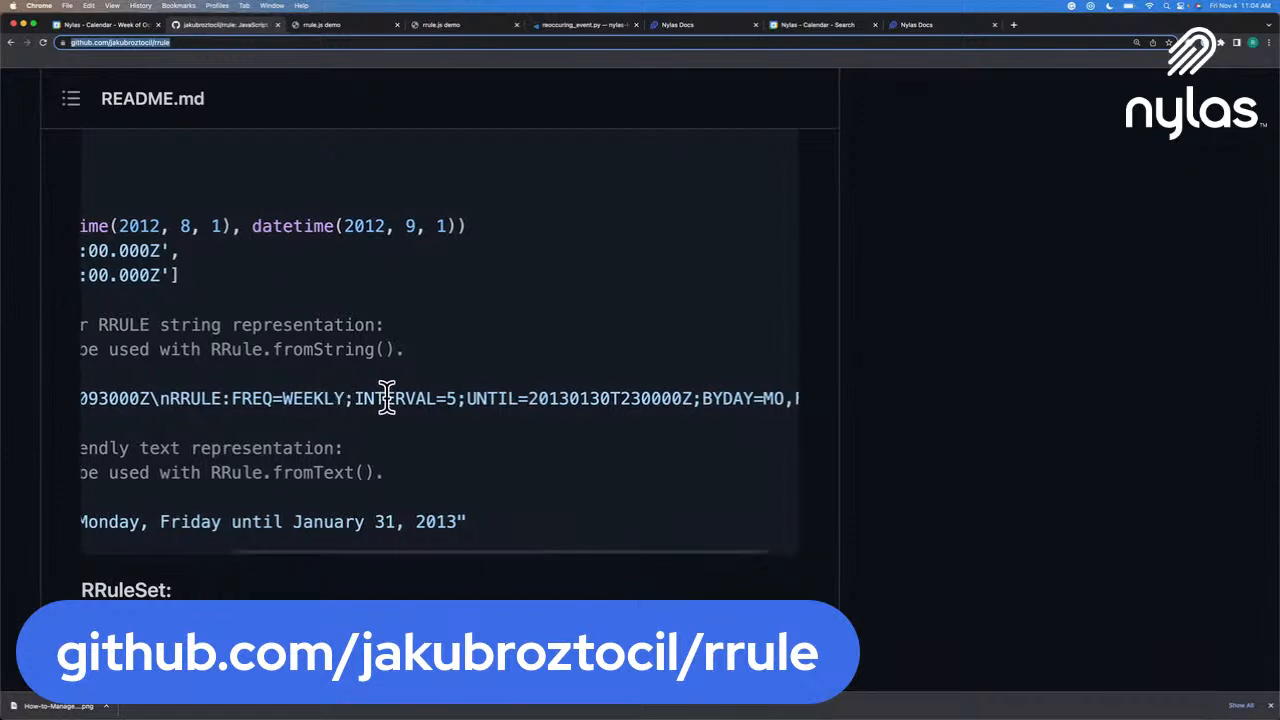
scroll(right, 3)
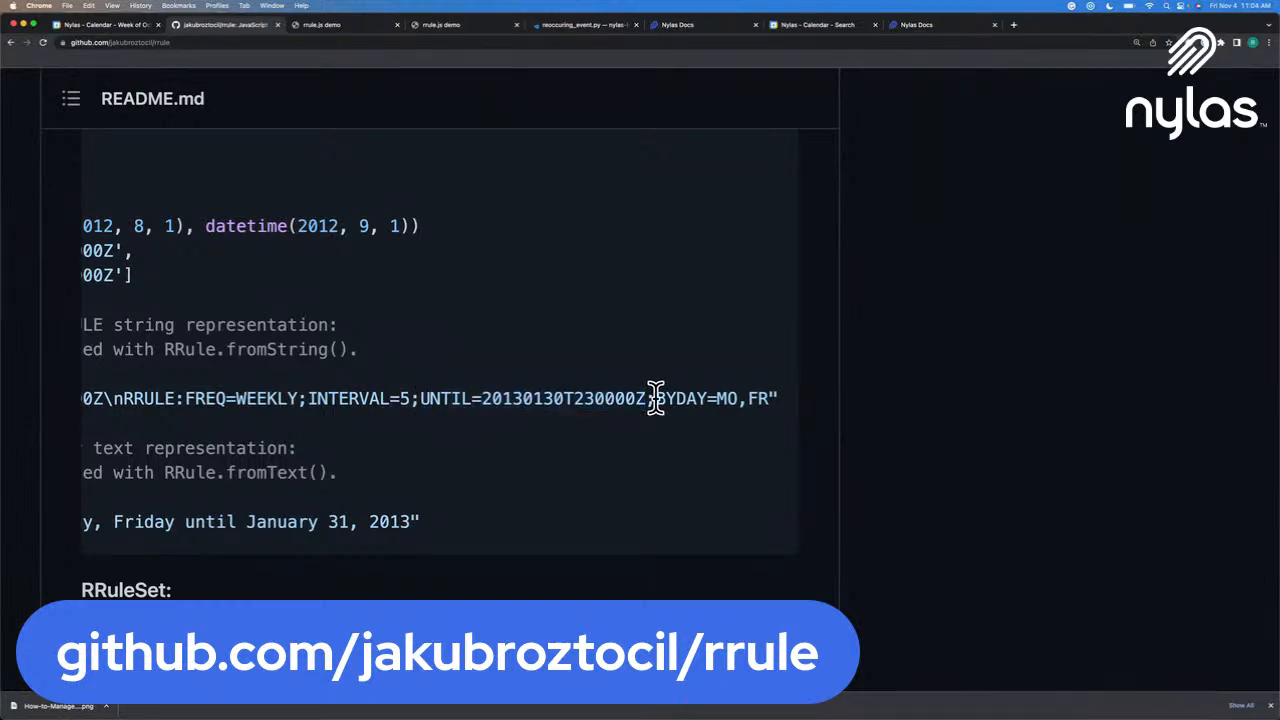
drag(653, 398, 775, 398)
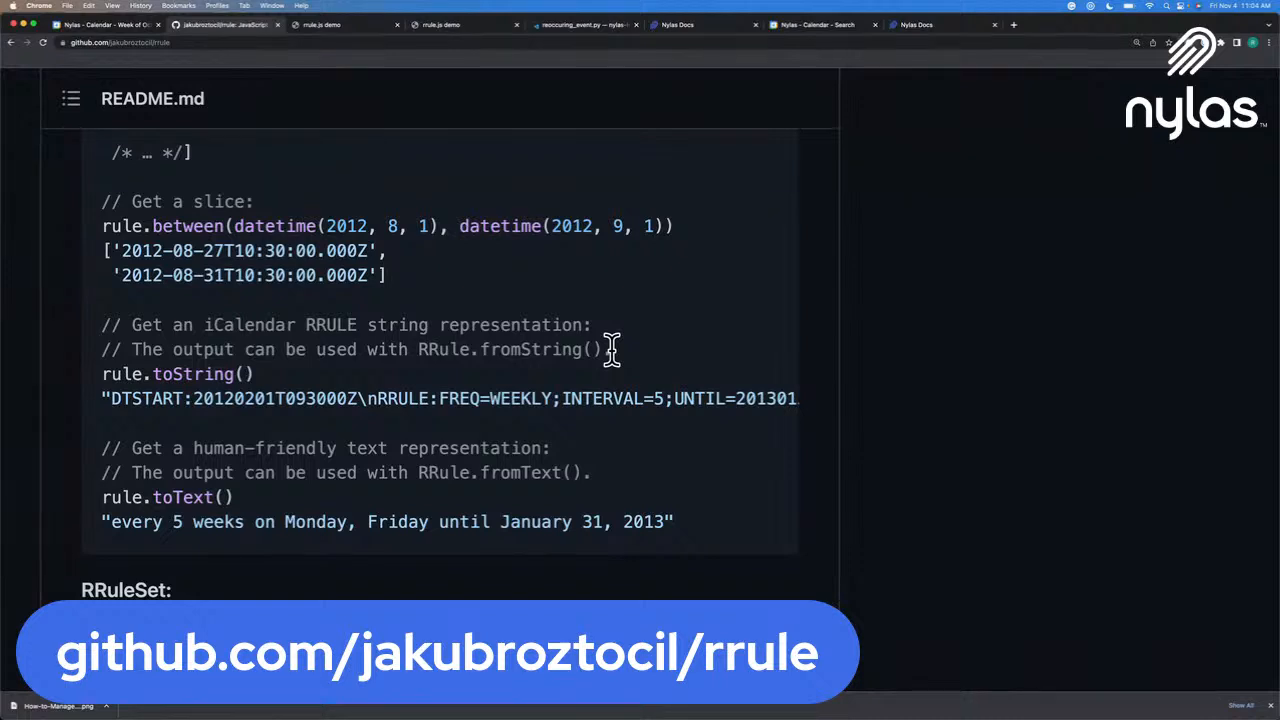
mouse_move(548, 349)
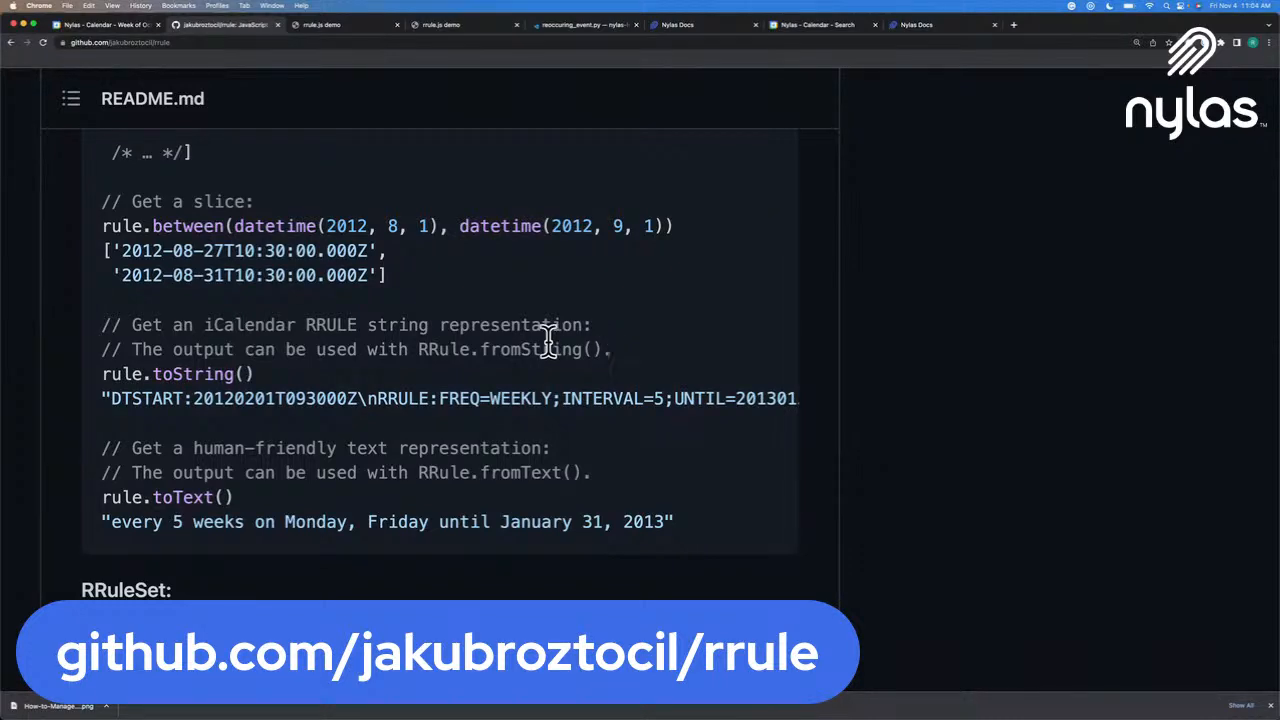
mouse_move(330, 155)
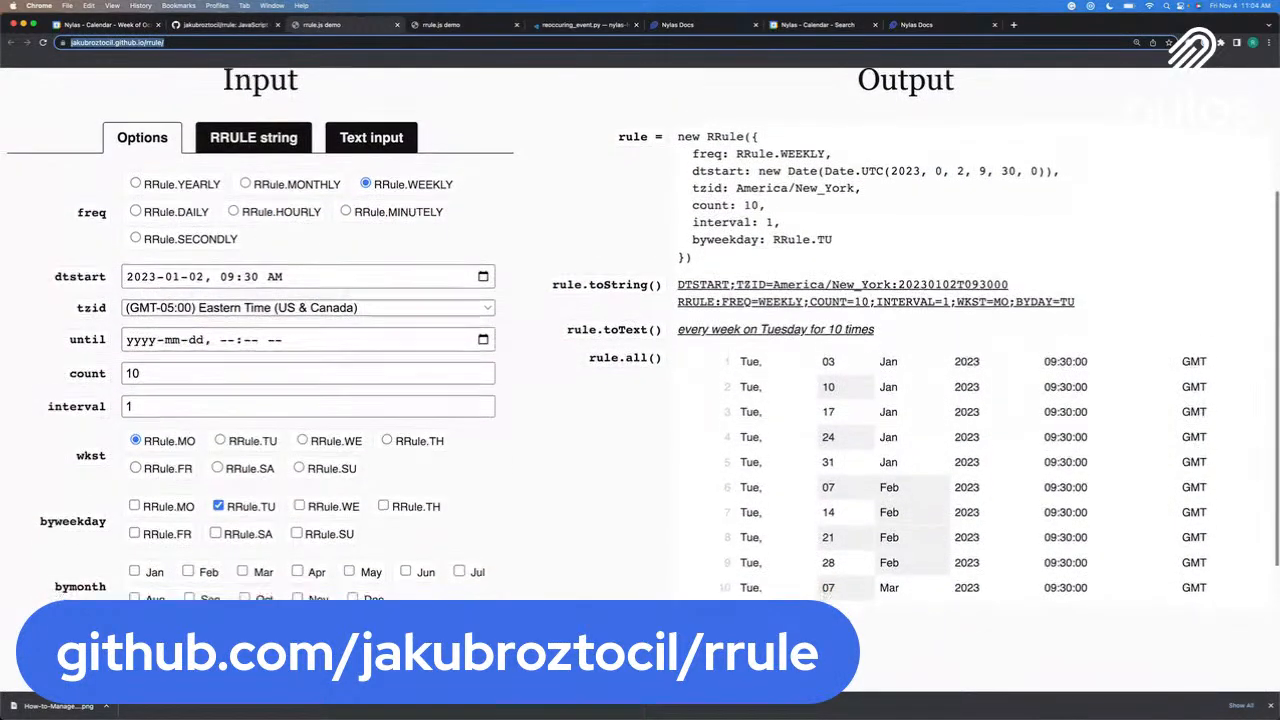
scroll(down, 3)
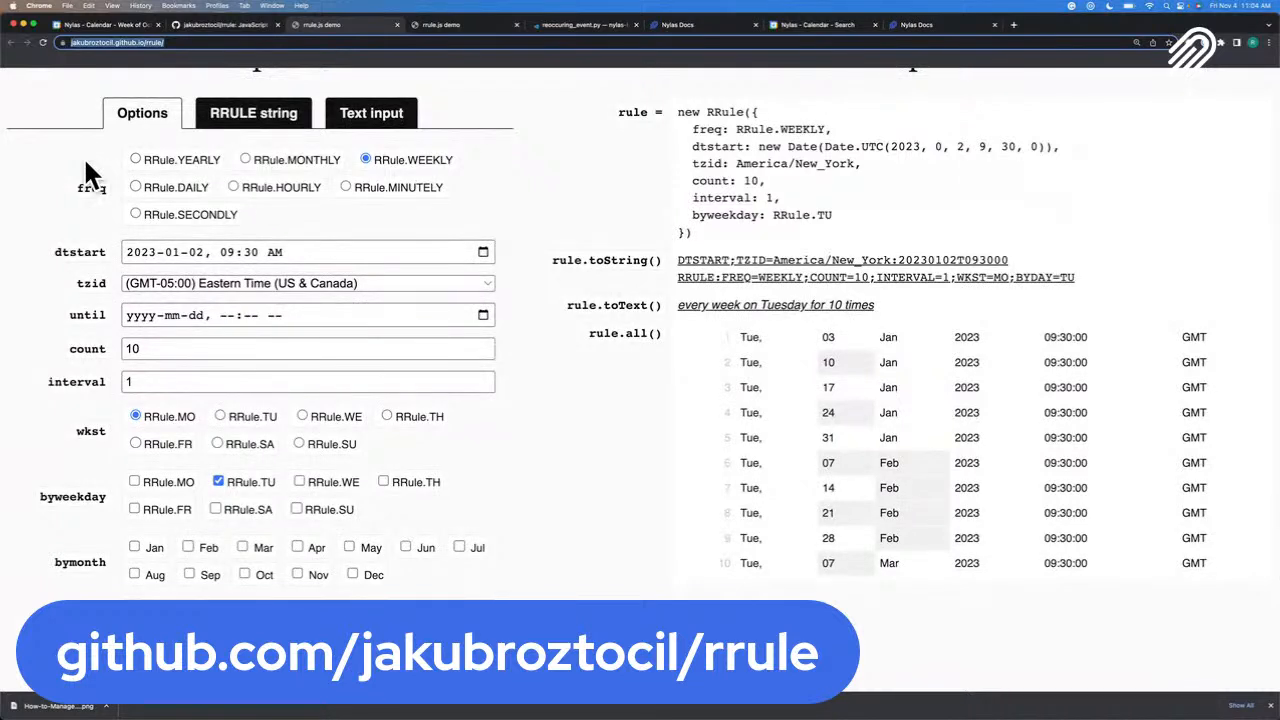
mouse_move(50, 250)
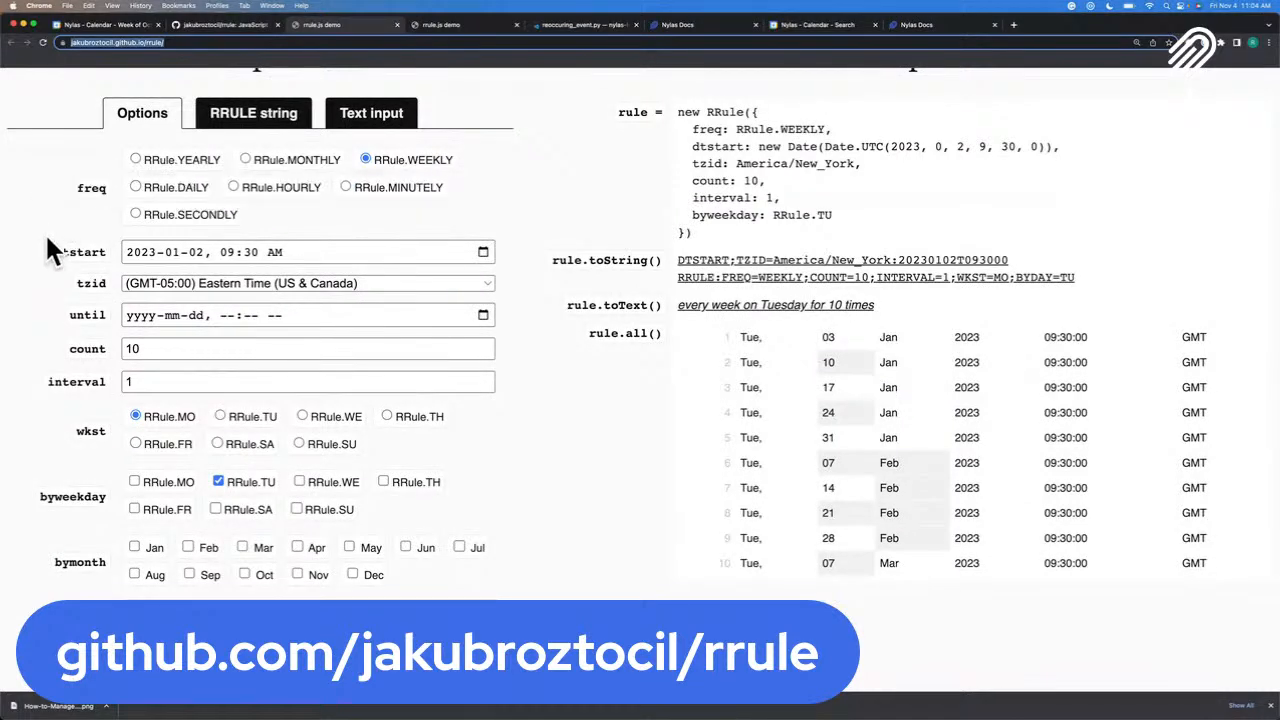
mouse_move(40, 348)
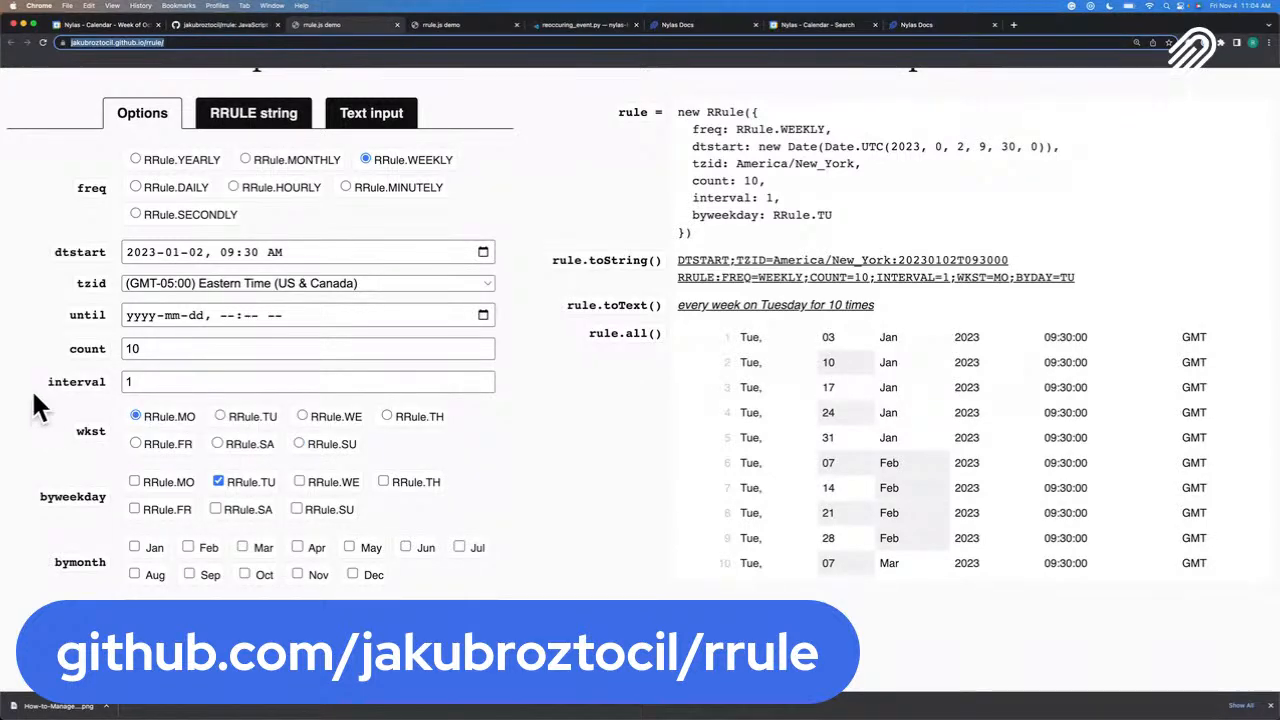
mouse_move(515, 330)
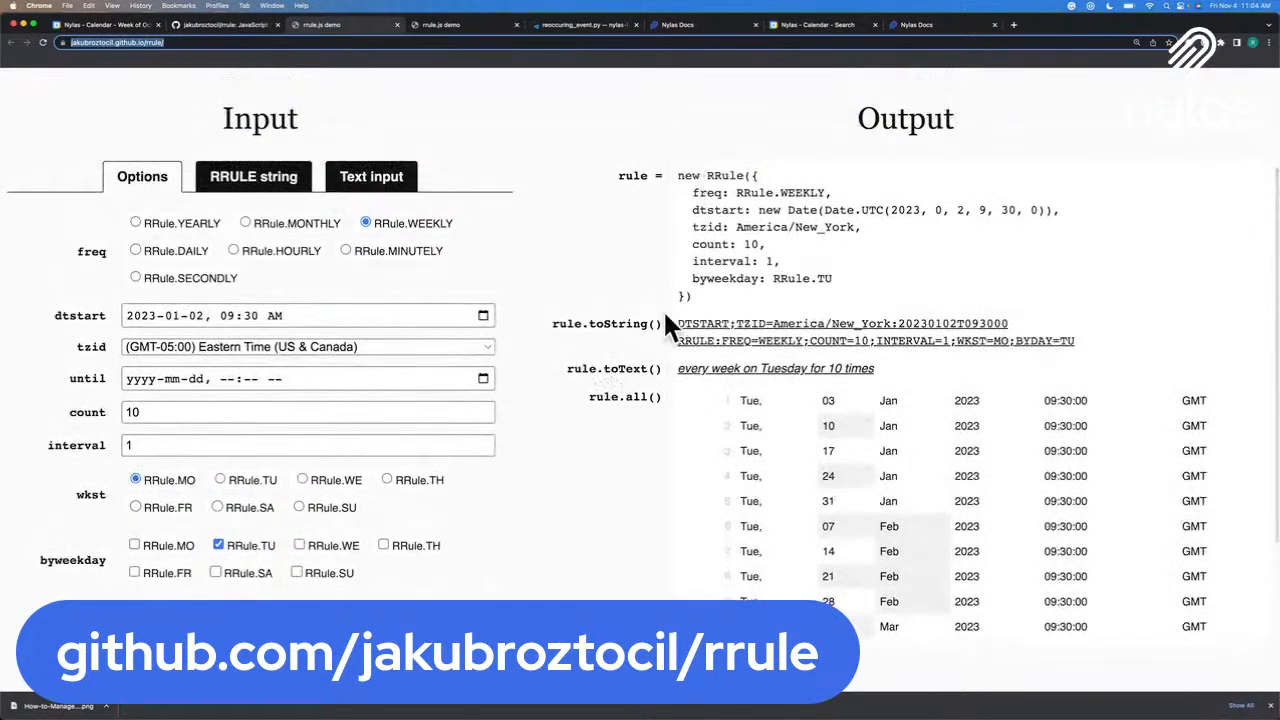
mouse_move(628, 468)
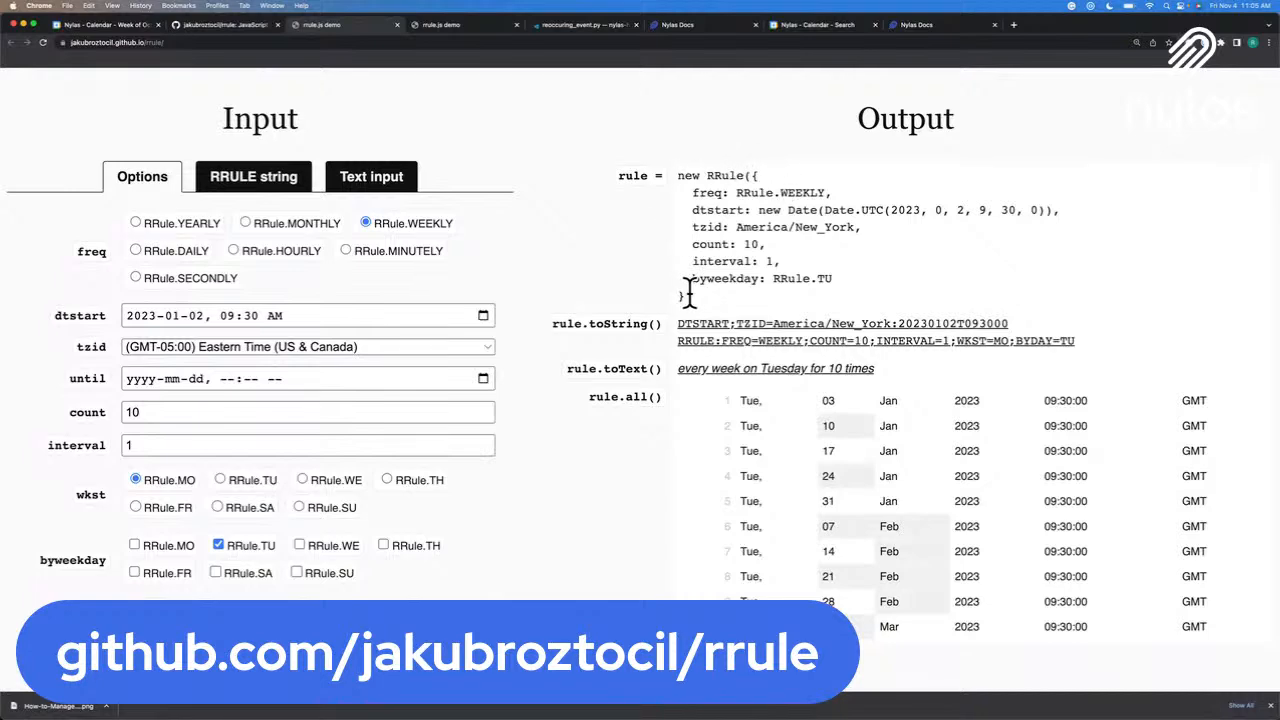
mouse_move(705, 315)
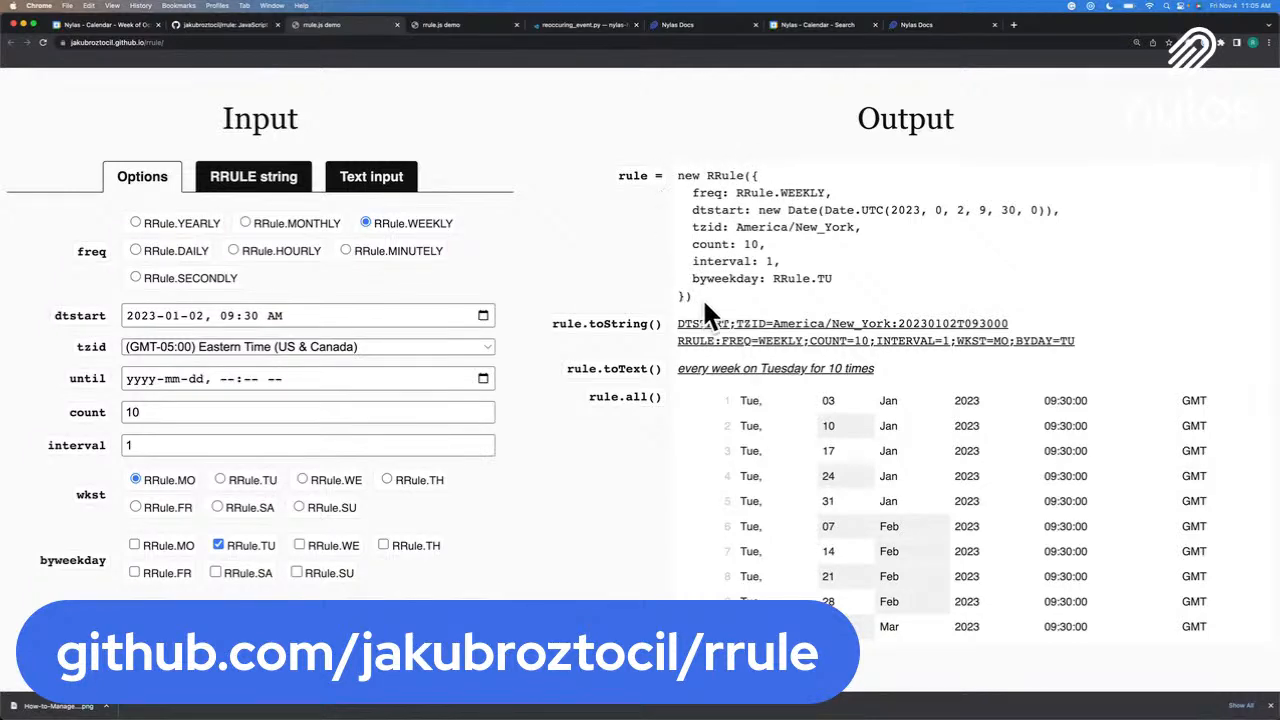
scroll(down, 3)
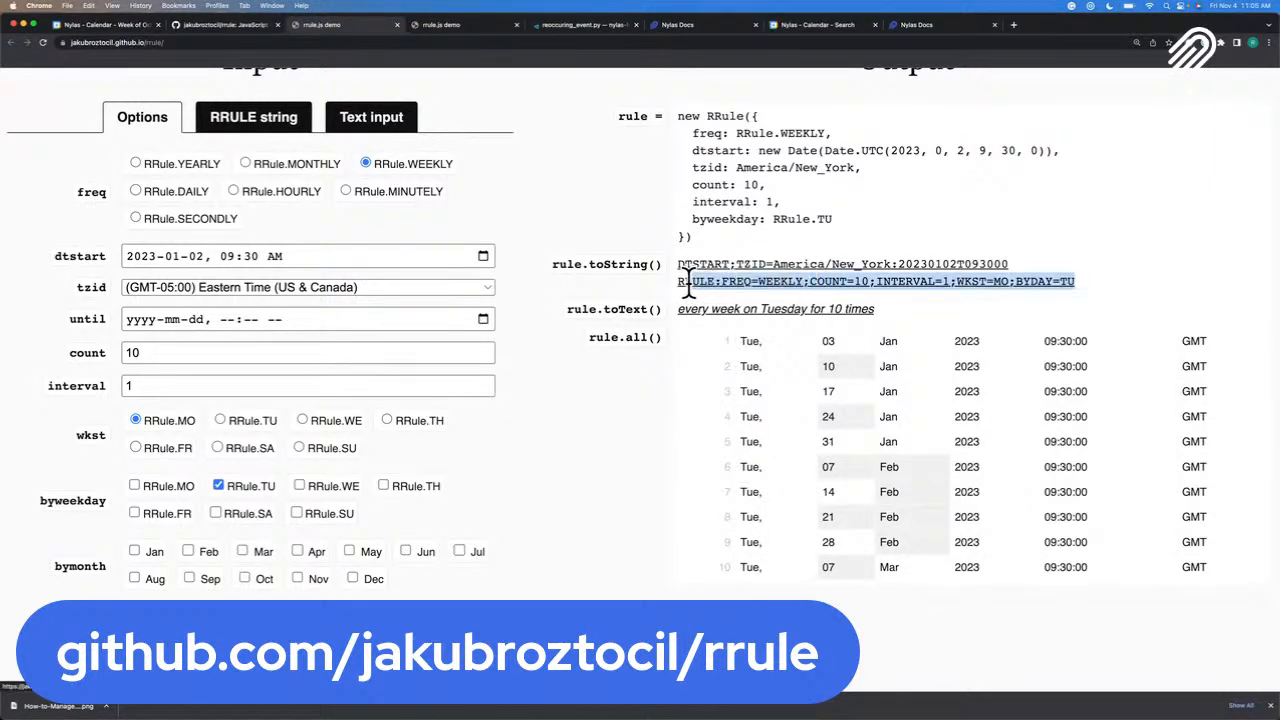
mouse_move(688, 292)
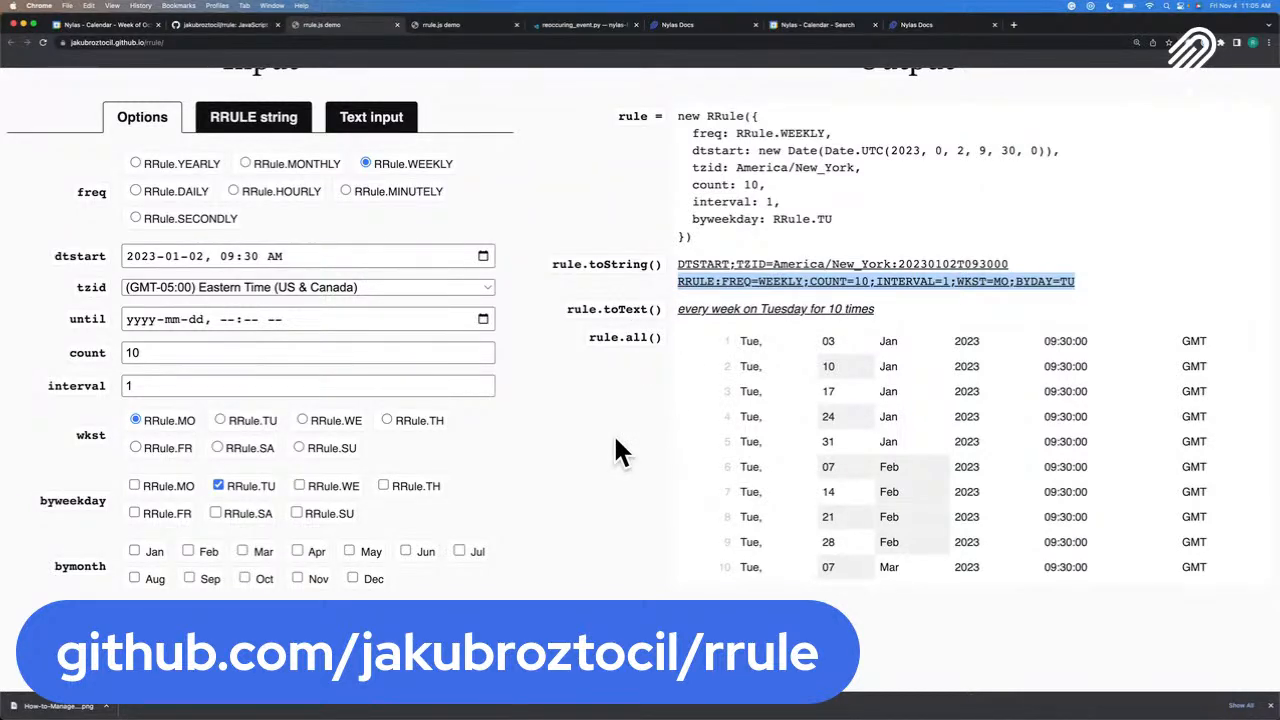
scroll(down, 3)
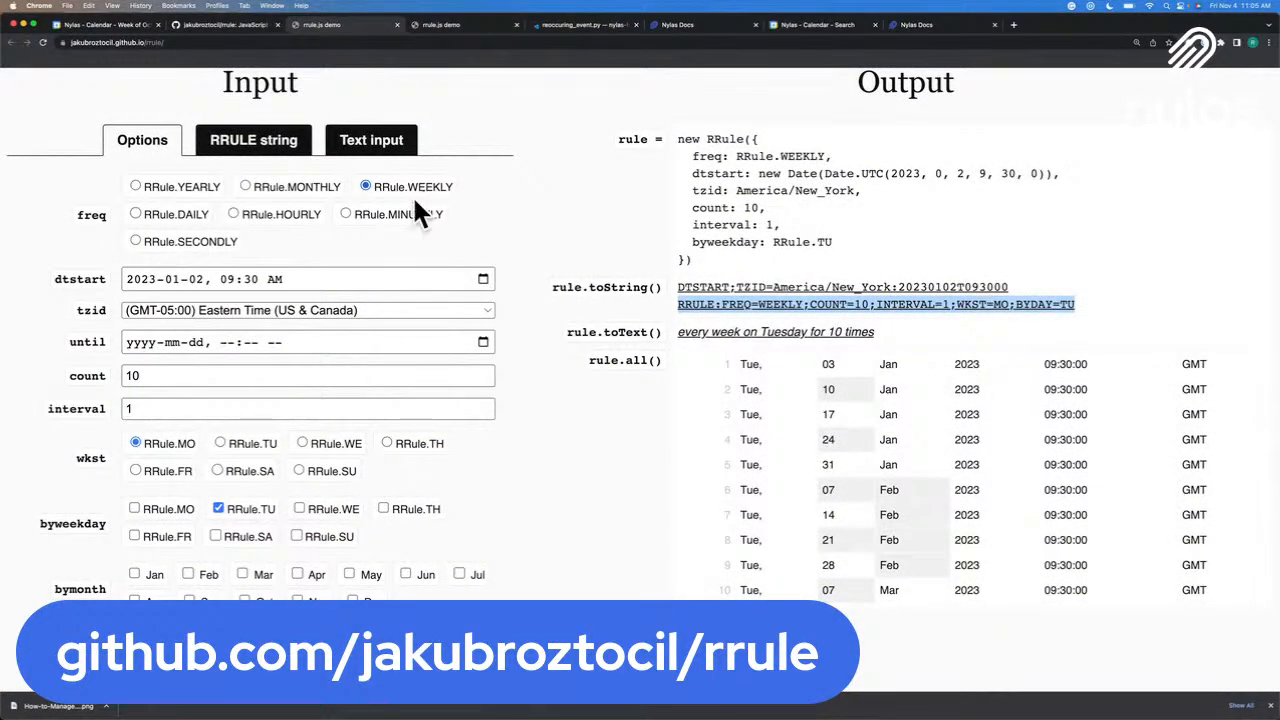
mouse_move(205, 300)
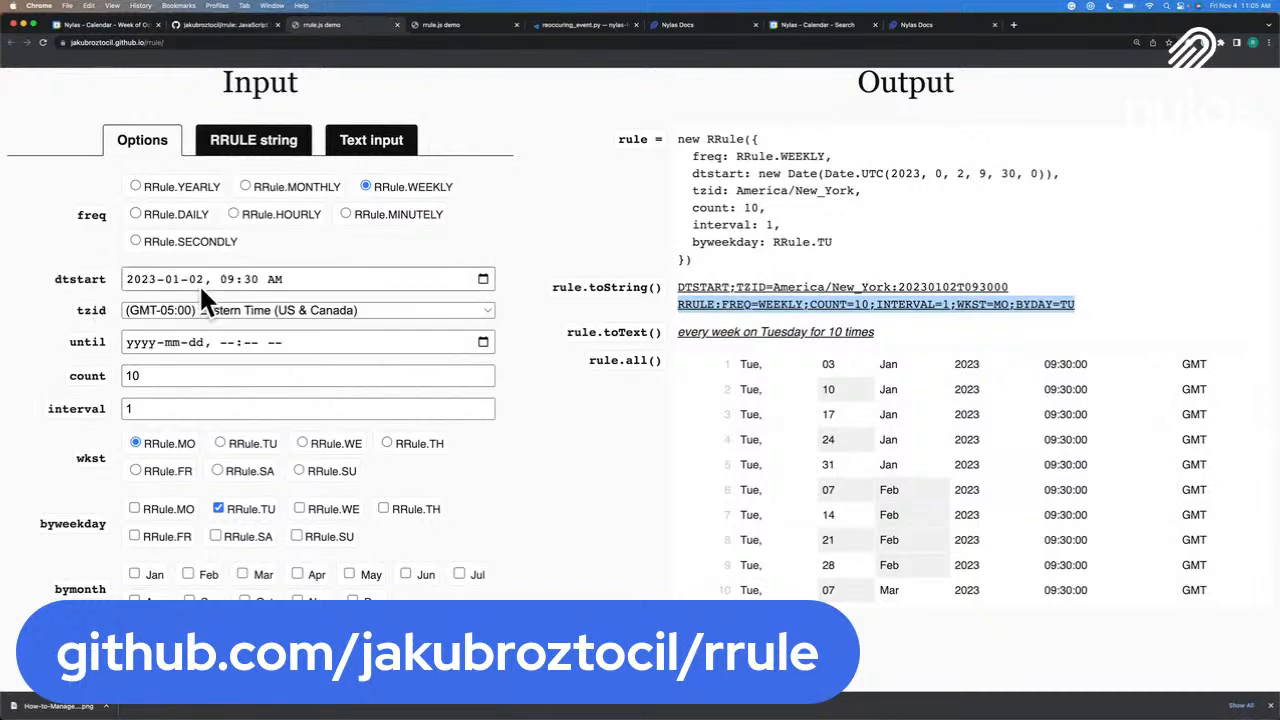
mouse_move(180, 300)
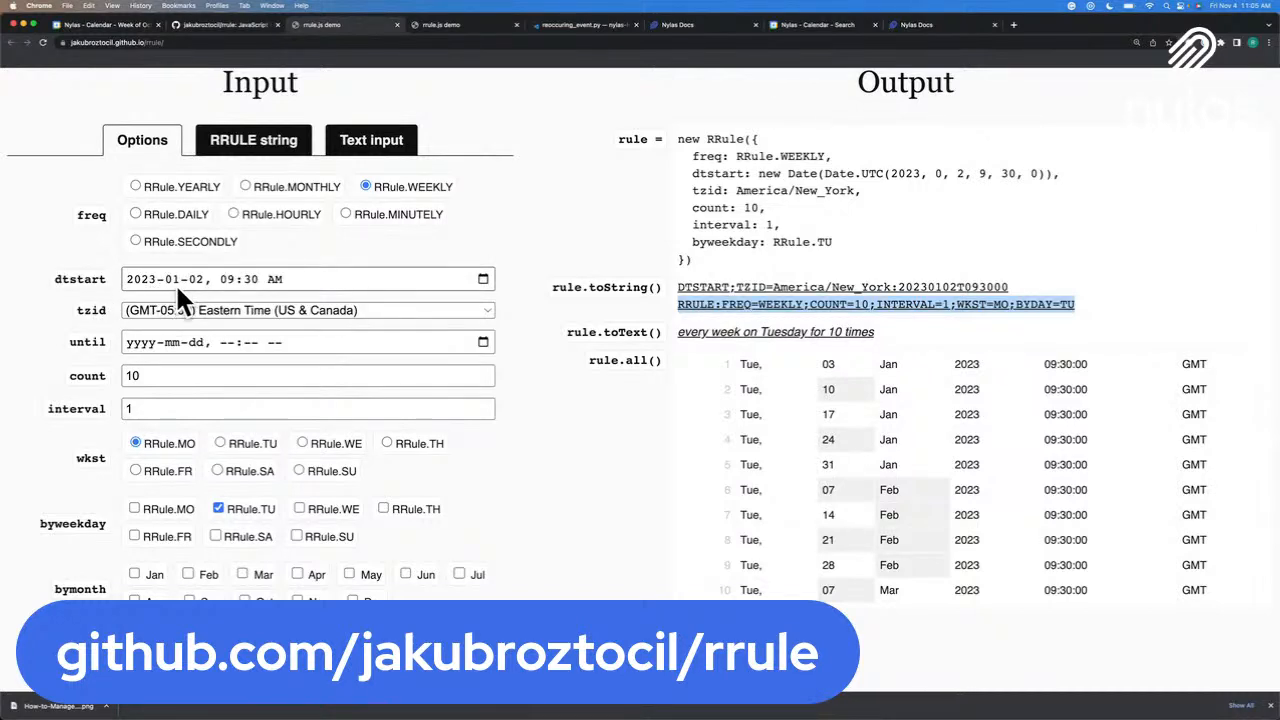
mouse_move(200, 295)
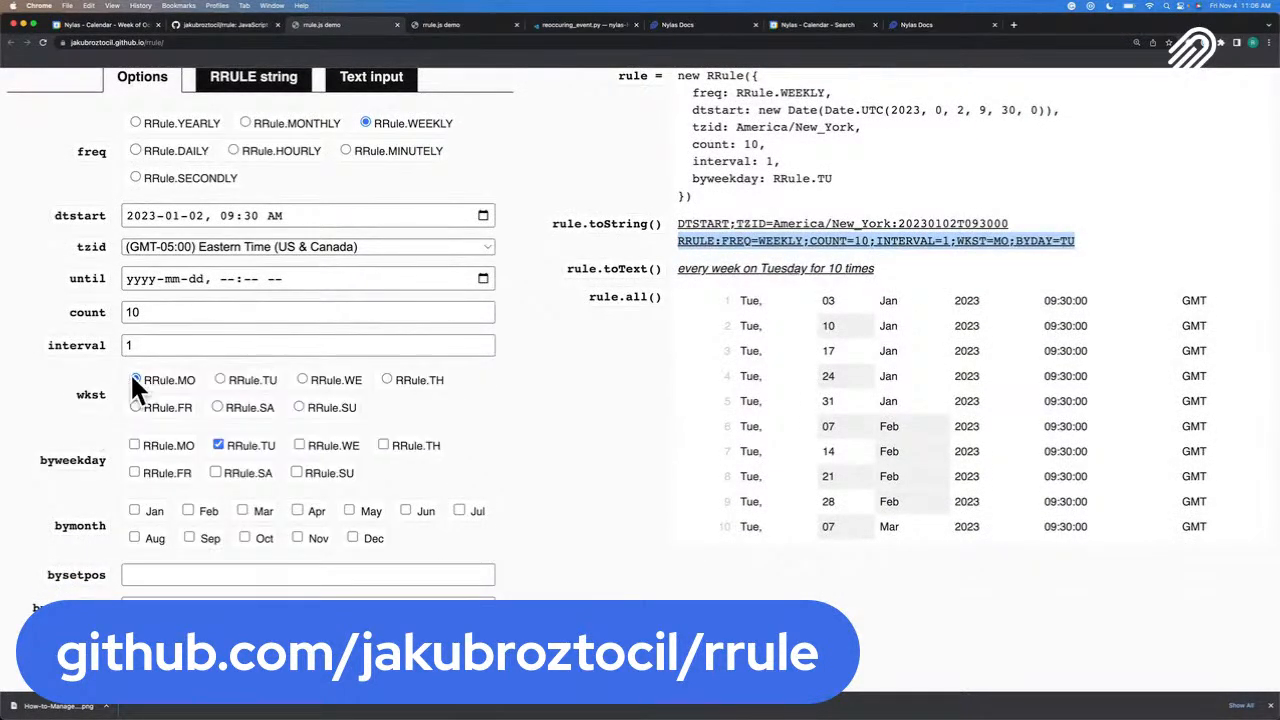
click(135, 380)
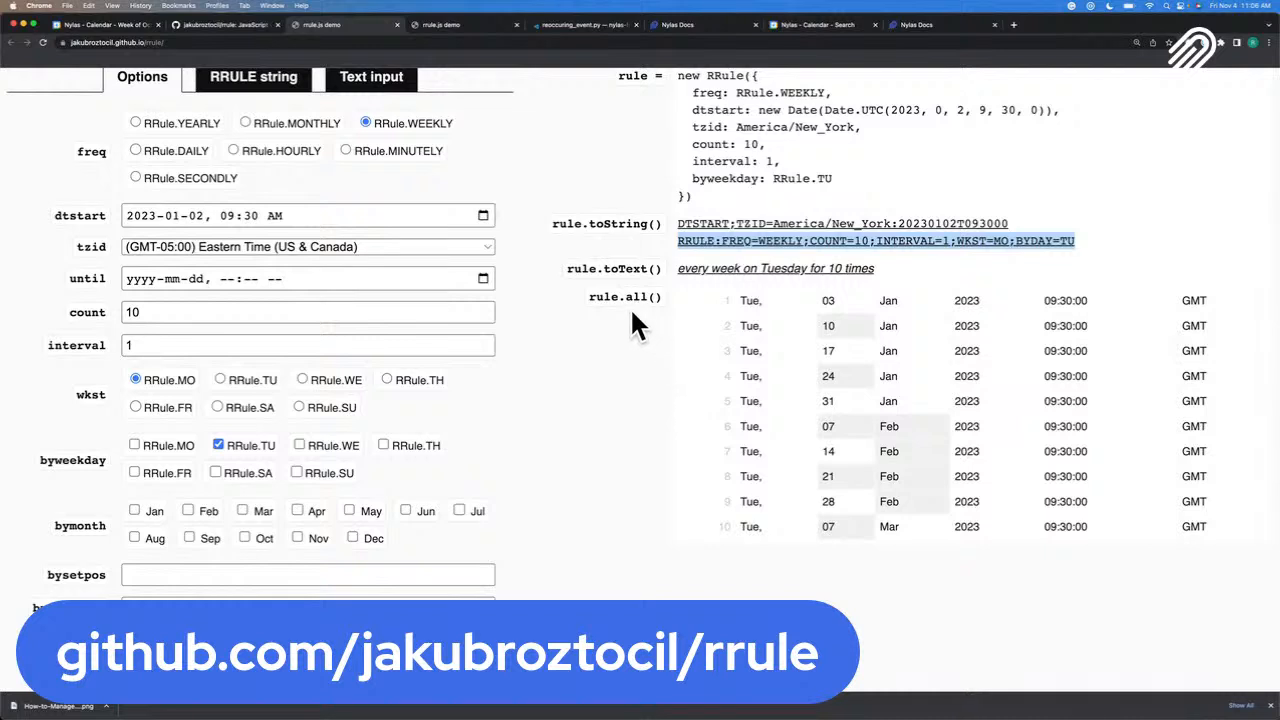
mouse_move(596, 298)
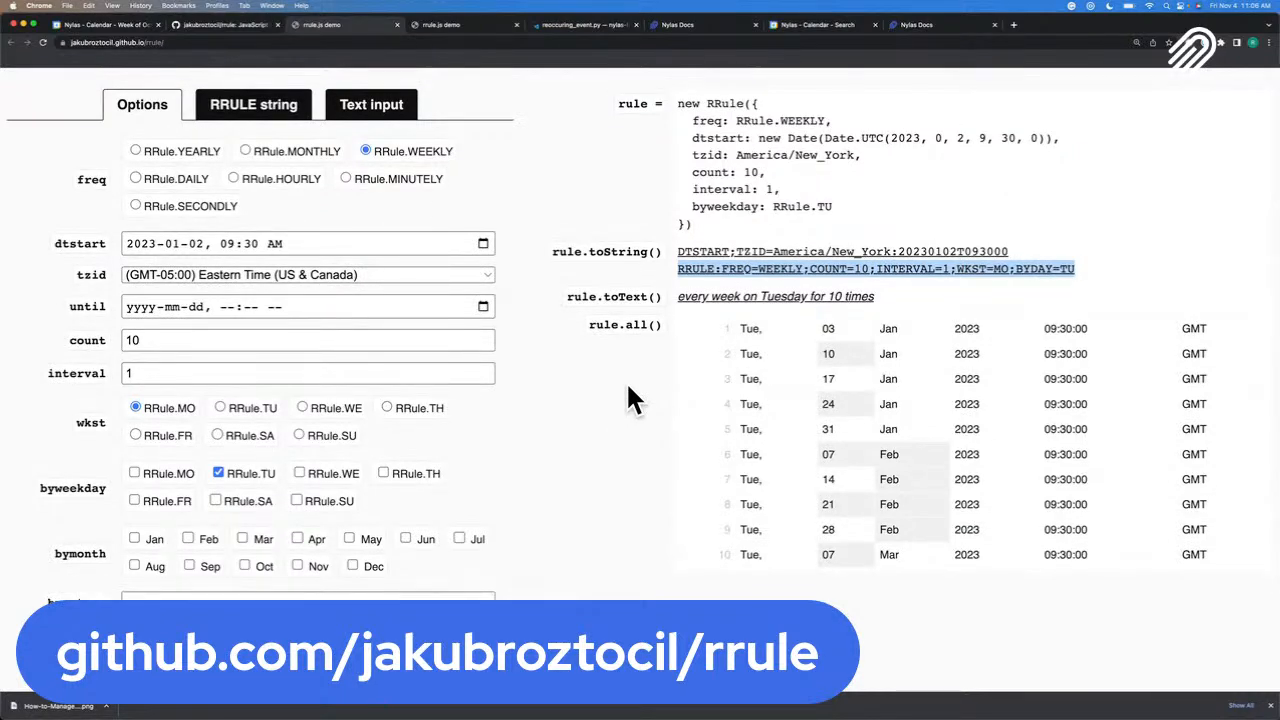
mouse_move(715, 232)
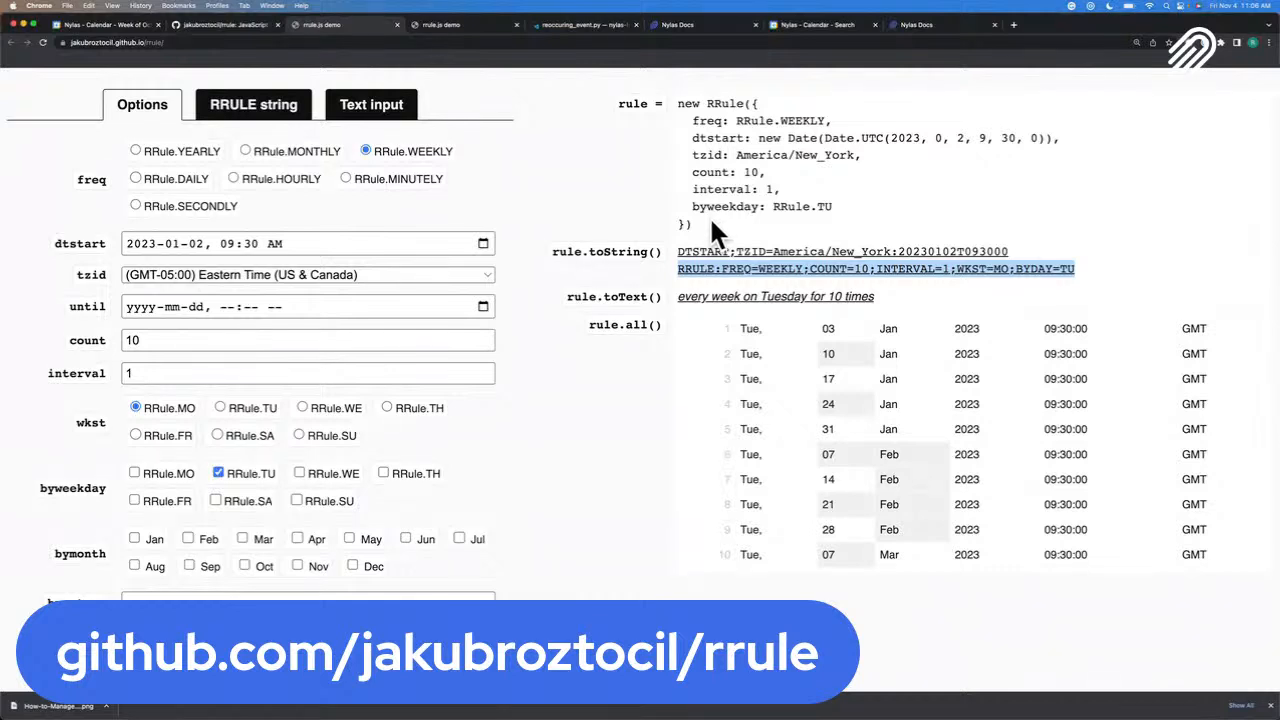
mouse_move(710, 238)
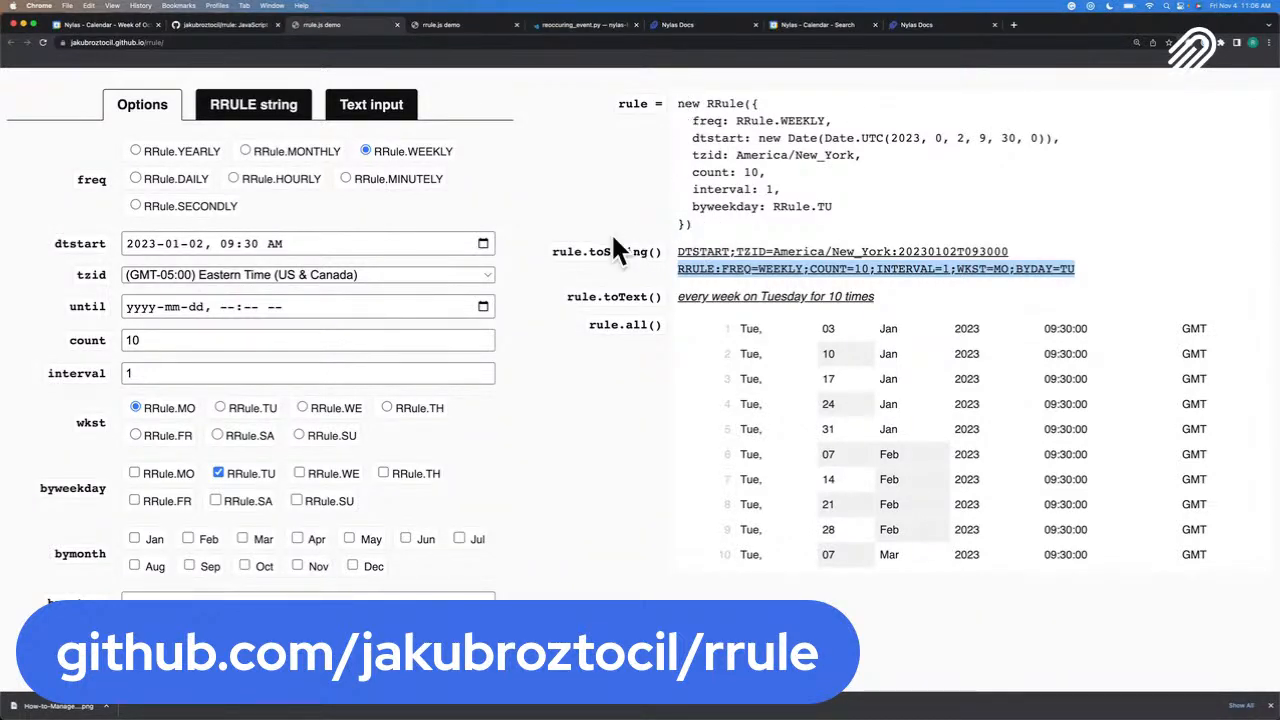
mouse_move(625, 285)
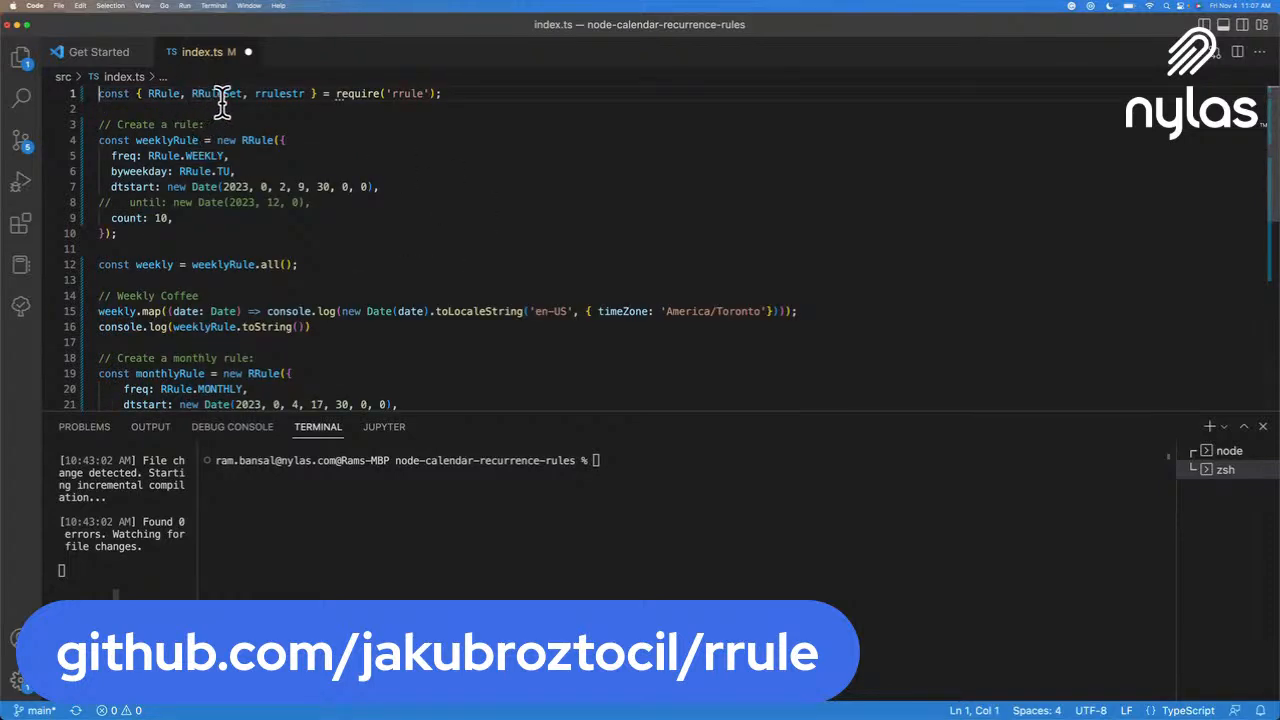
Step: Remove the weekly rule's commented until line and comment out its toString() log
double_click(164, 93)
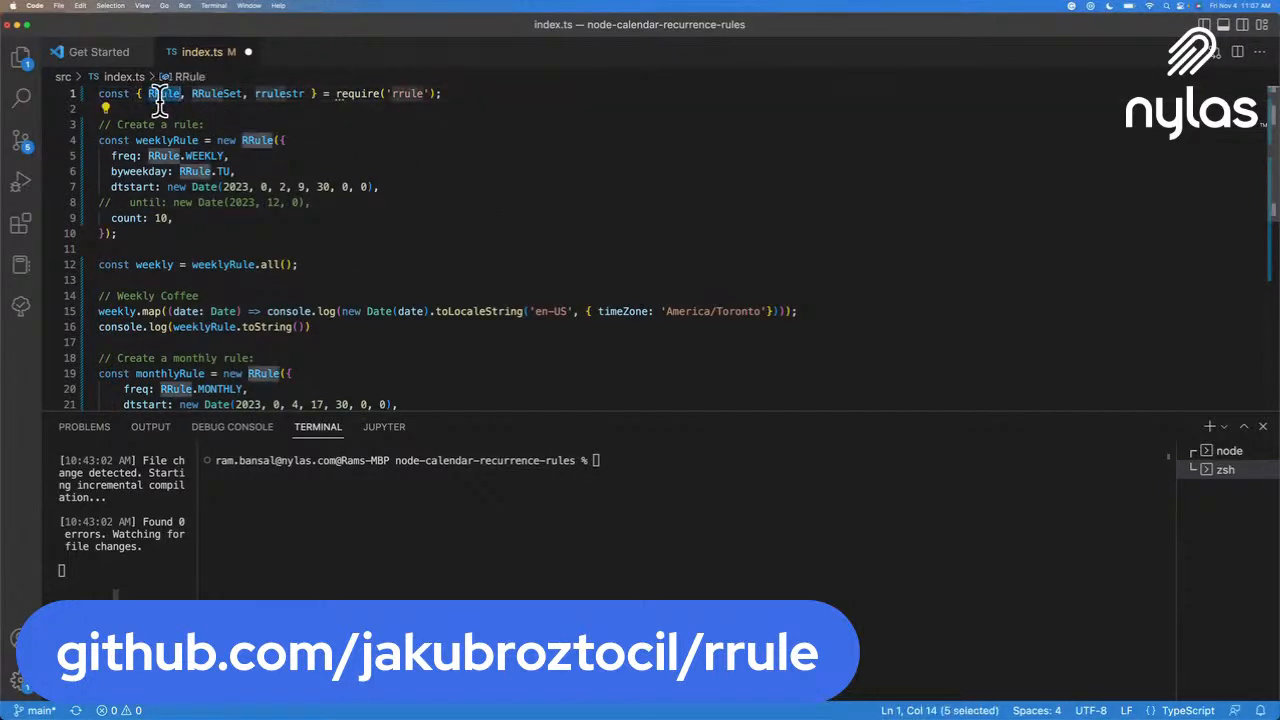
drag(98, 140, 117, 233)
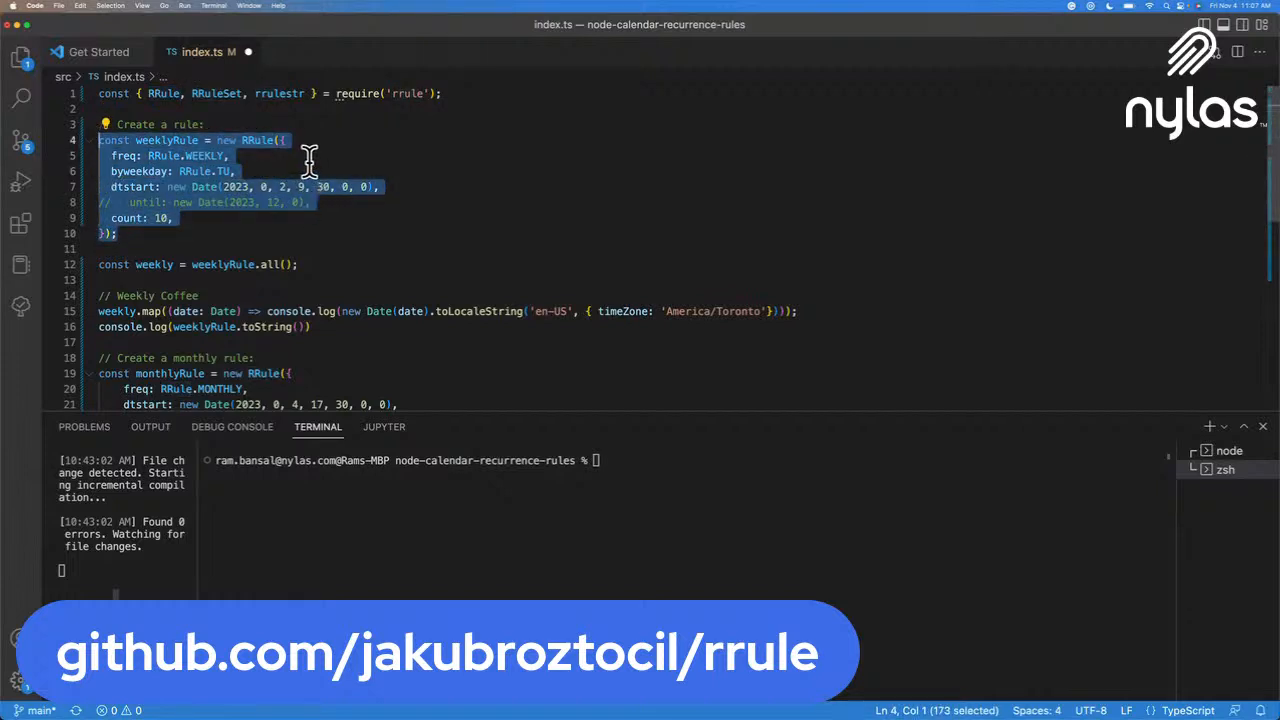
double_click(204, 156)
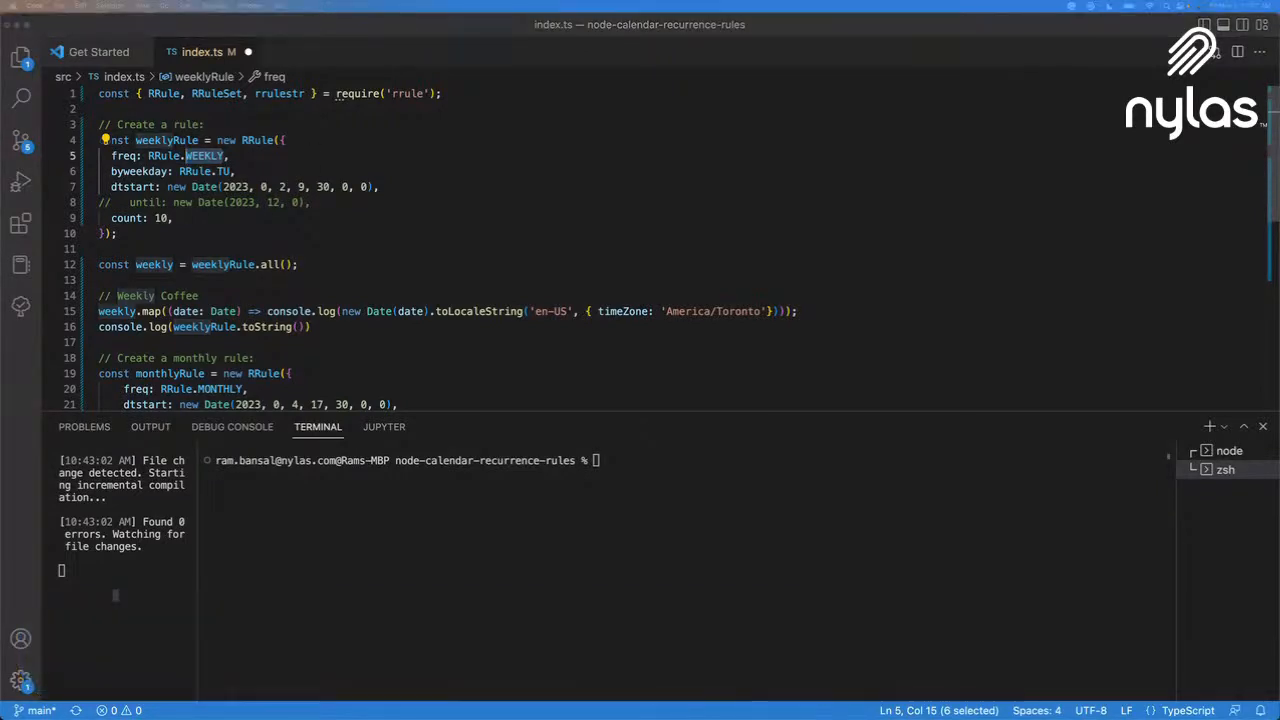
mouse_move(398, 240)
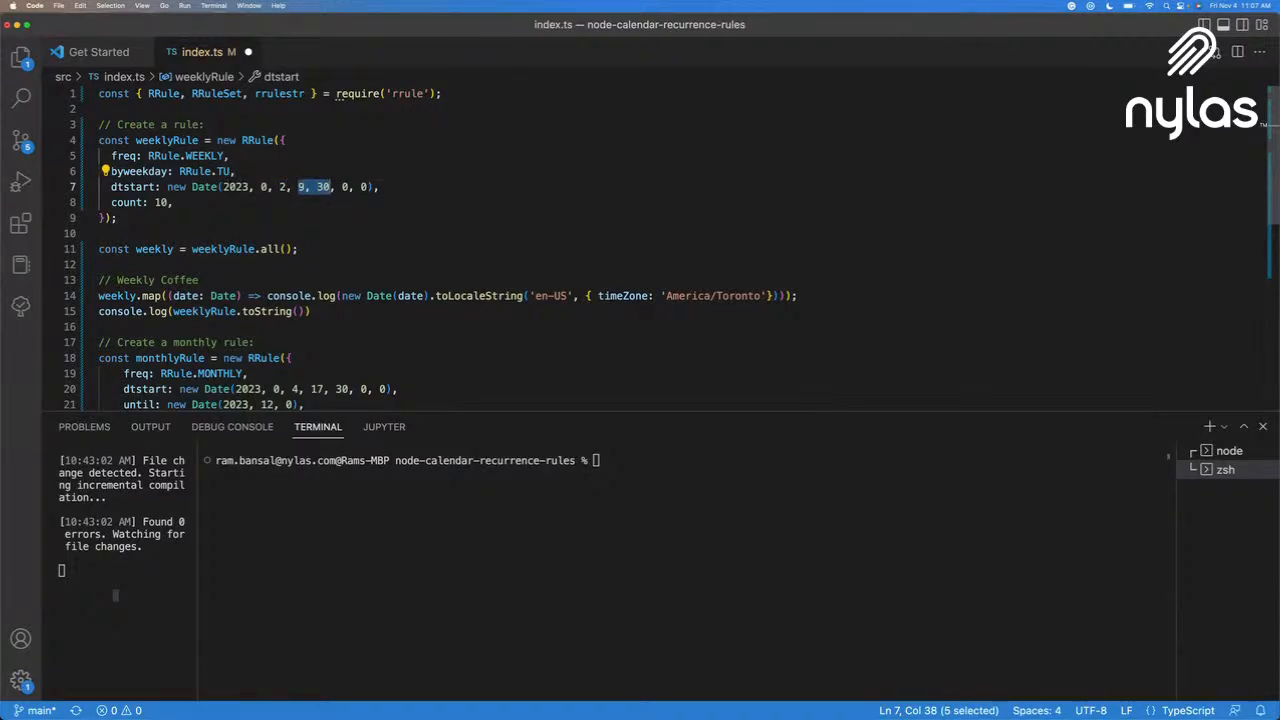
click(168, 202)
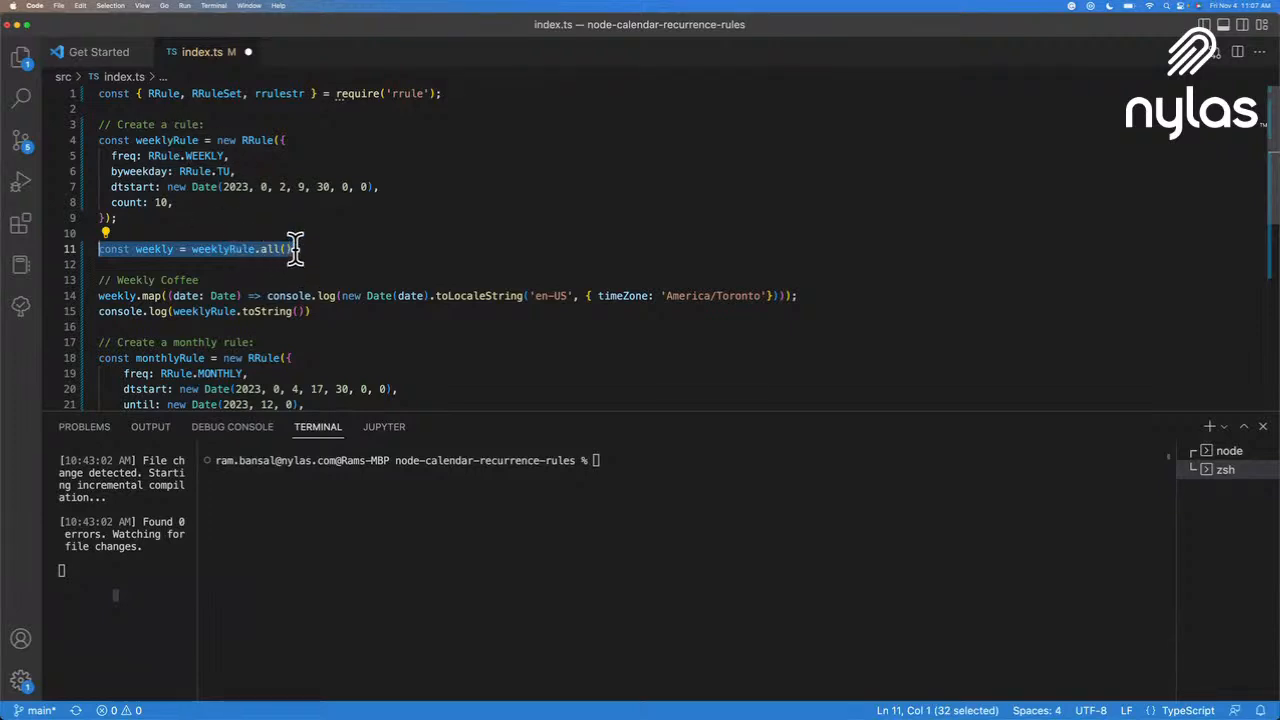
text(;)
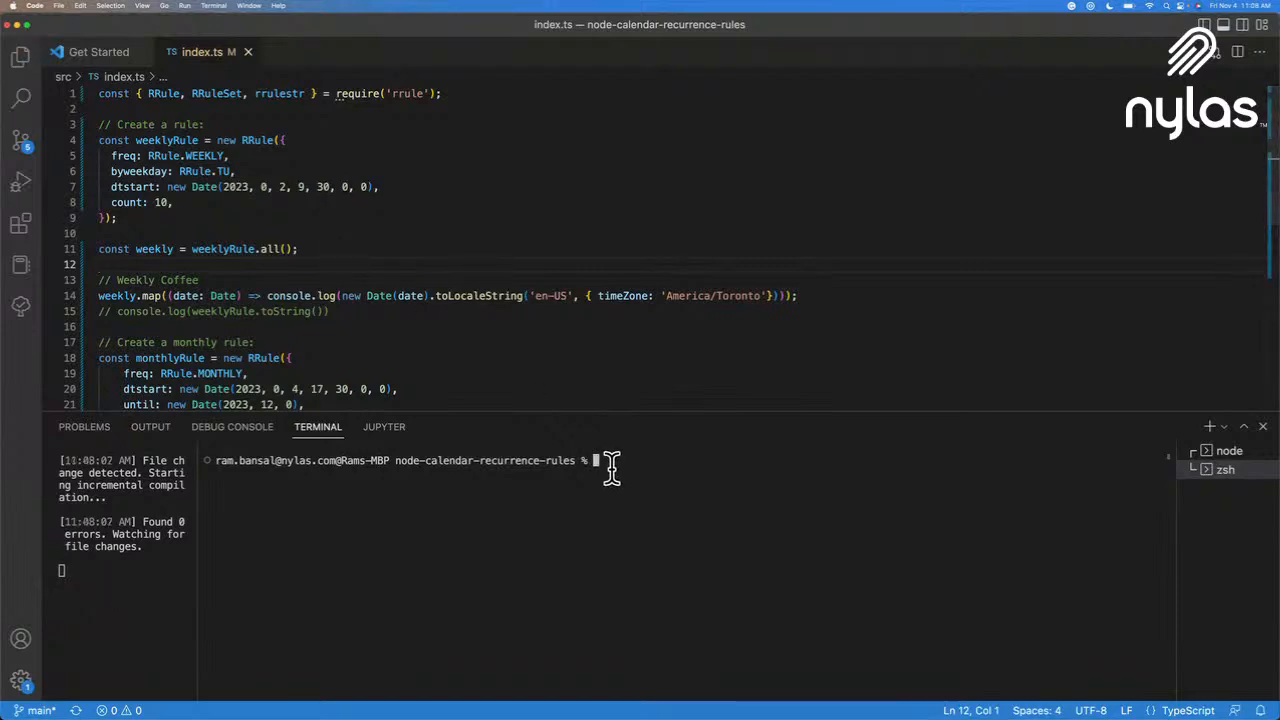
Step: Run yarn start to print the weekly rule's ten Tuesday dates and RRULE:FREQ=WEEKLY;BYDAY=TU;COUNT=10
text(yarn start)
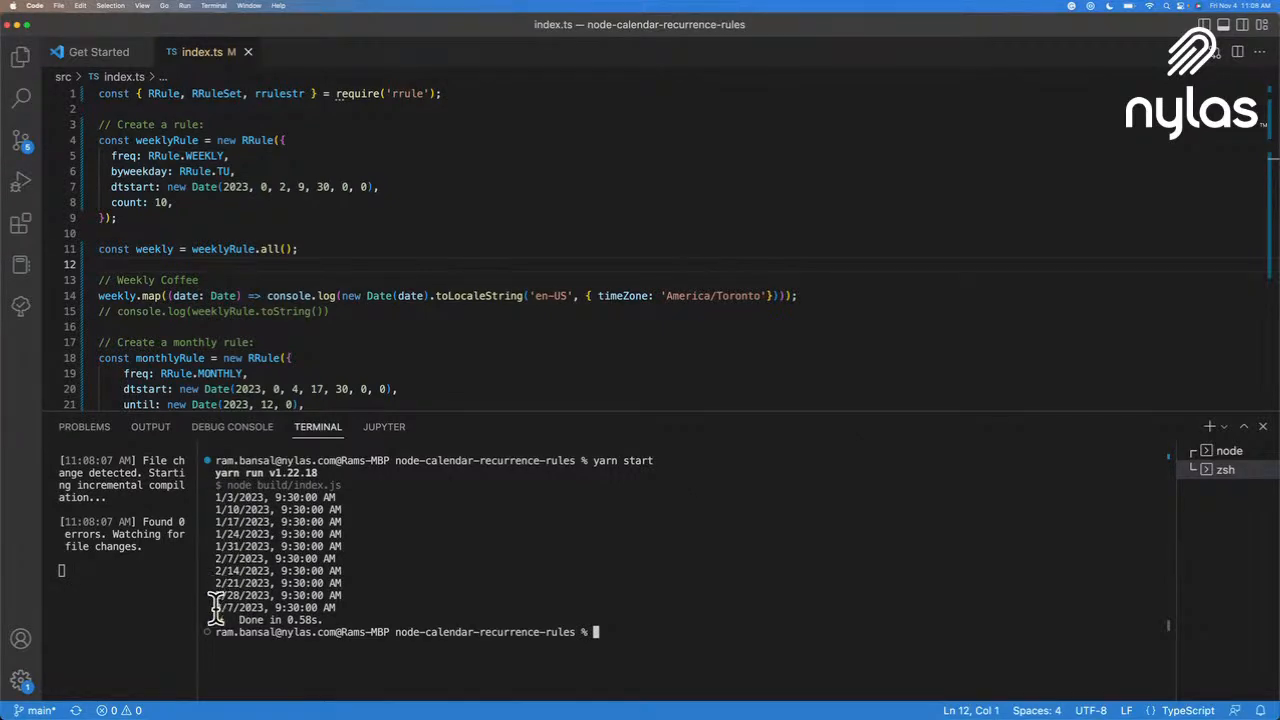
mouse_move(356, 600)
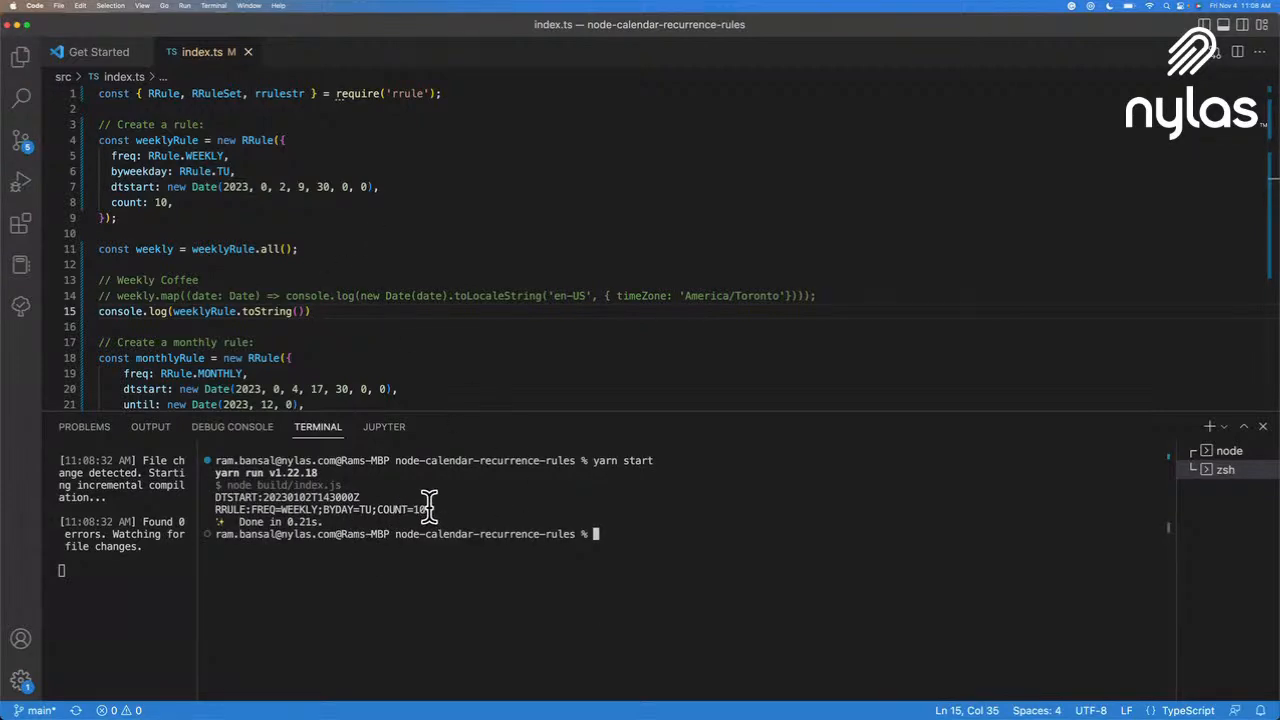
drag(214, 509, 425, 509)
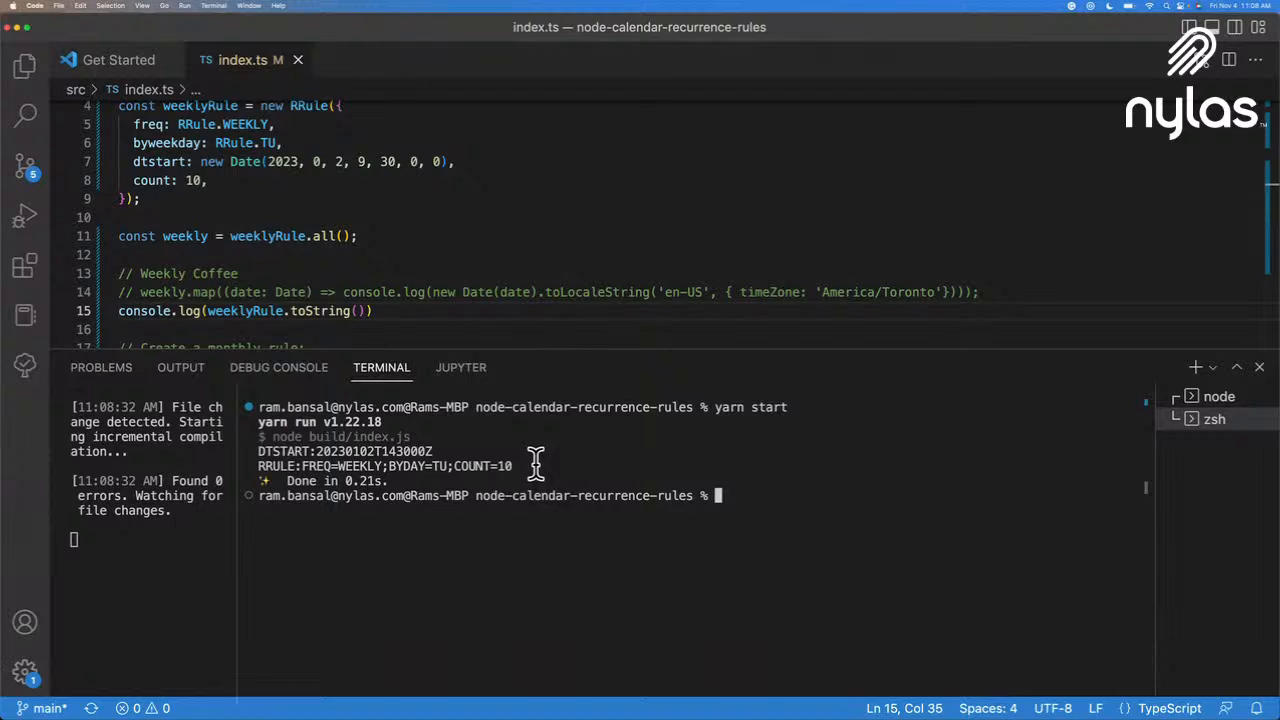
mouse_move(348, 460)
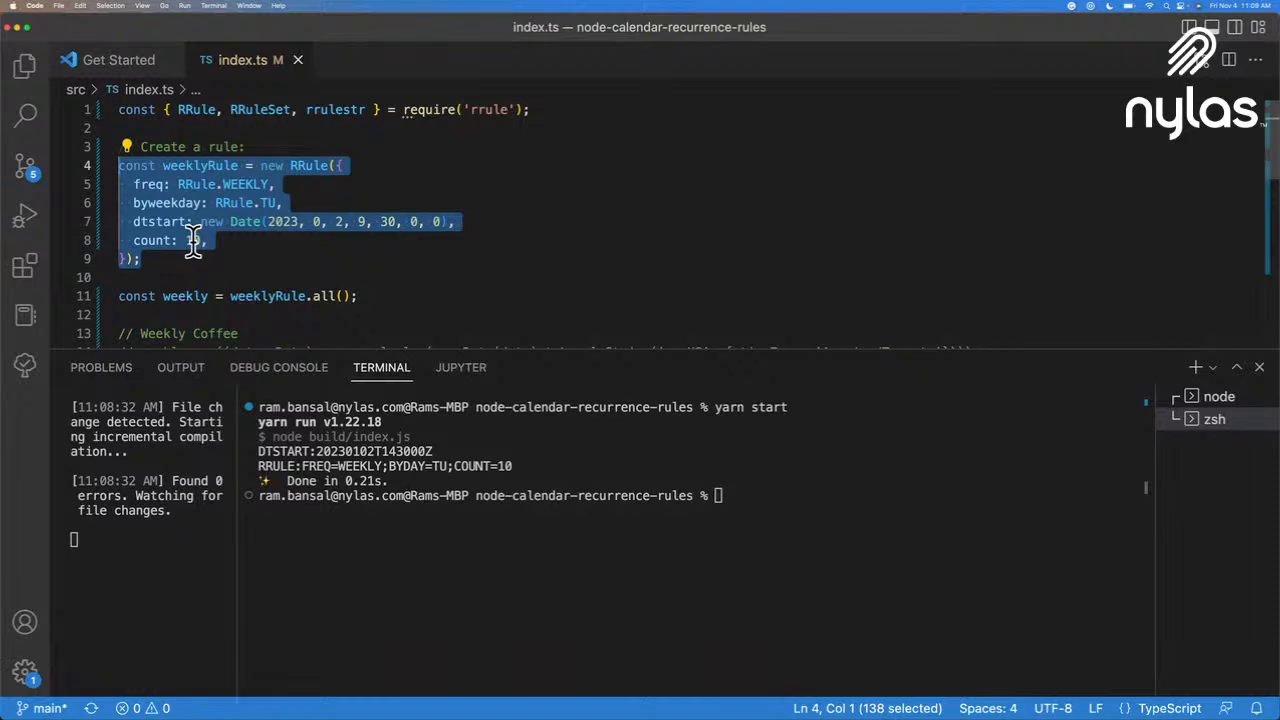
scroll(down, 3)
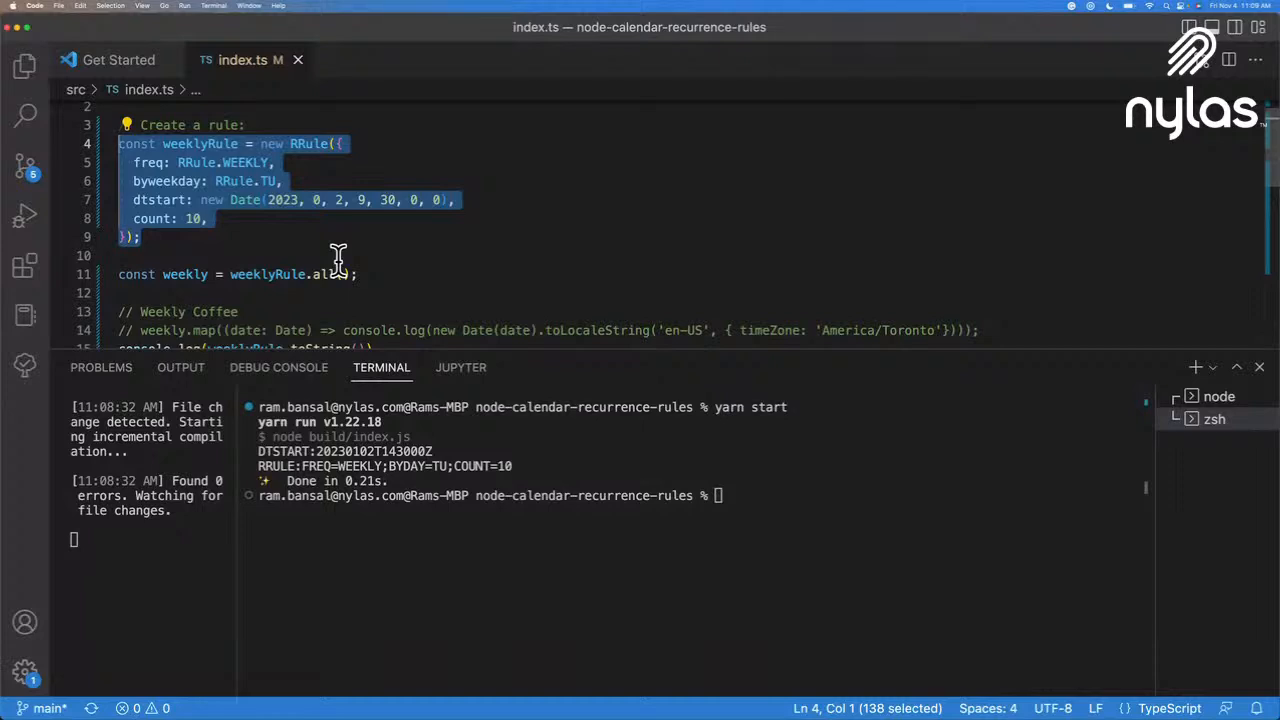
mouse_move(388, 262)
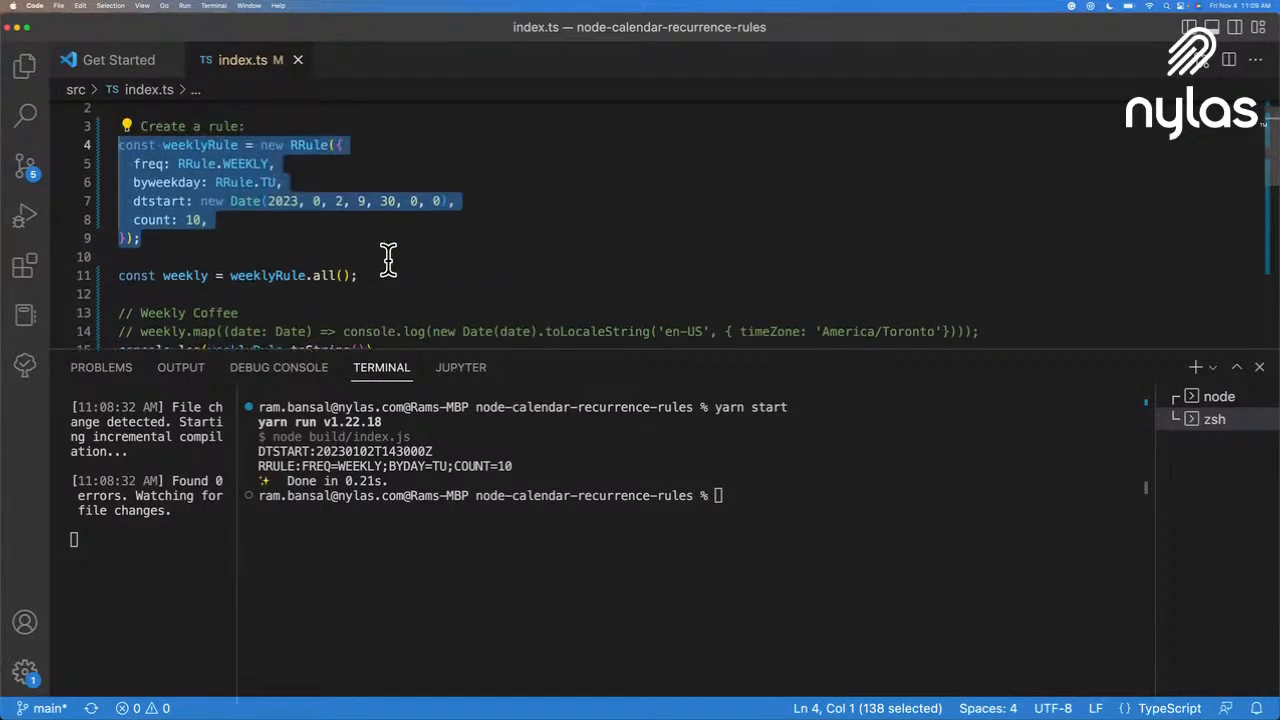
Step: Swap weekly logging for monthly.map, printing ten dates on the 4th, January–October 2023
scroll(down, 3)
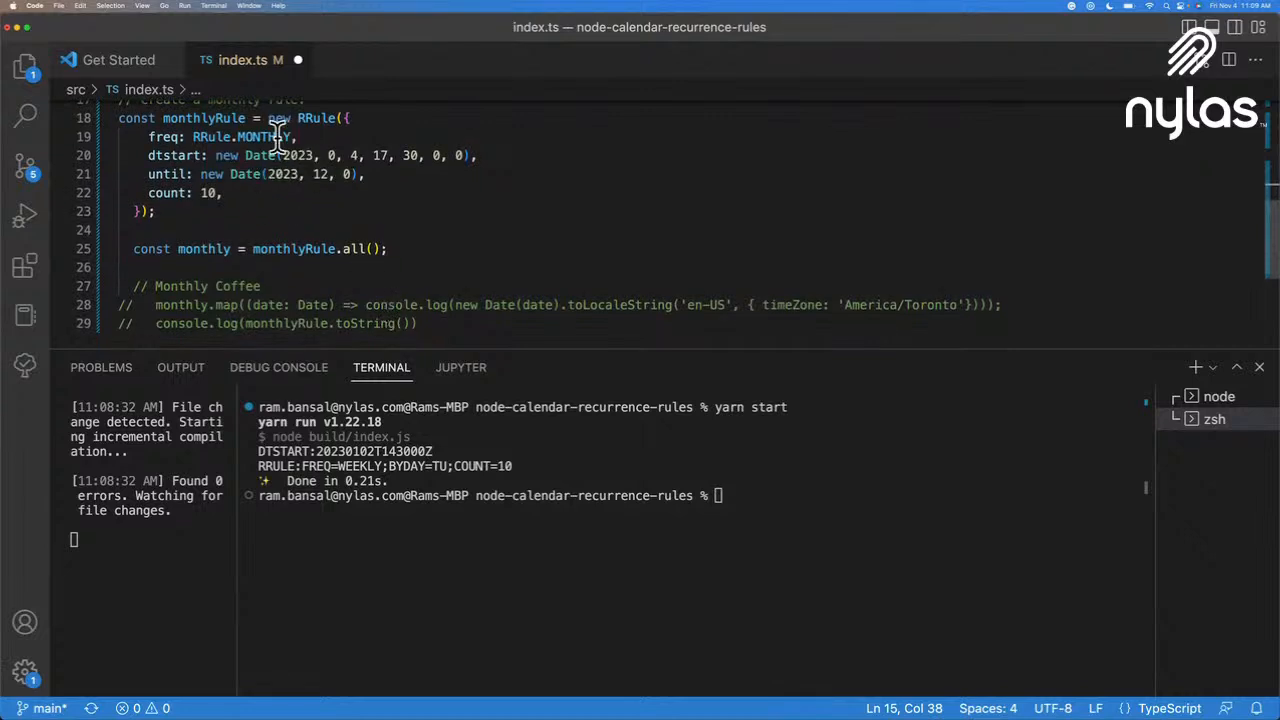
click(297, 137)
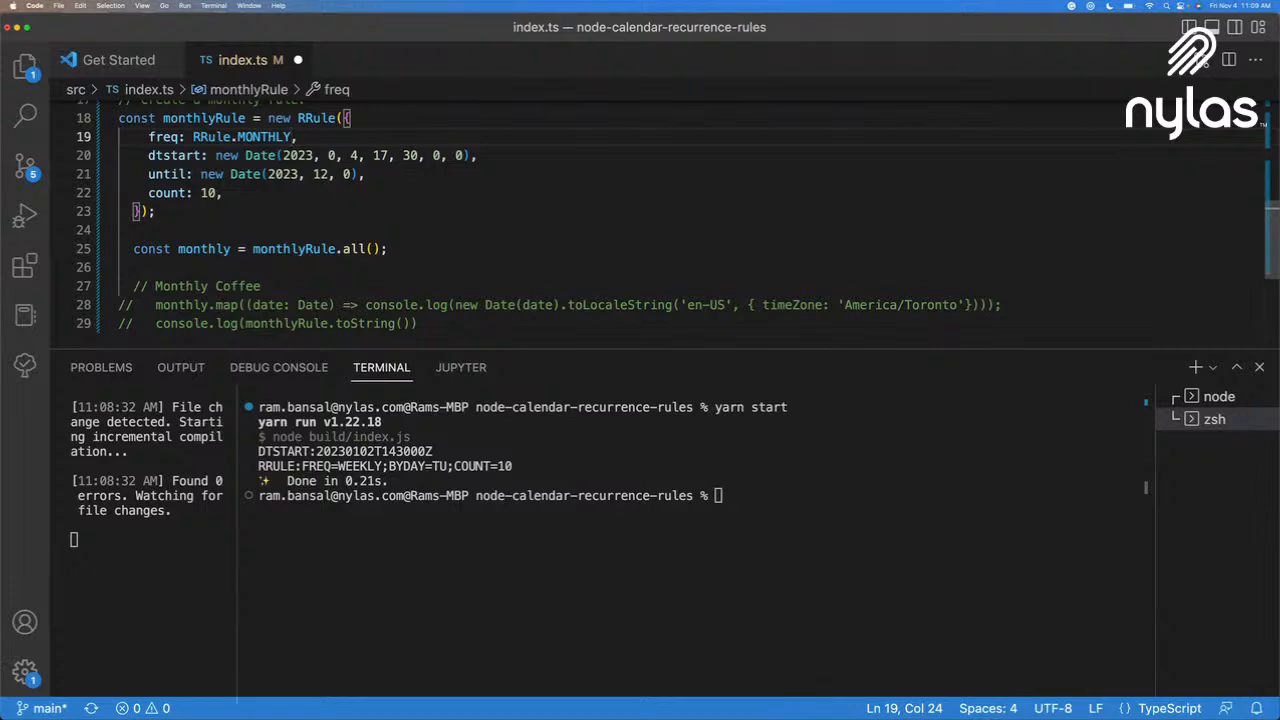
click(476, 155)
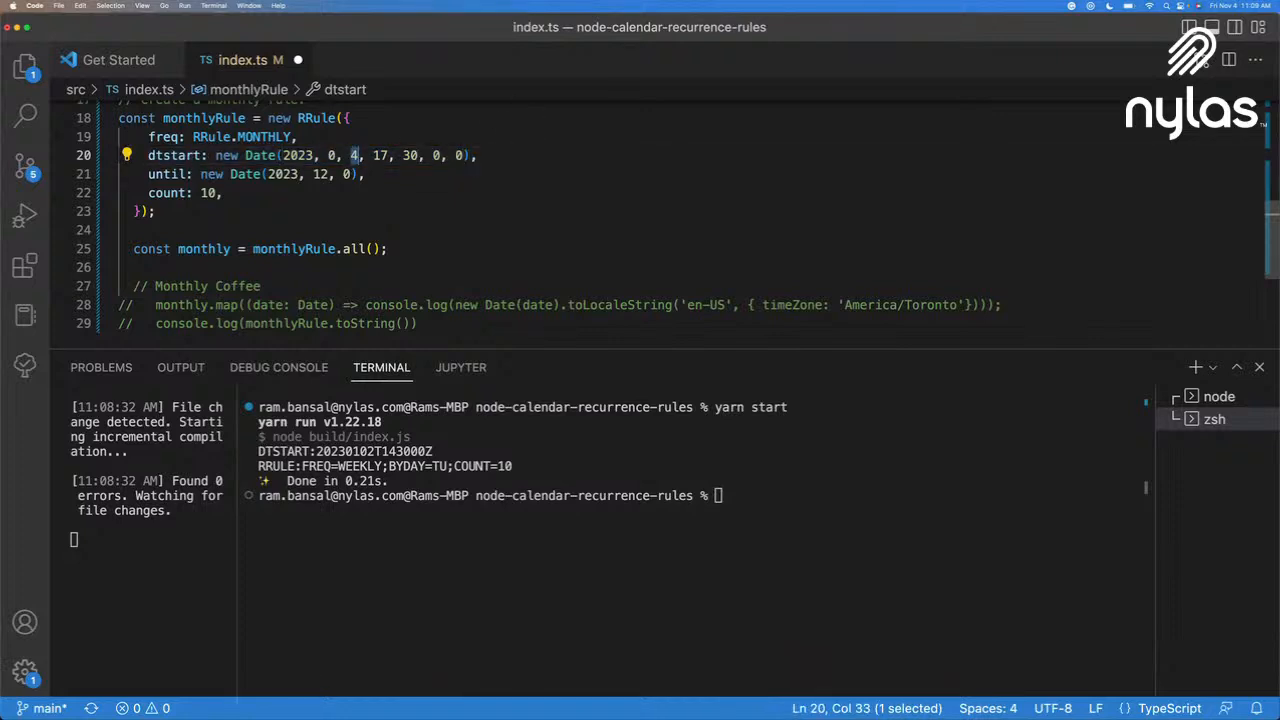
mouse_move(381, 155)
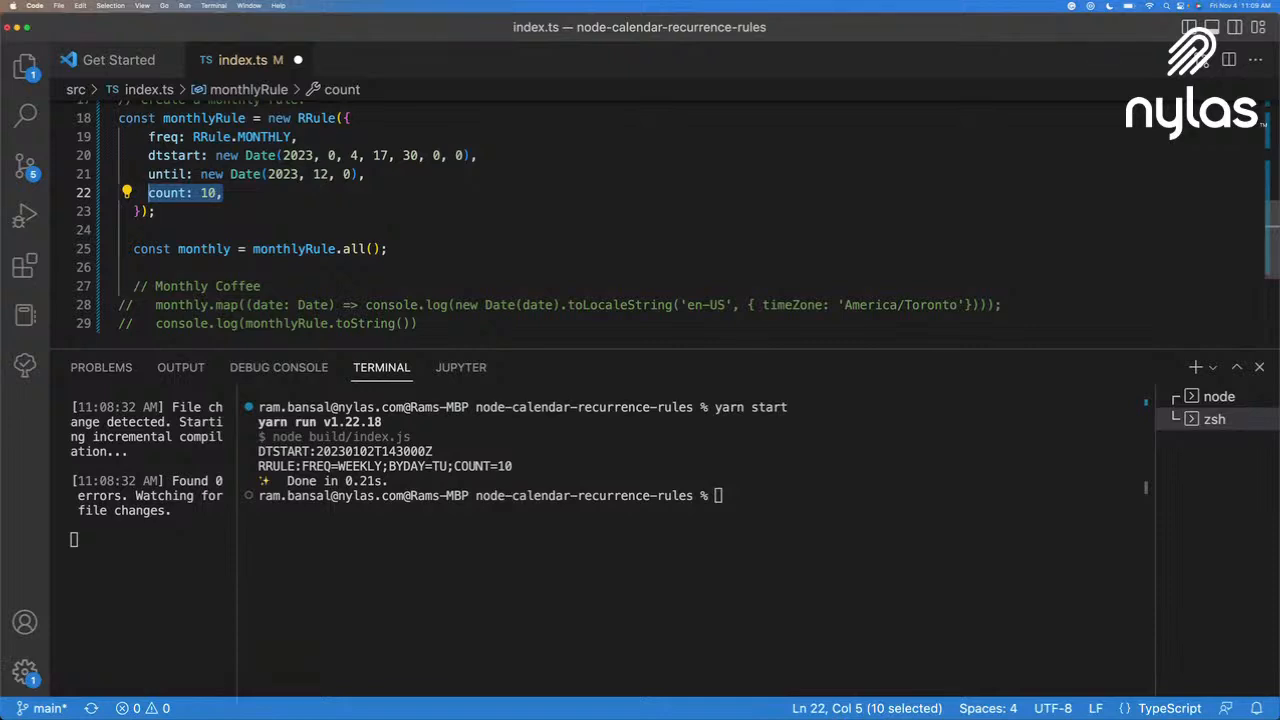
click(245, 304)
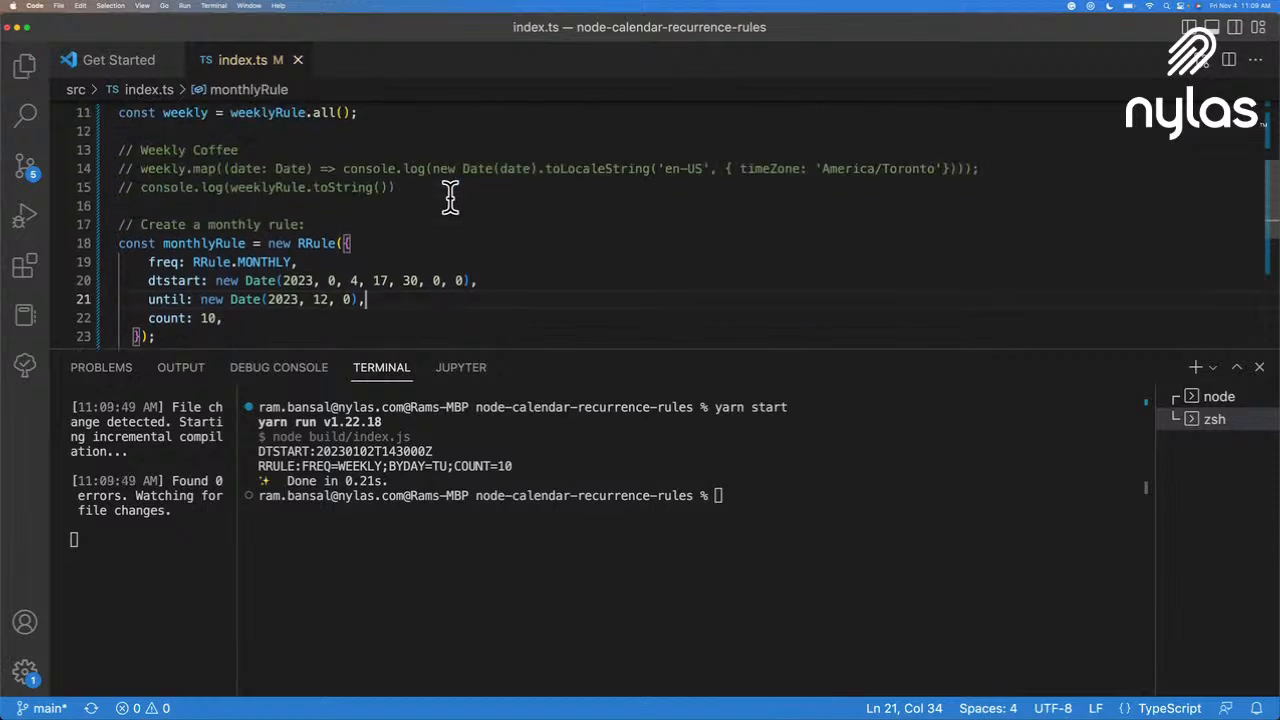
scroll(down, 3)
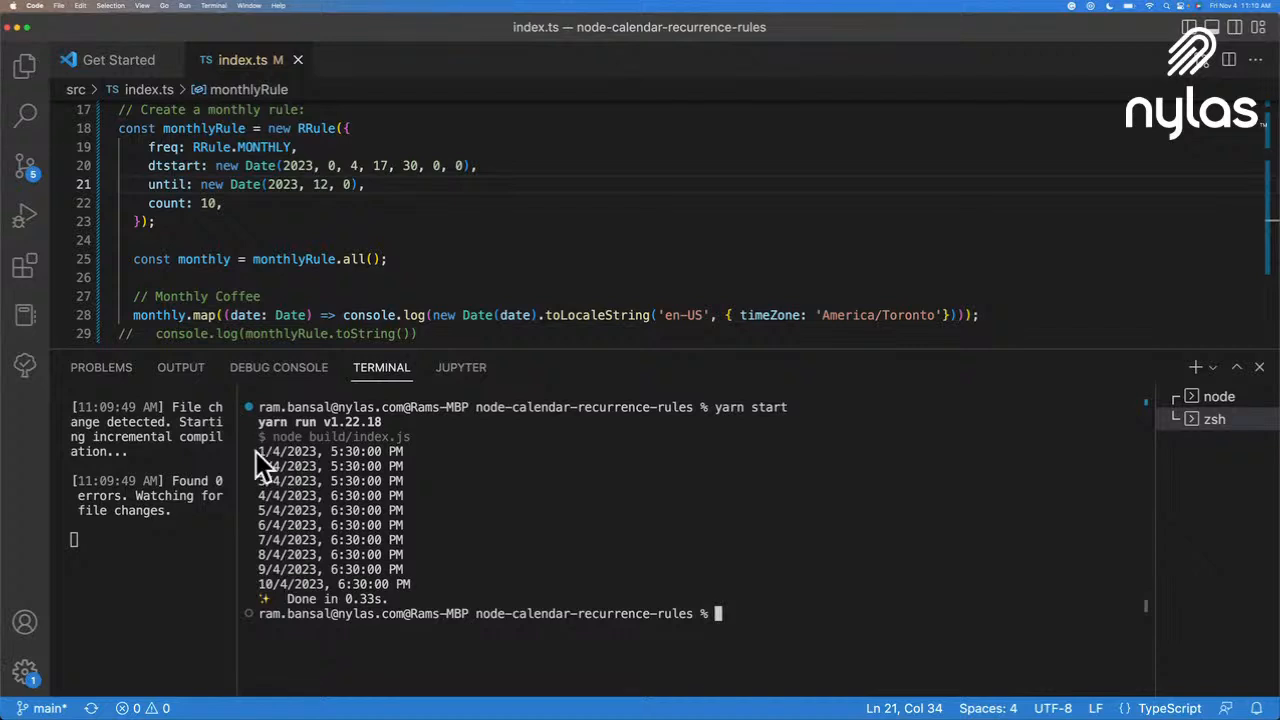
mouse_move(343, 448)
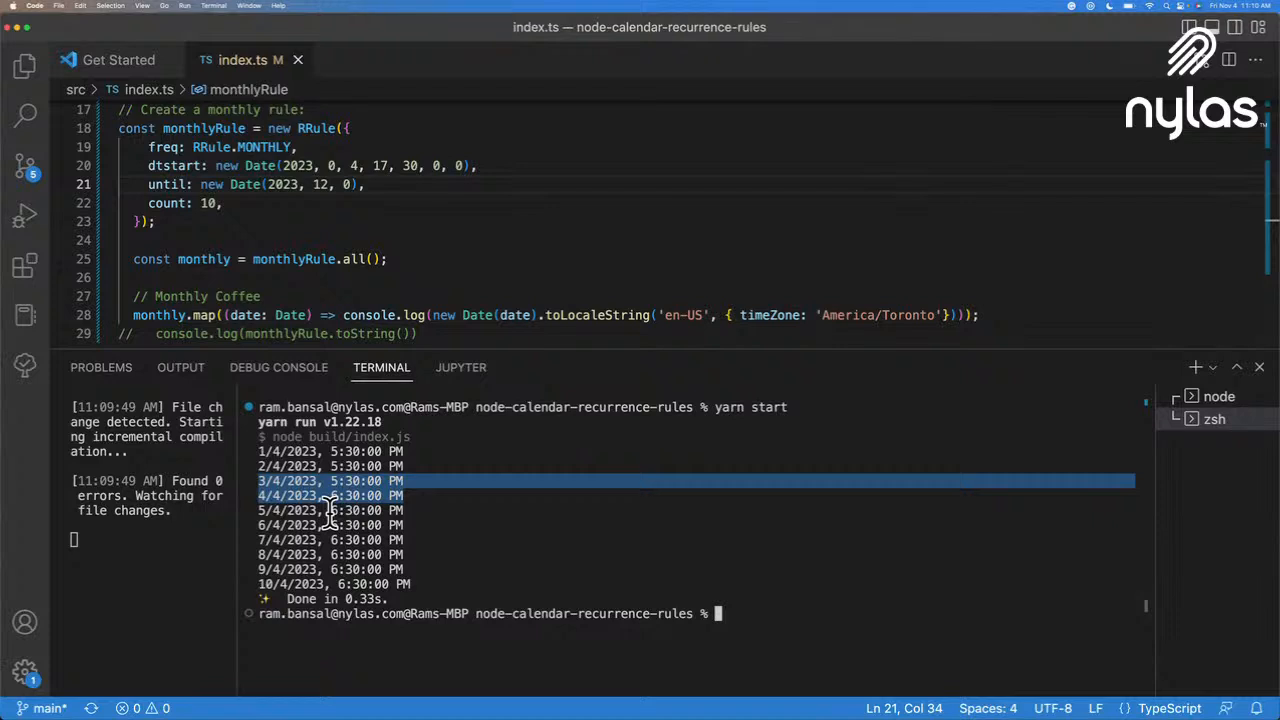
mouse_move(443, 265)
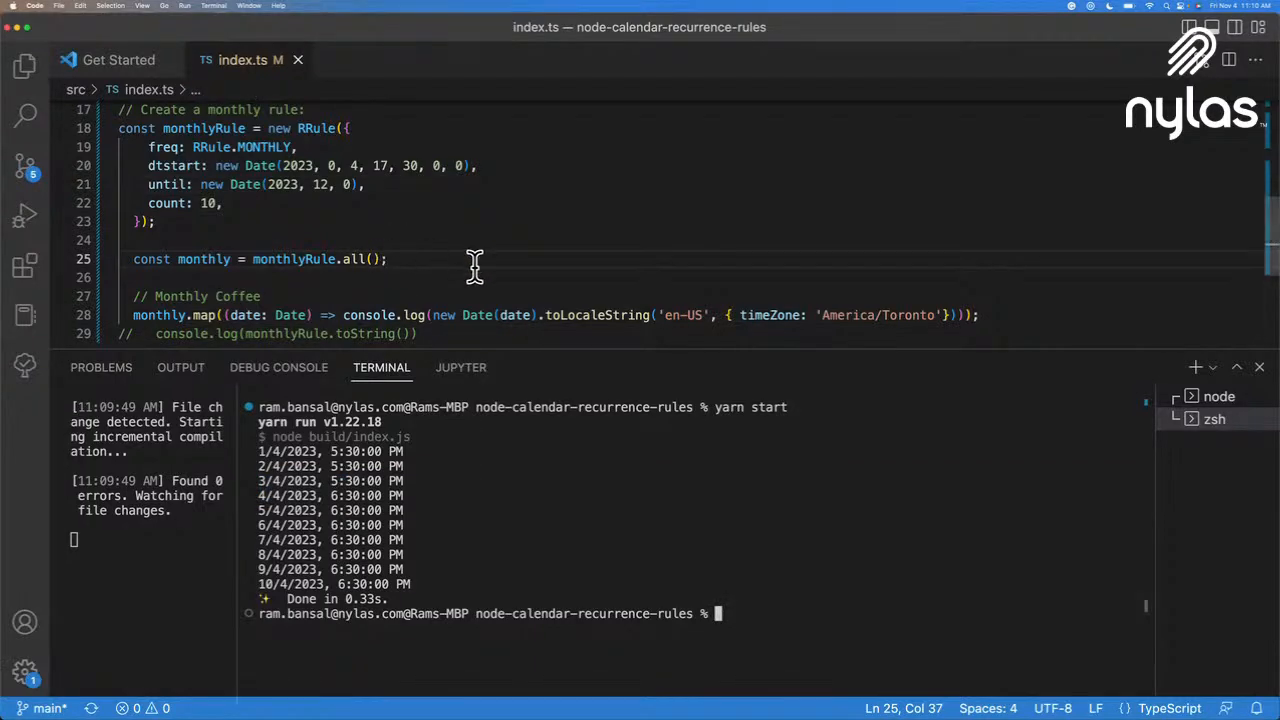
mouse_move(441, 259)
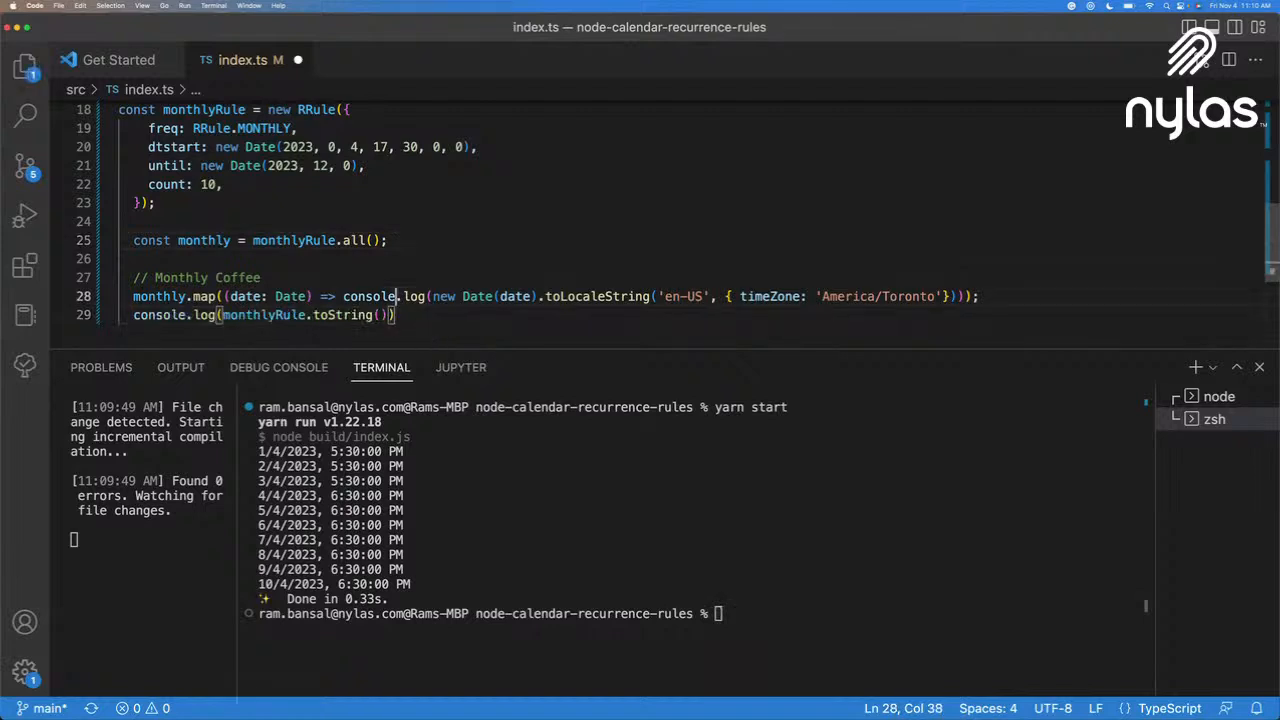
Step: Comment out monthly.map and rerun yarn start to print RRULE:FREQ=MONTHLY;UNTIL=20231231T050000Z;COUNT=10
key(cmd+/)
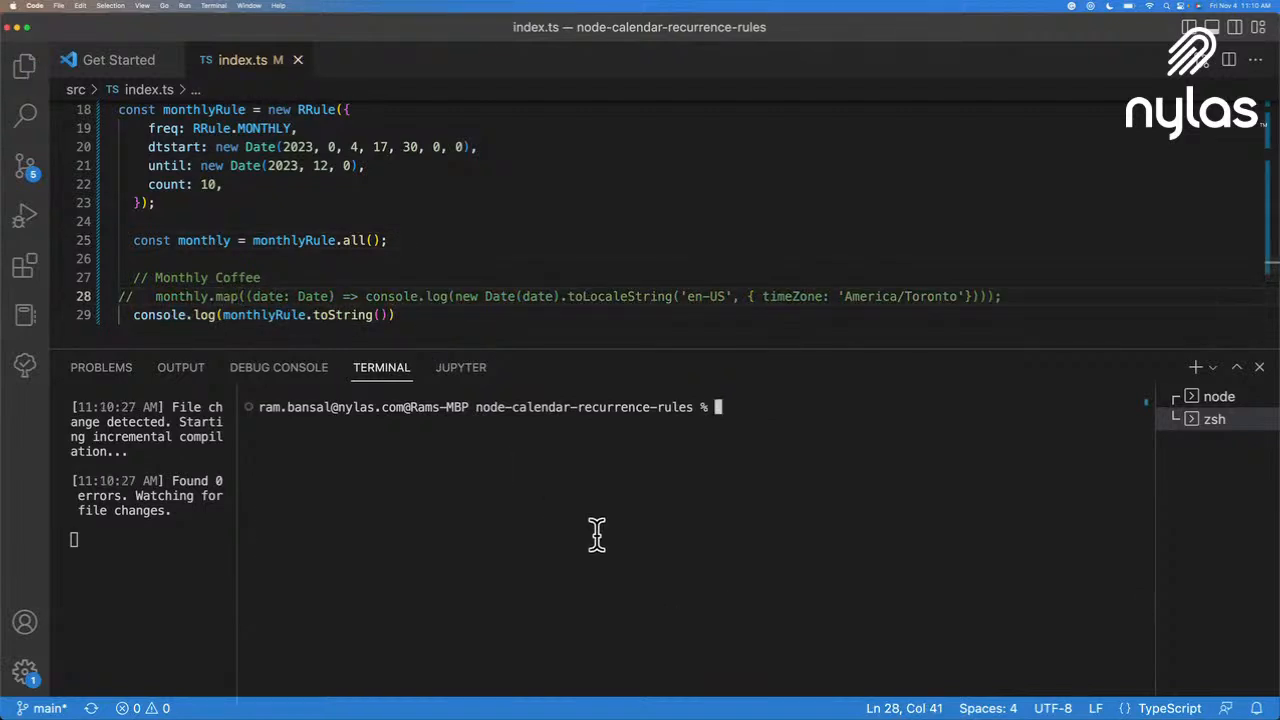
text(yarn start)
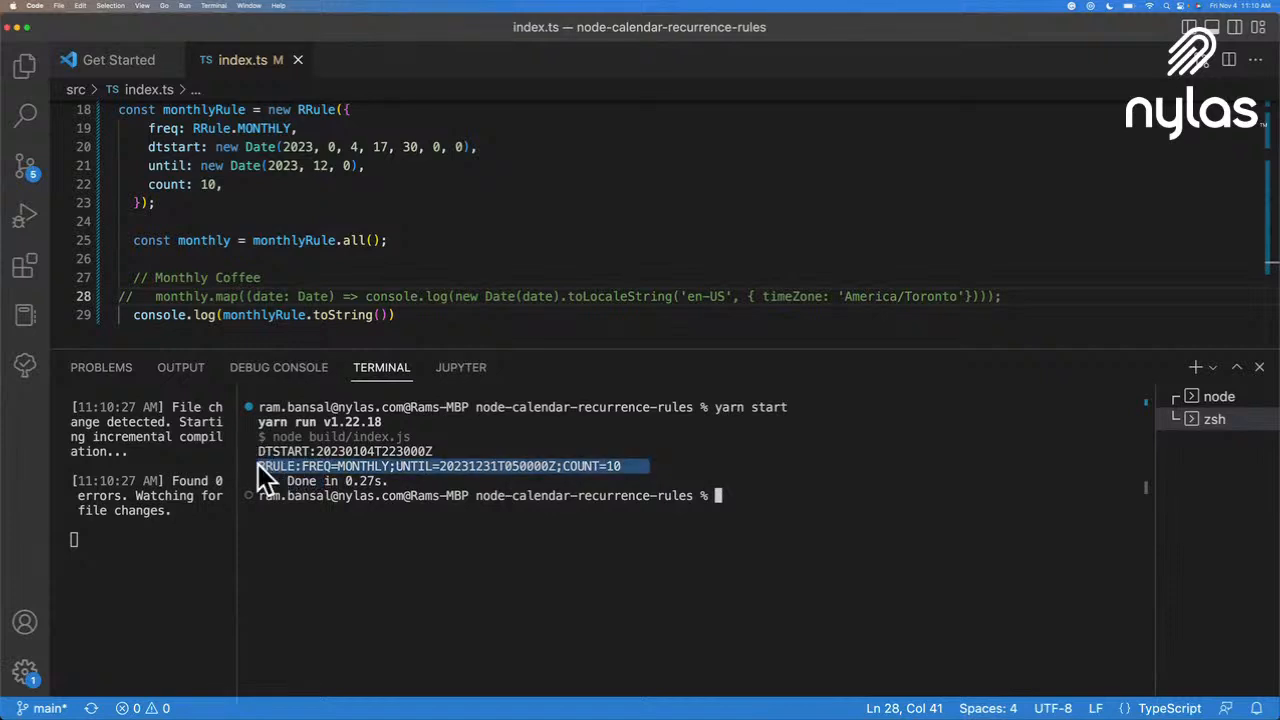
mouse_move(428, 546)
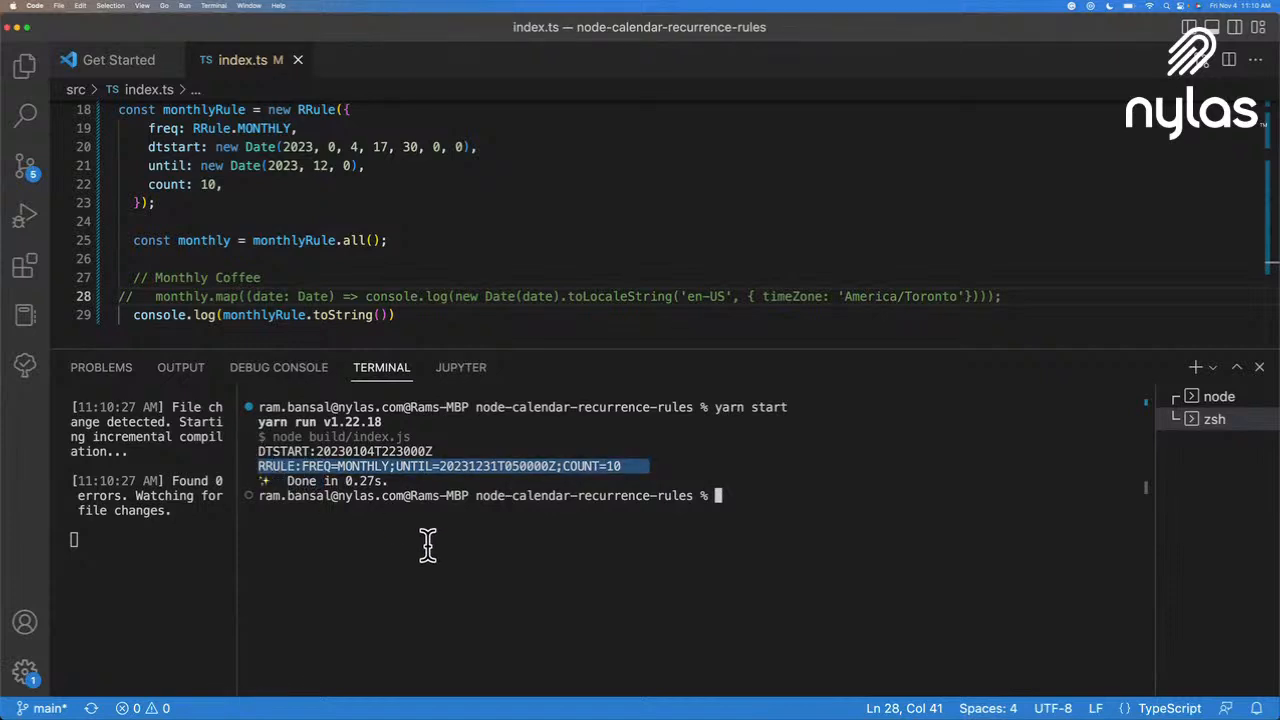
mouse_move(280, 470)
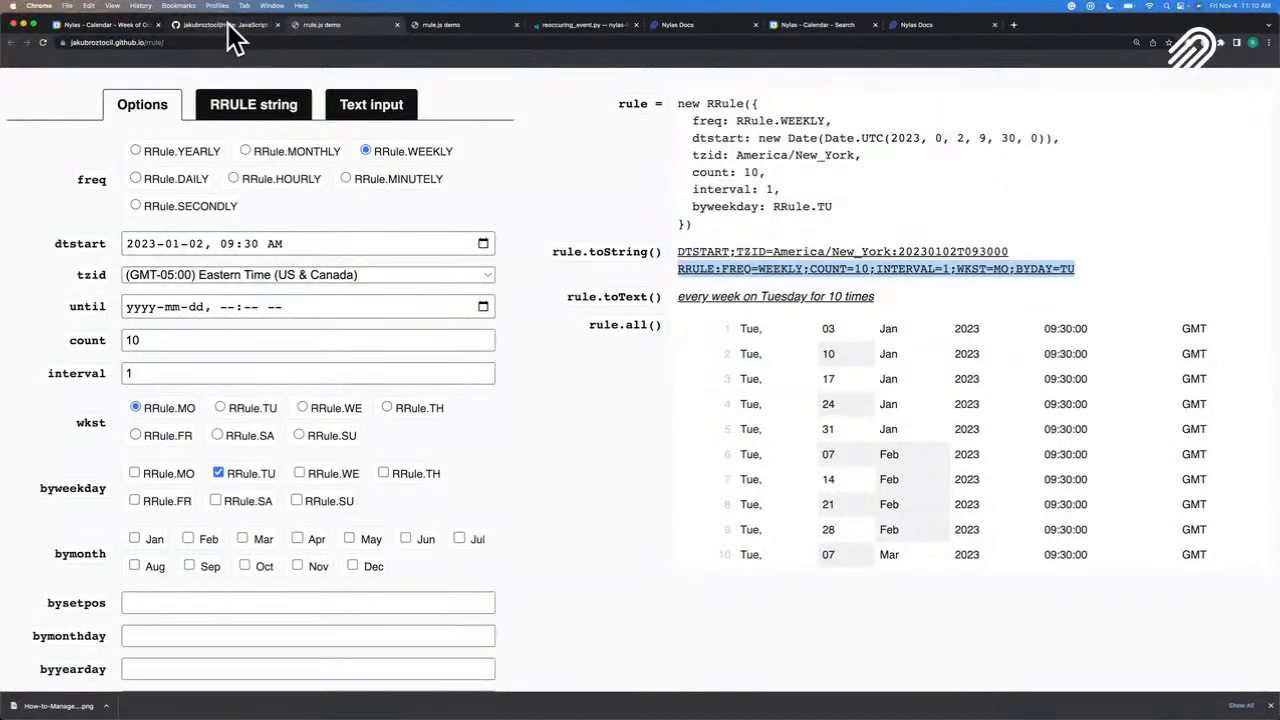
Step: Glance at the rrule README, then bring the reoccuring_event.py Codespaces tab forward
click(222, 24)
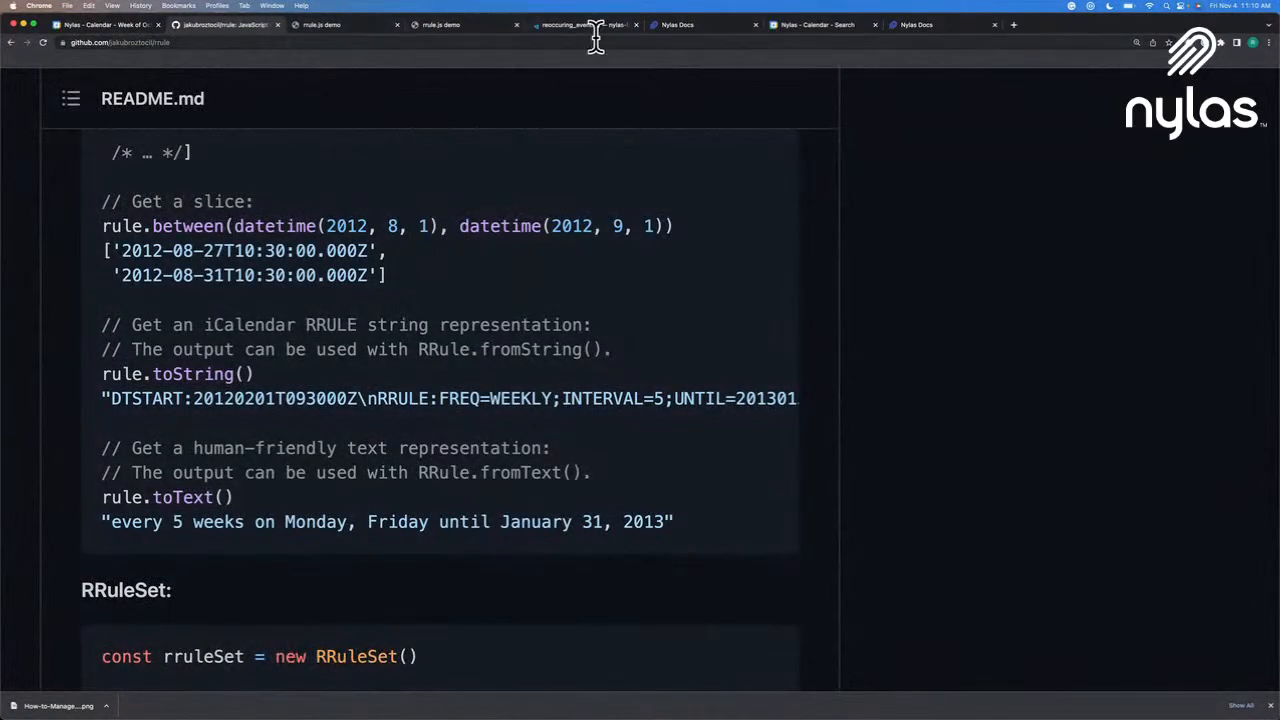
click(580, 24)
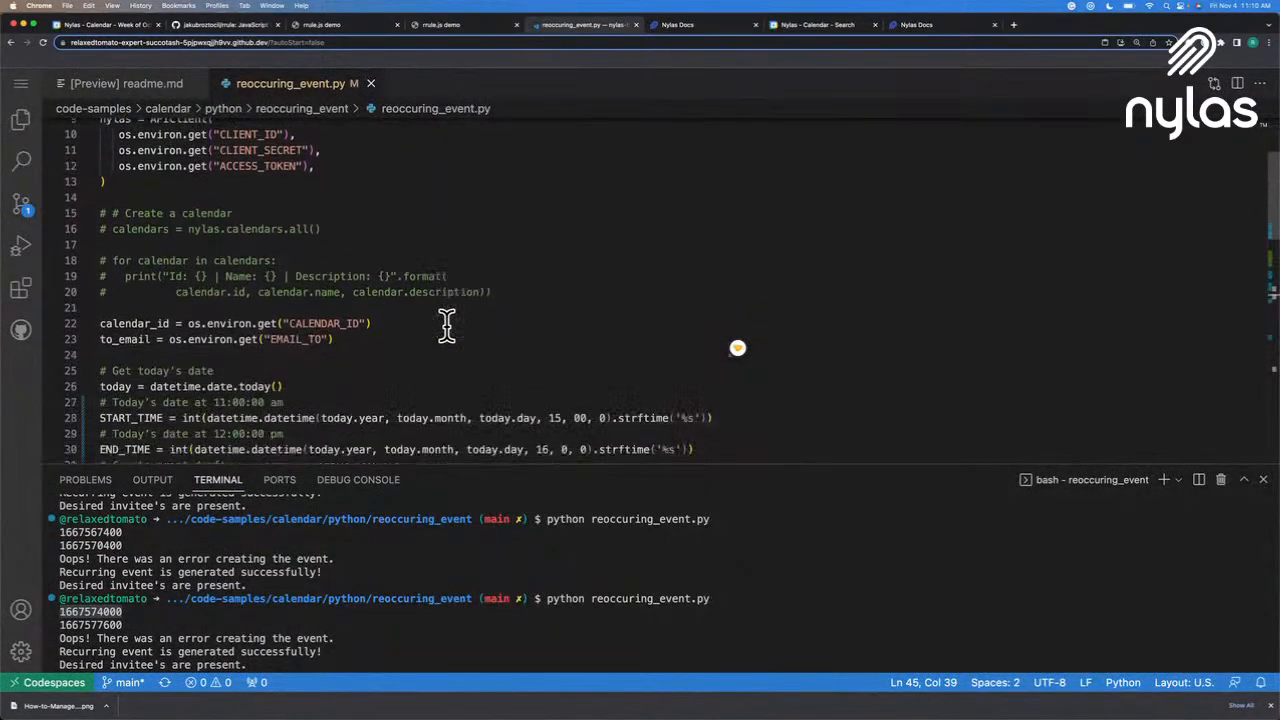
Step: Select the monthly recurrence rule line, then comment out print(START_TIME) and print(END_TIME)
scroll(down, 3)
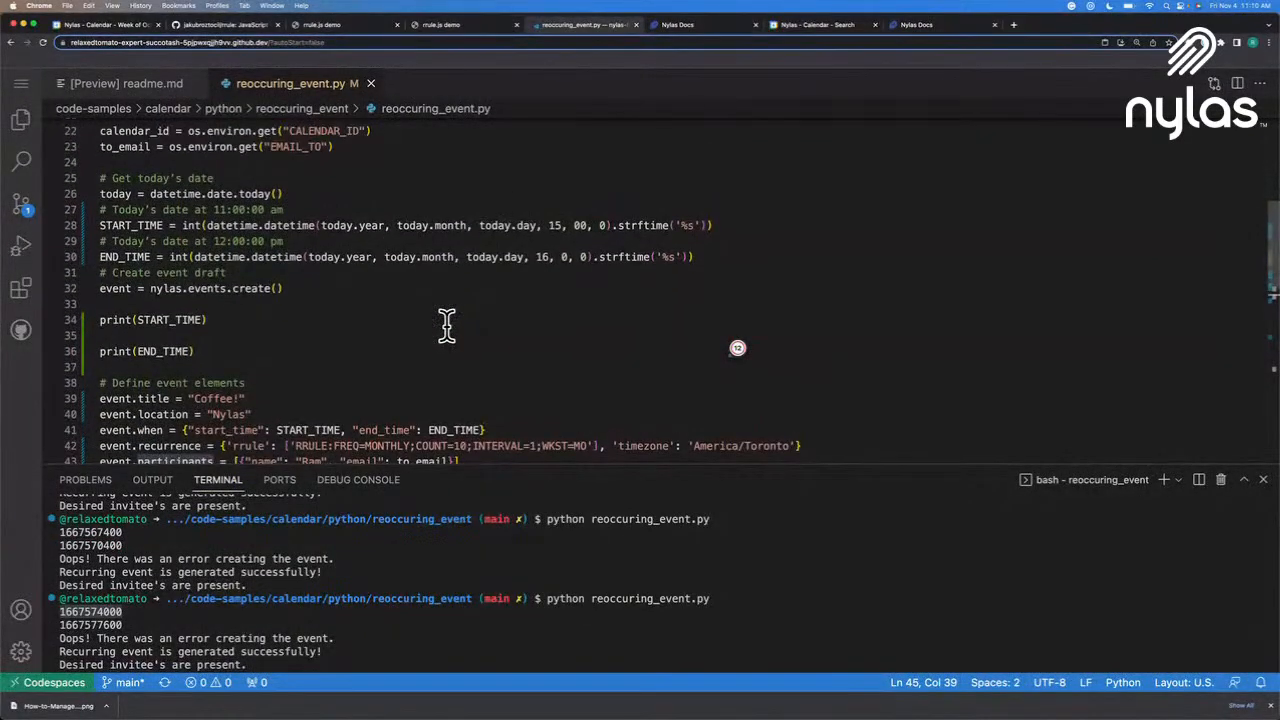
mouse_move(438, 109)
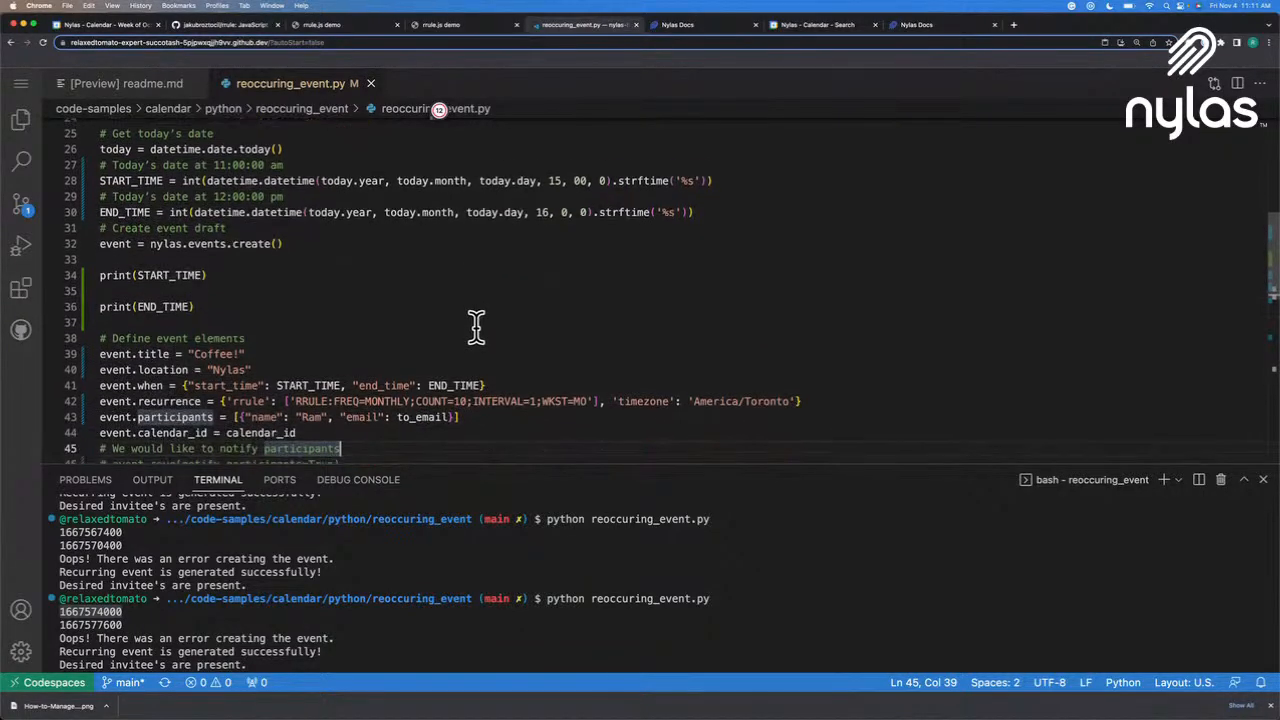
scroll(down, 3)
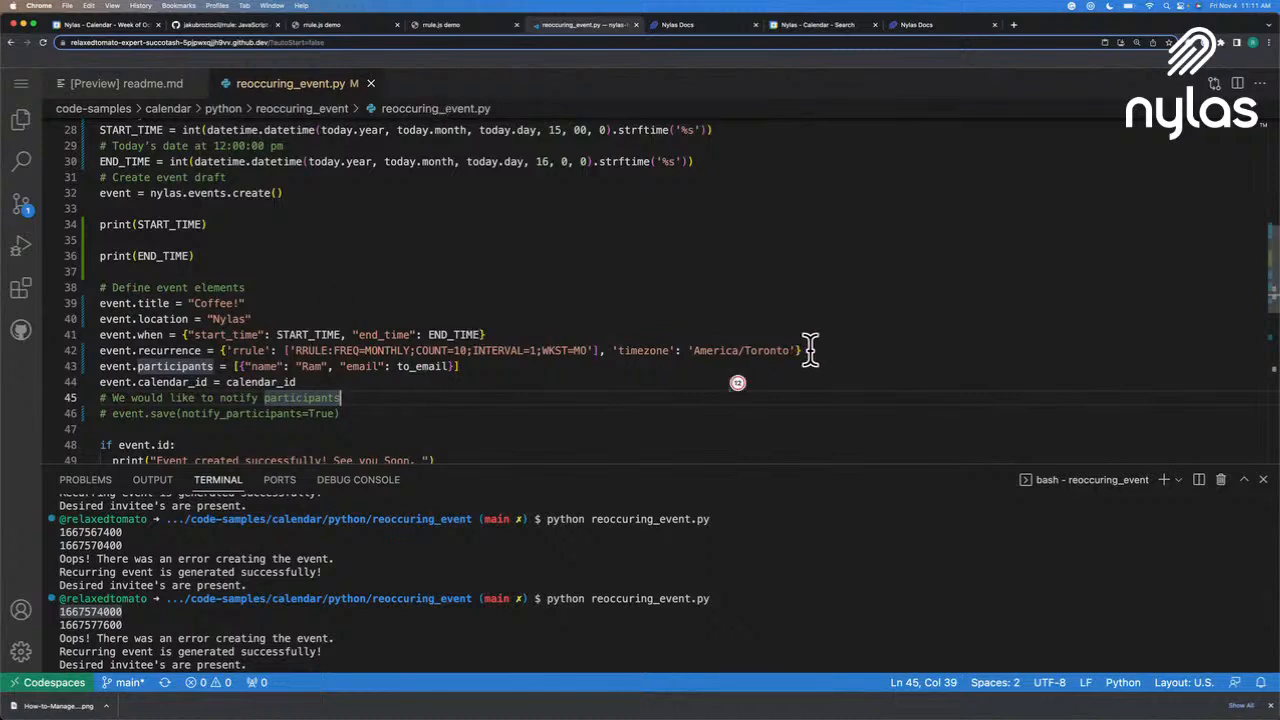
drag(139, 350, 801, 350)
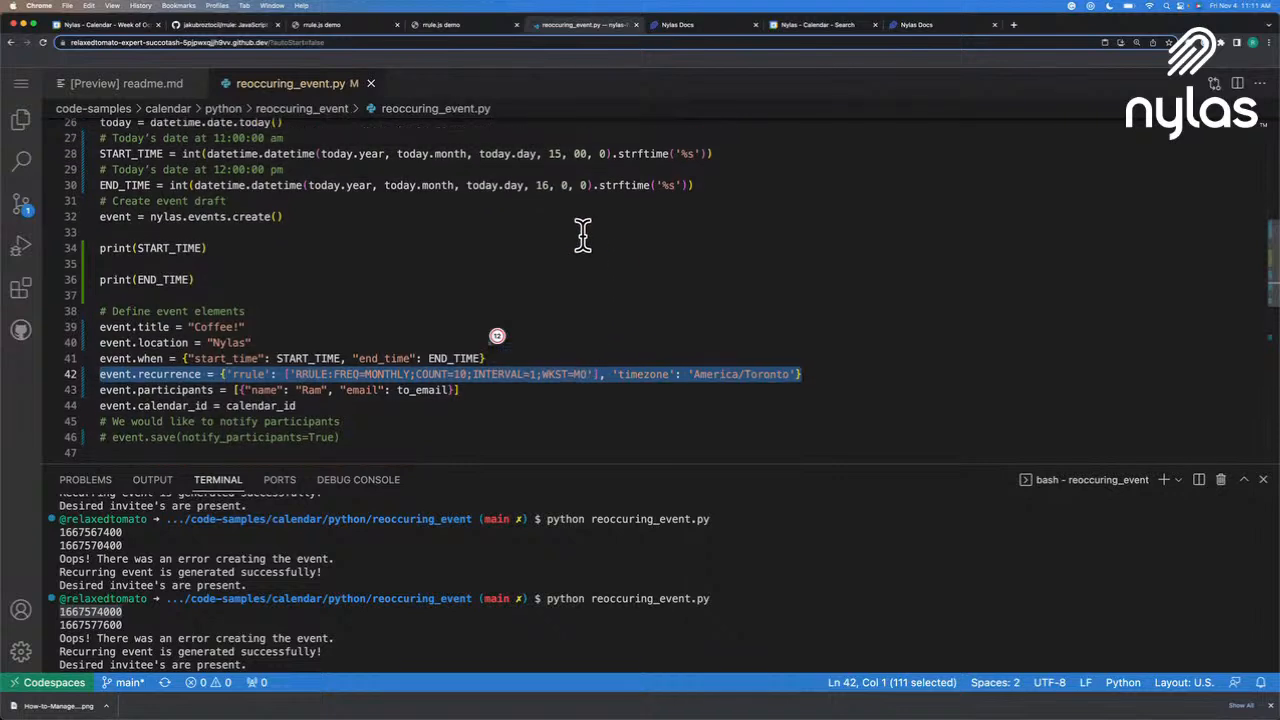
mouse_move(497, 185)
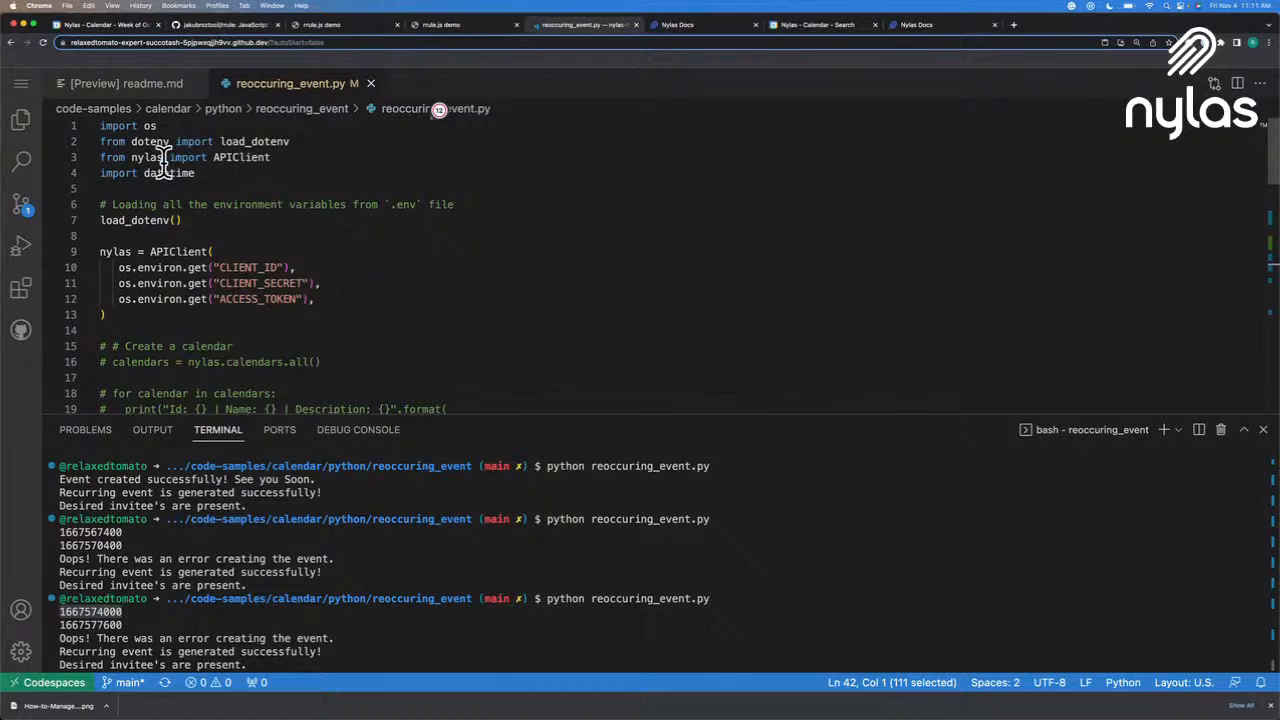
mouse_move(325, 299)
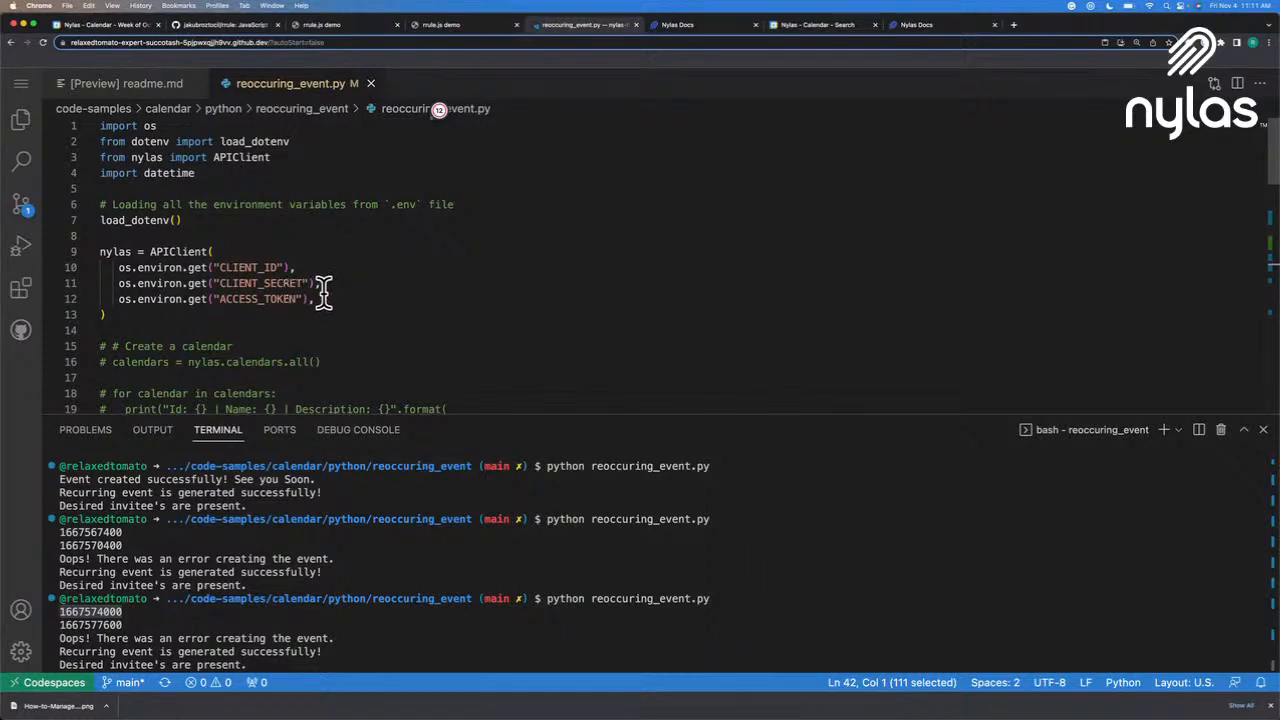
mouse_move(336, 299)
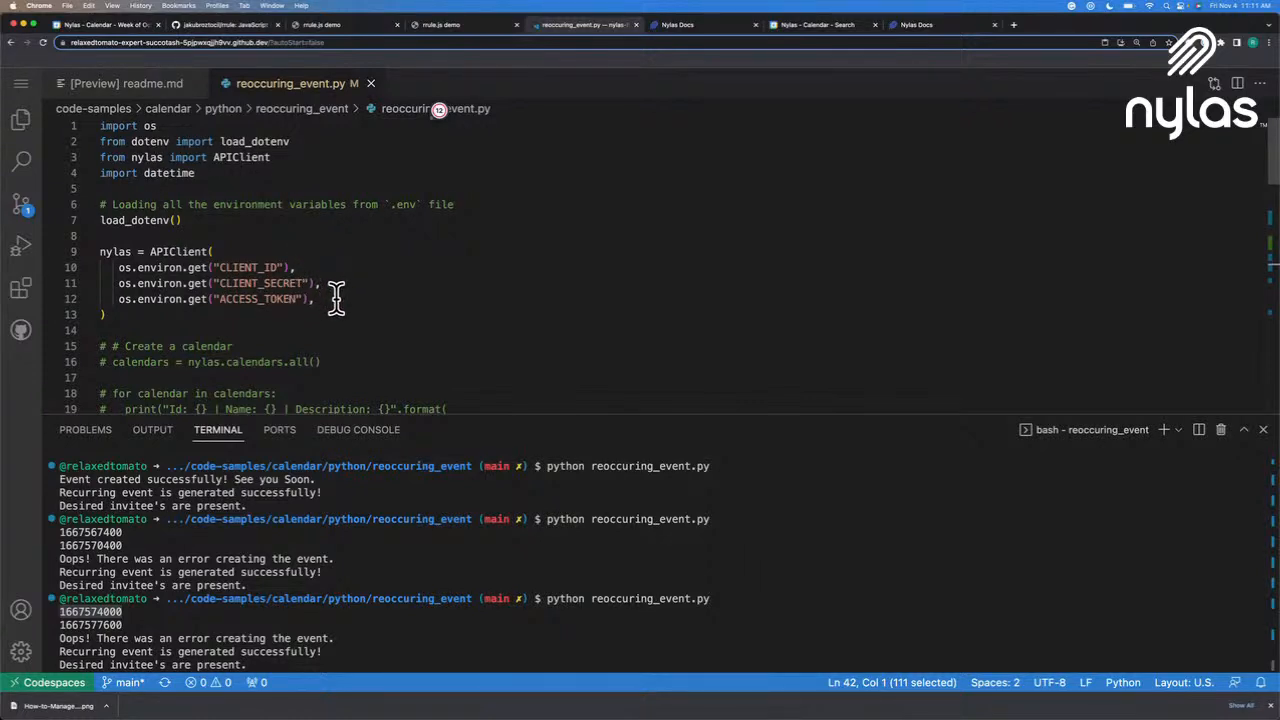
mouse_move(320, 318)
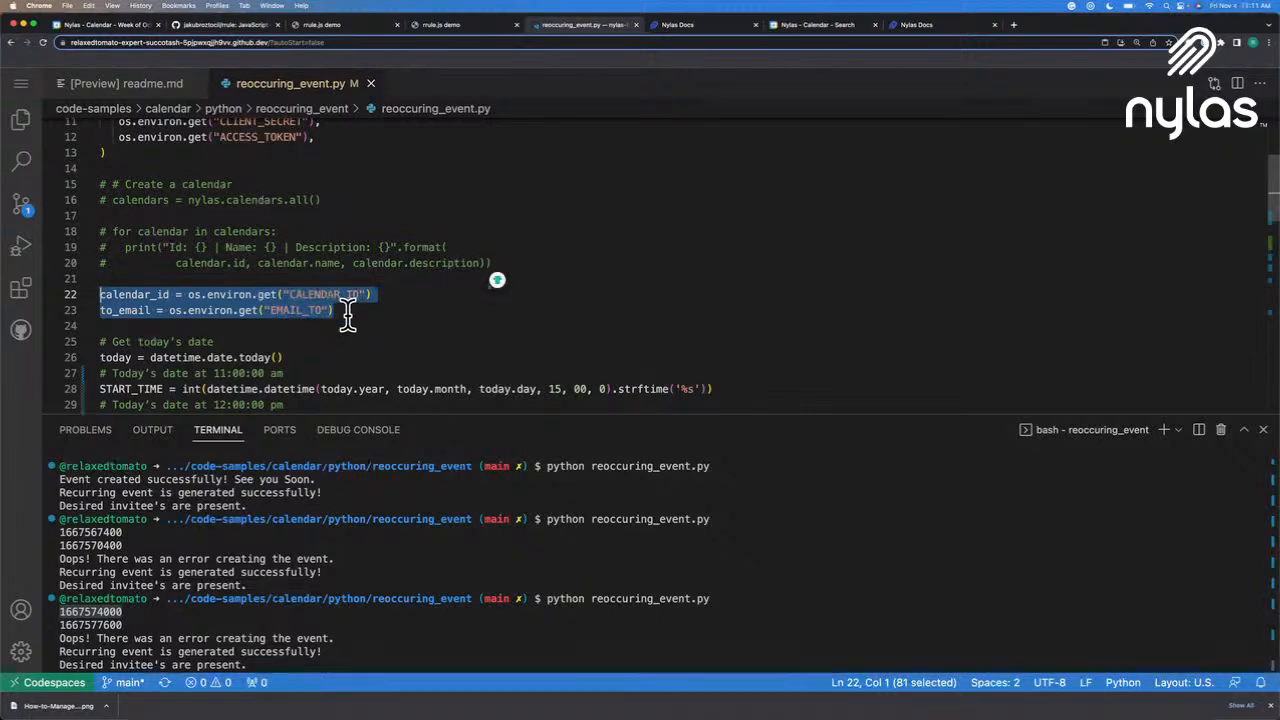
scroll(down, 3)
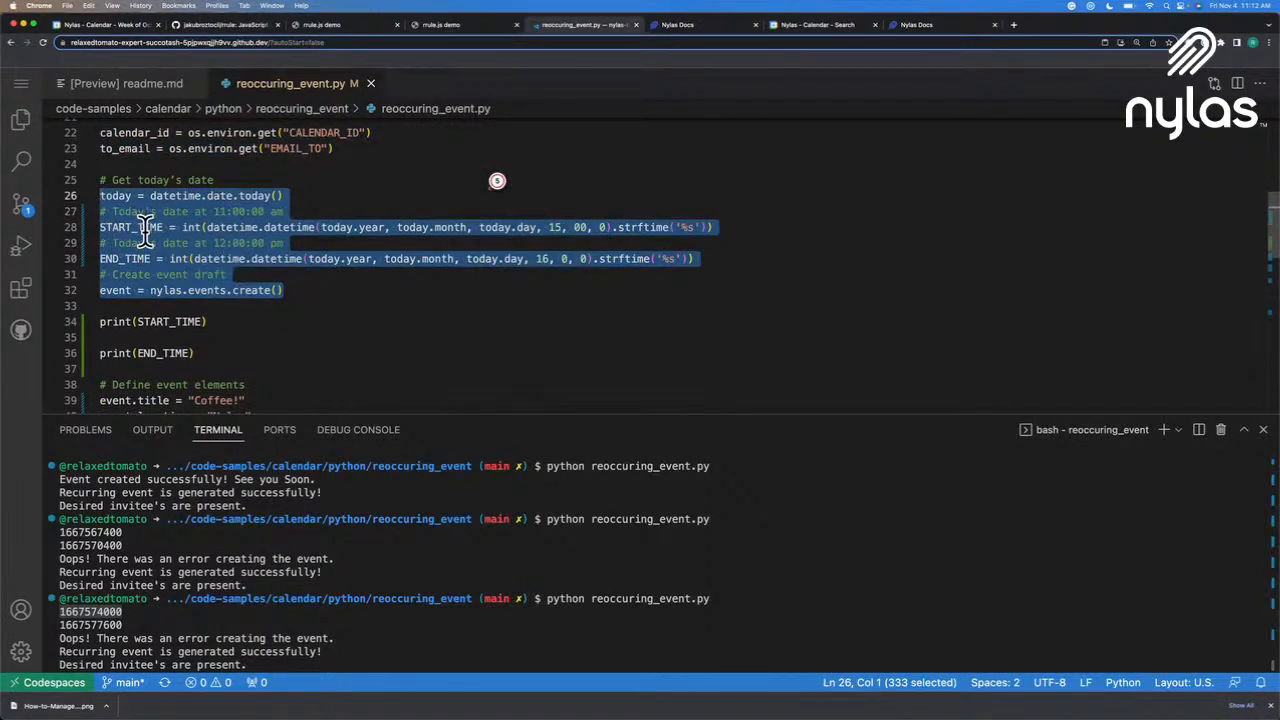
scroll(down, 3)
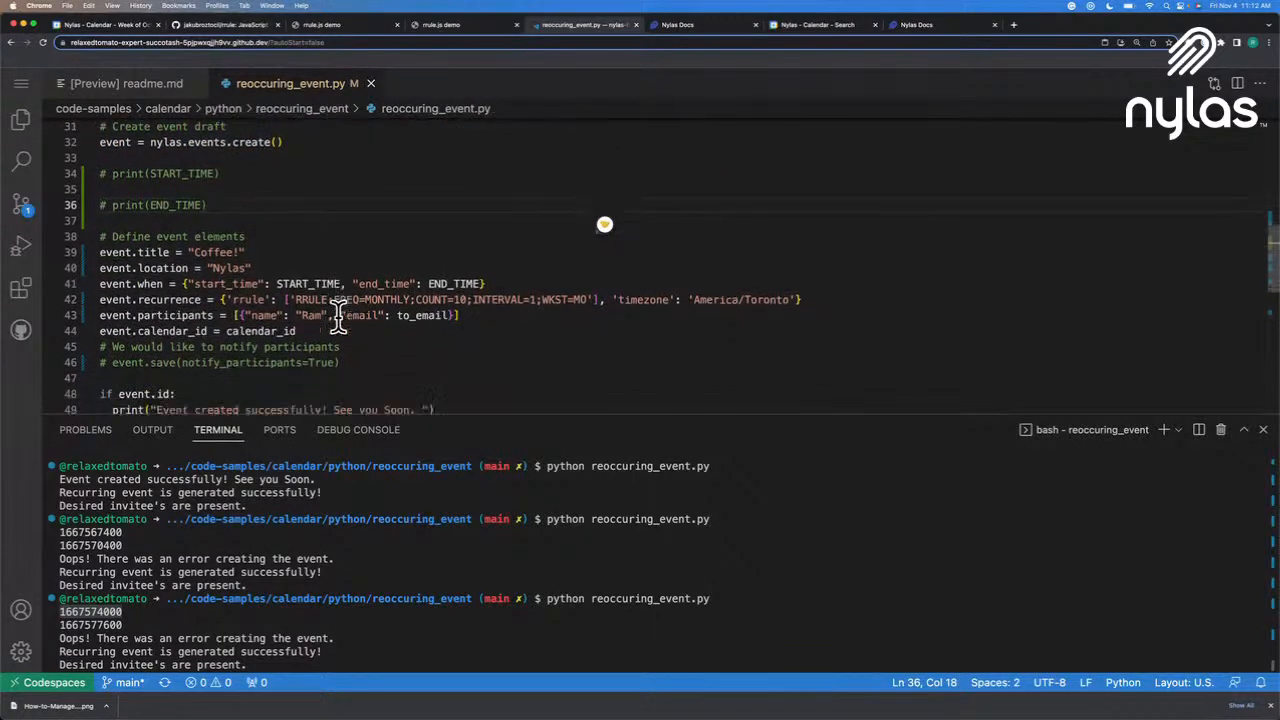
scroll(down, 3)
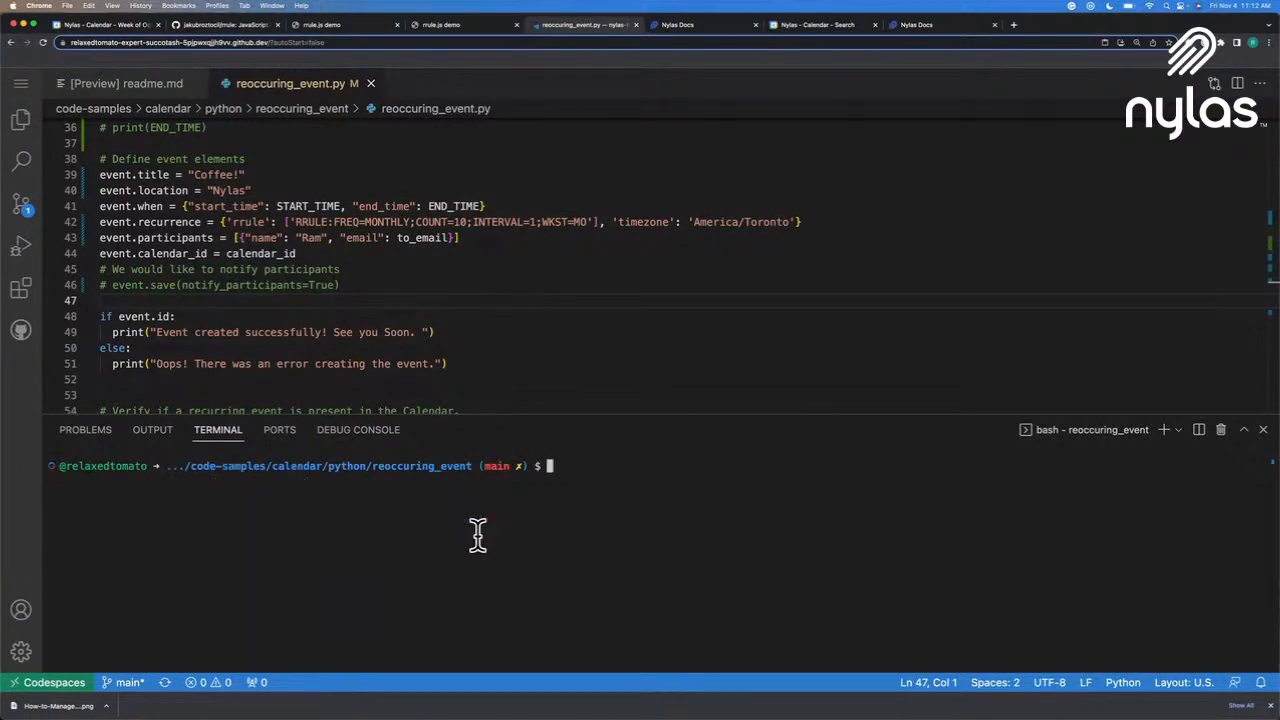
Step: Run python reoccuring_event.py and review the recurring-event and invitee output
text(python reoccuring_event.py)
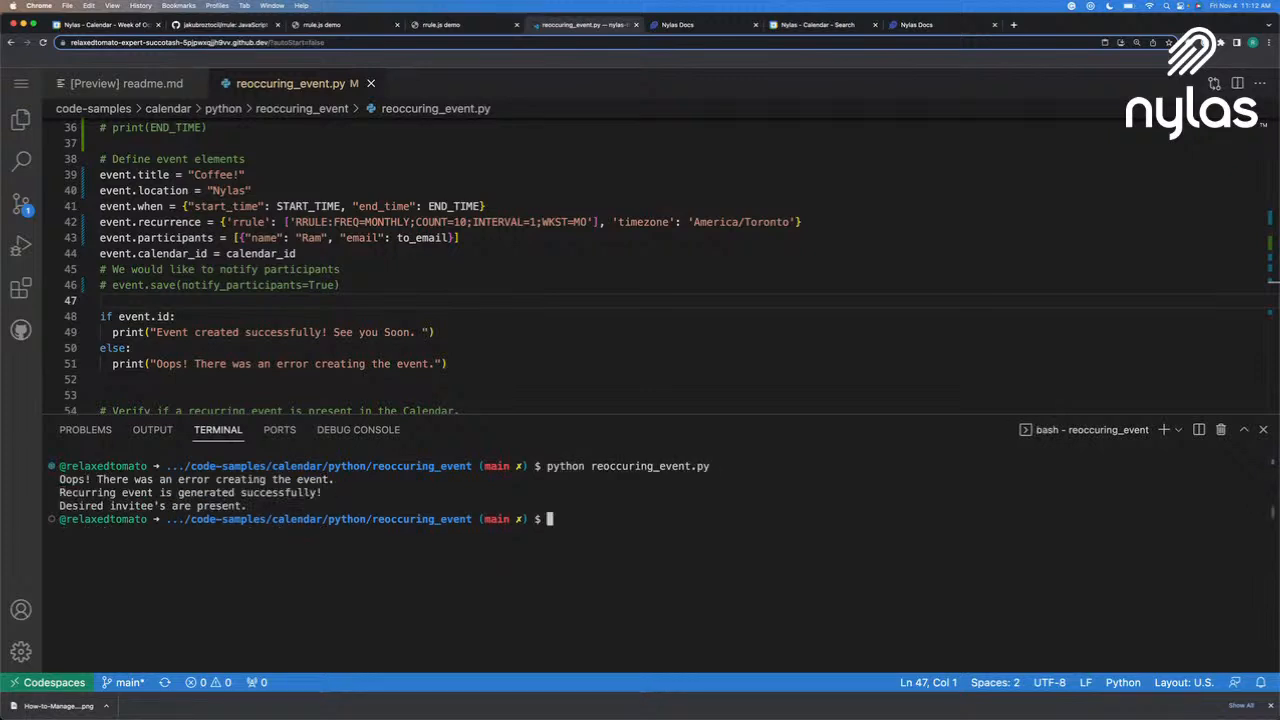
mouse_move(357, 490)
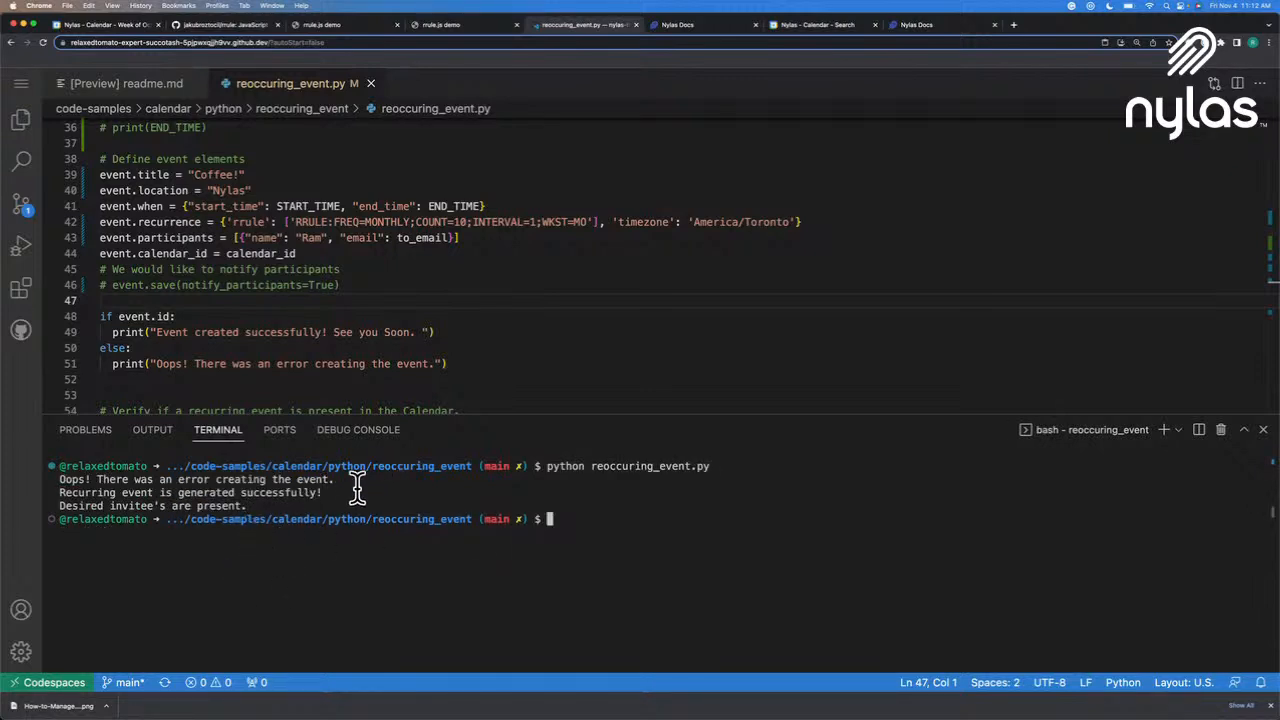
mouse_move(232, 512)
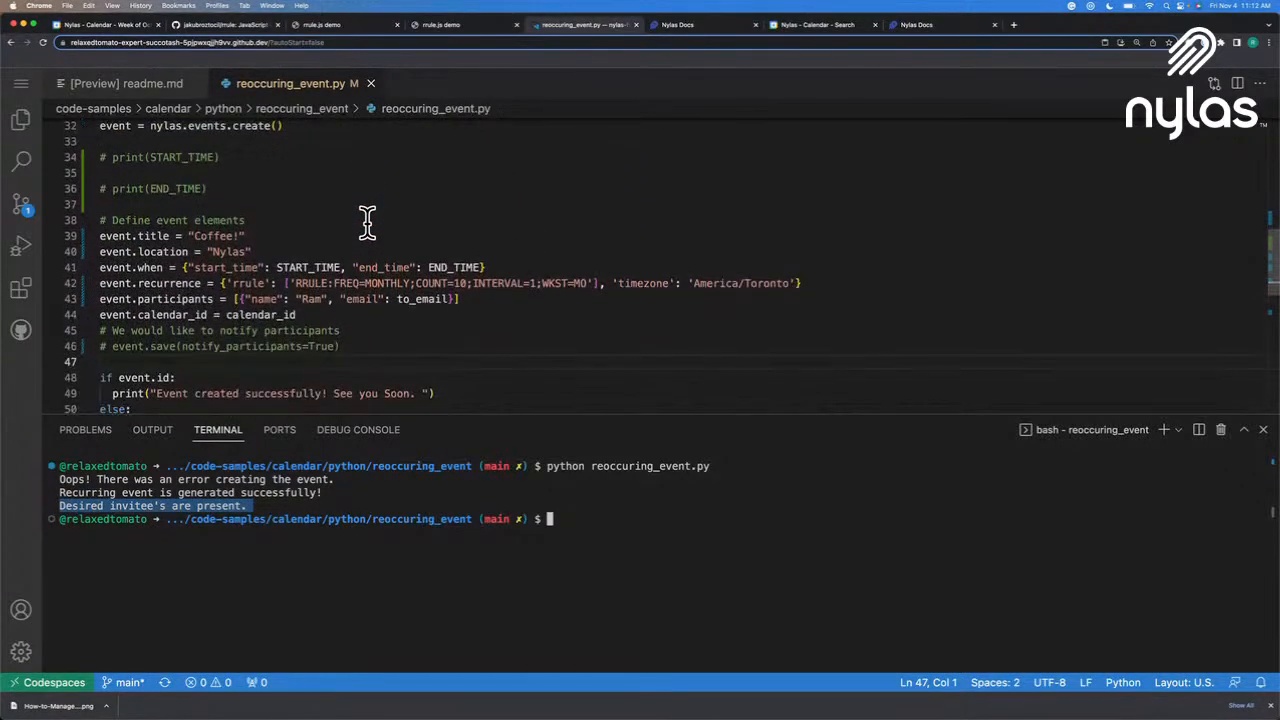
scroll(down, 3)
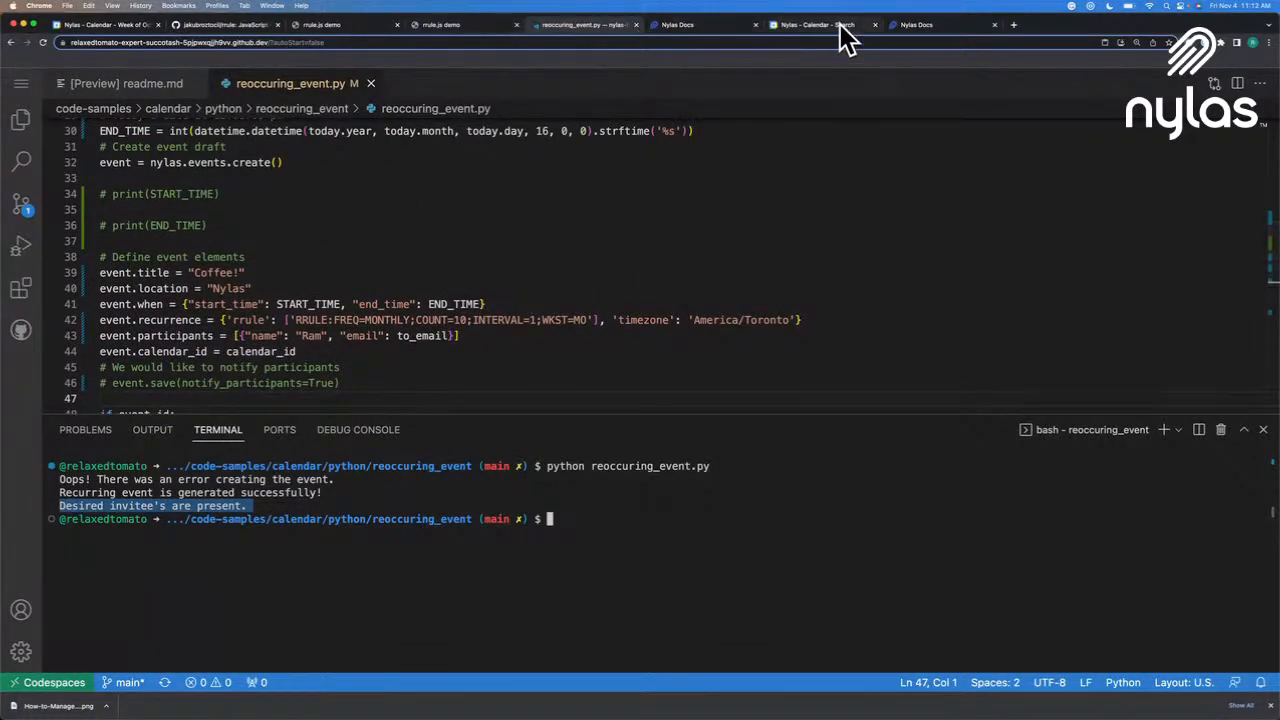
Step: Browse the Coffee! results showing monthly events on the 4th, November 2022 to June 2023
click(818, 24)
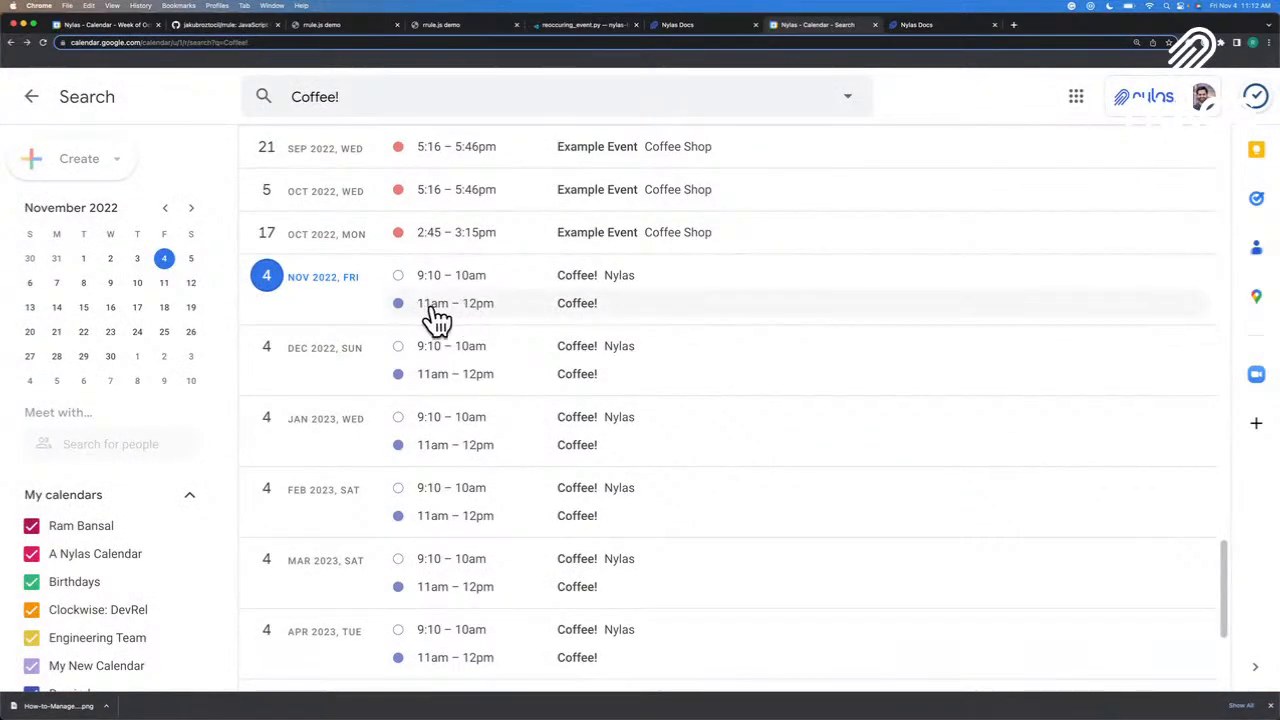
mouse_move(578, 322)
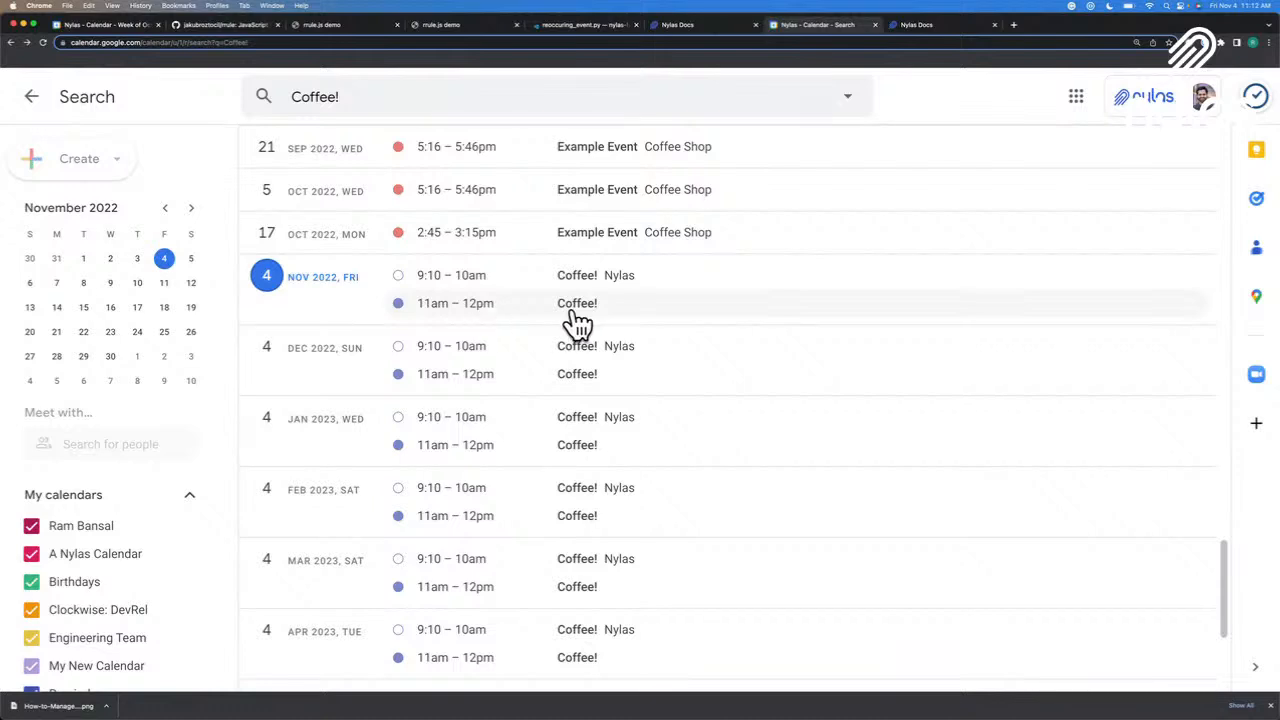
scroll(down, 3)
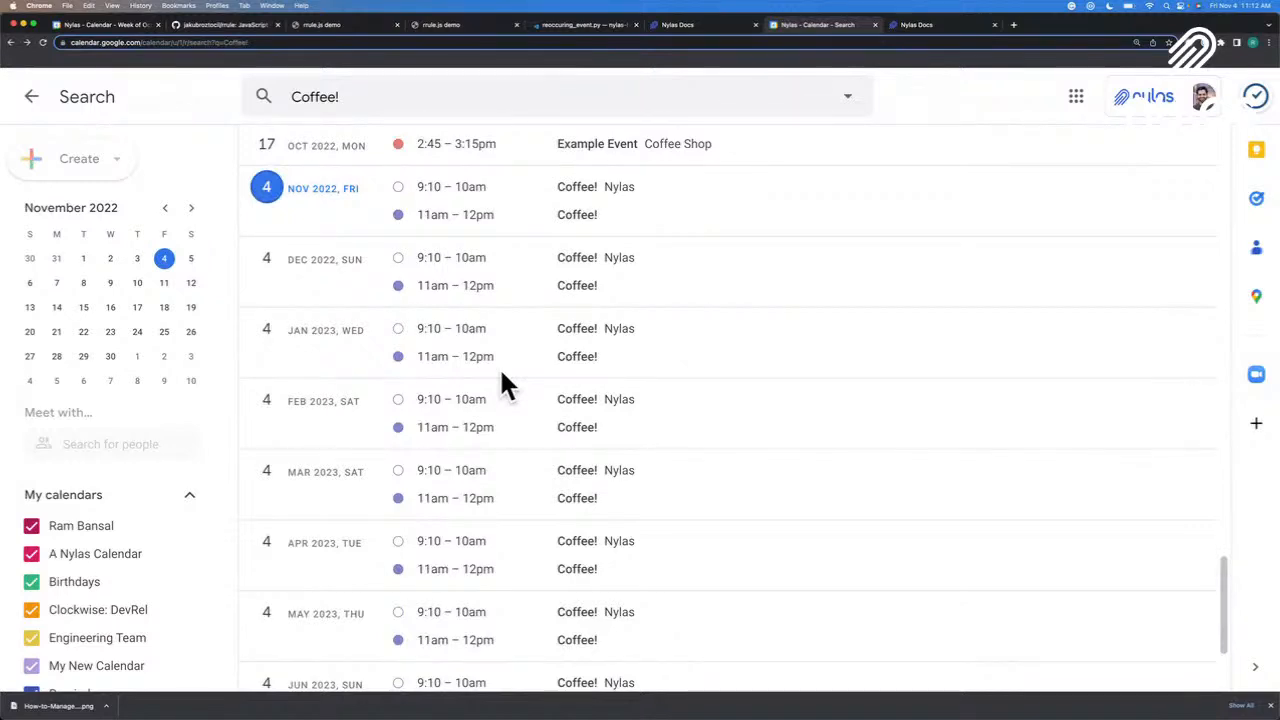
mouse_move(585, 230)
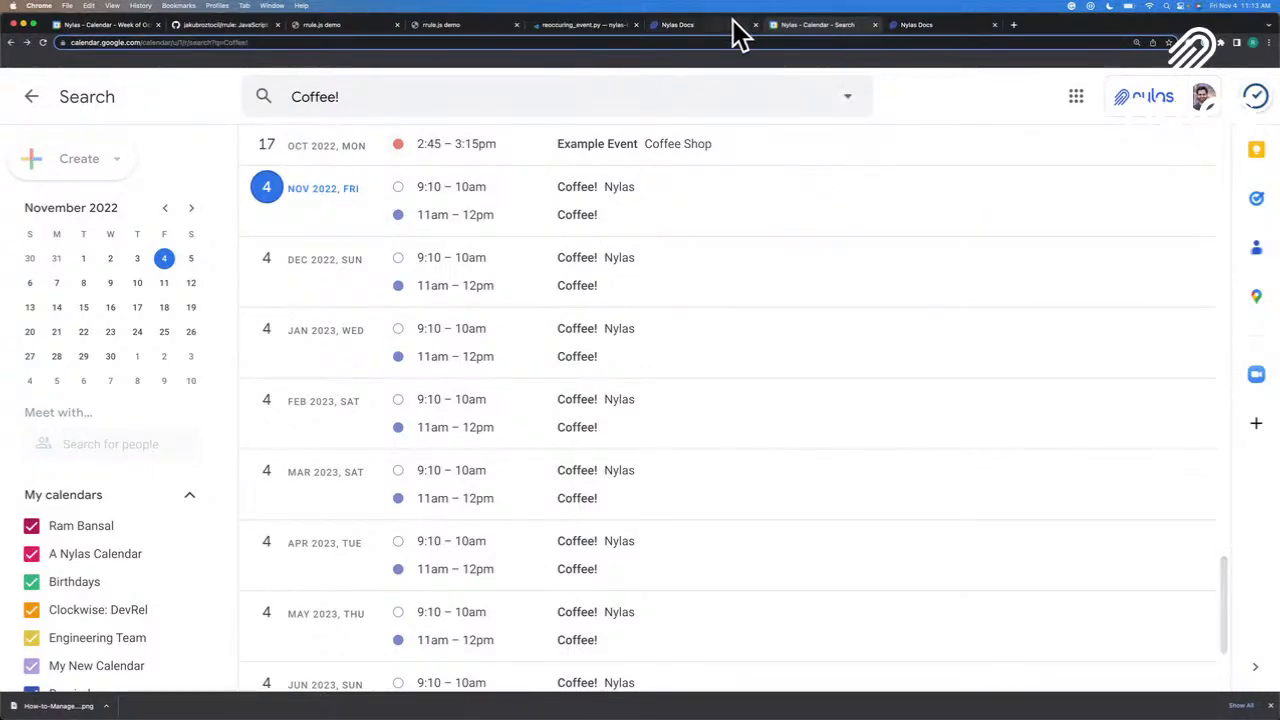
Step: View the Nylas Recurring Events docs at the RRULE Formatting attribute table
click(677, 24)
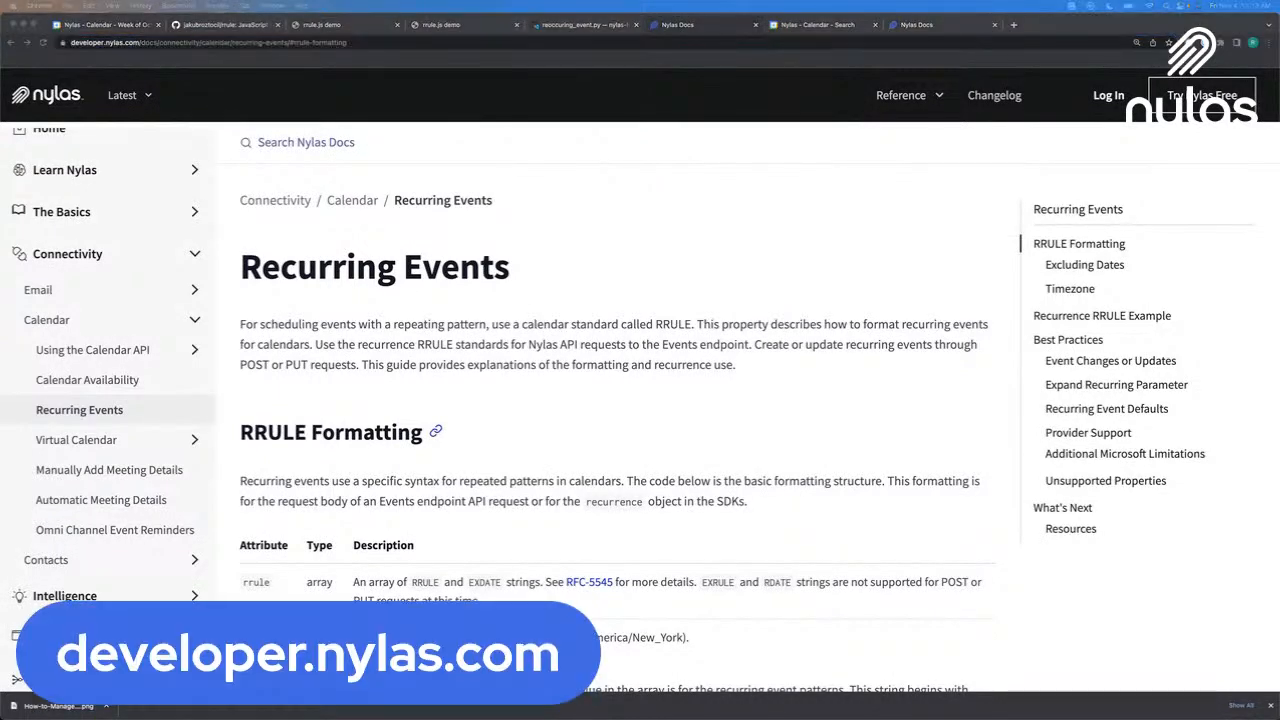
mouse_move(670, 538)
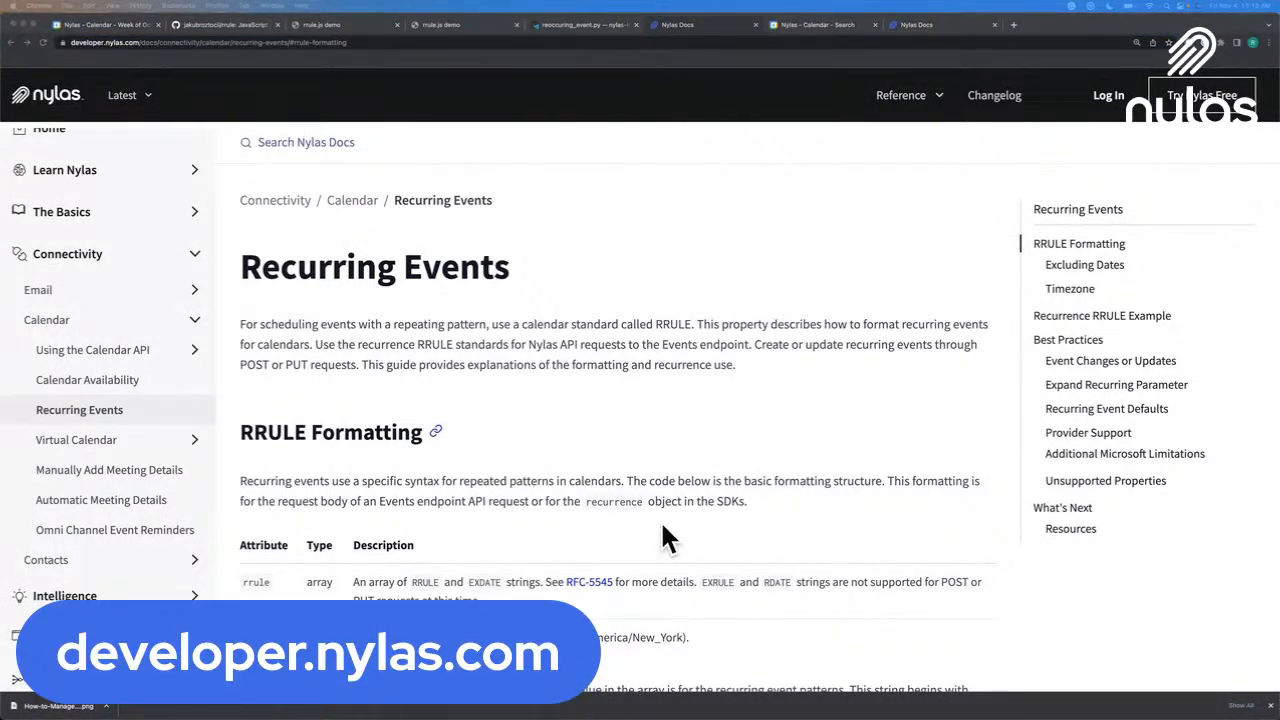
mouse_move(620, 468)
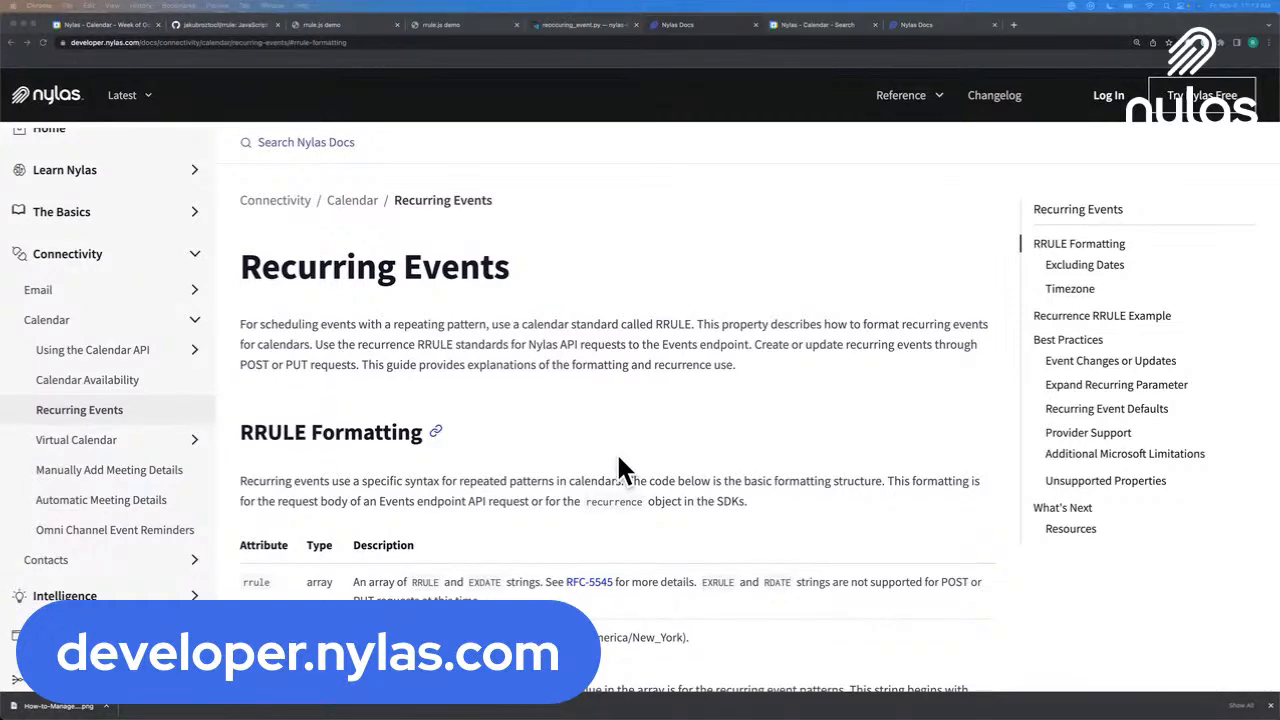
scroll(down, 3)
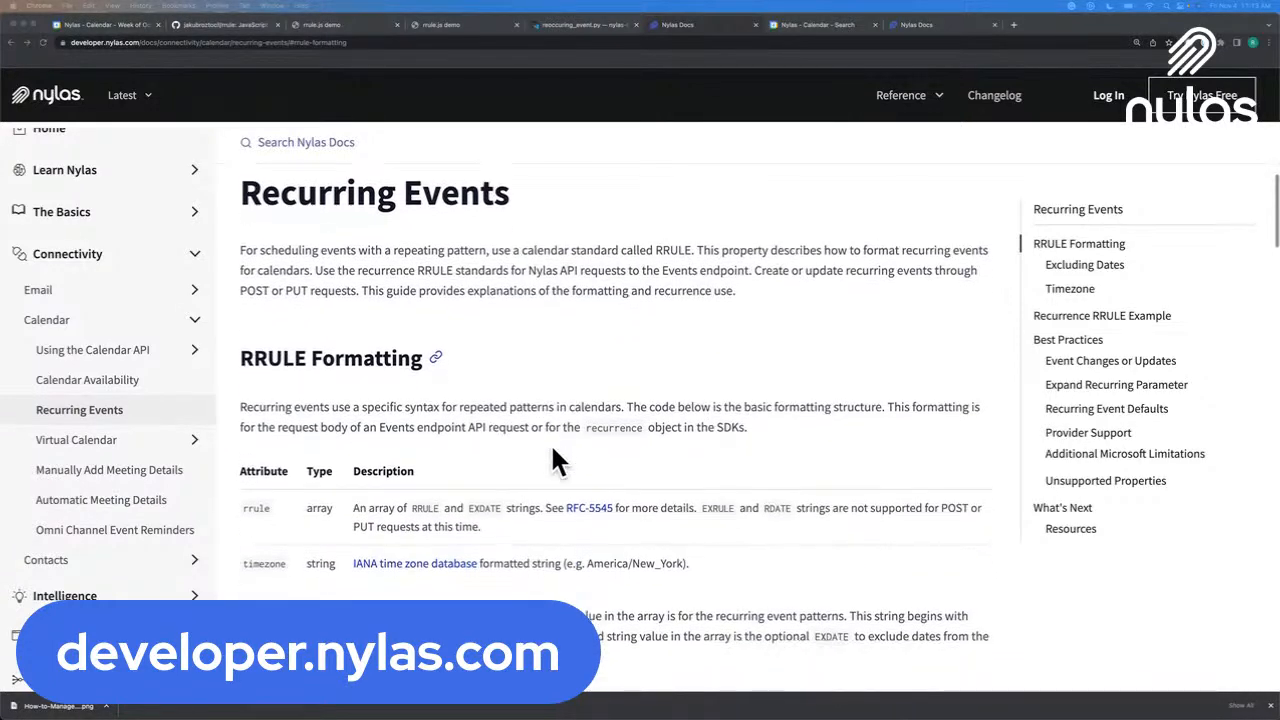